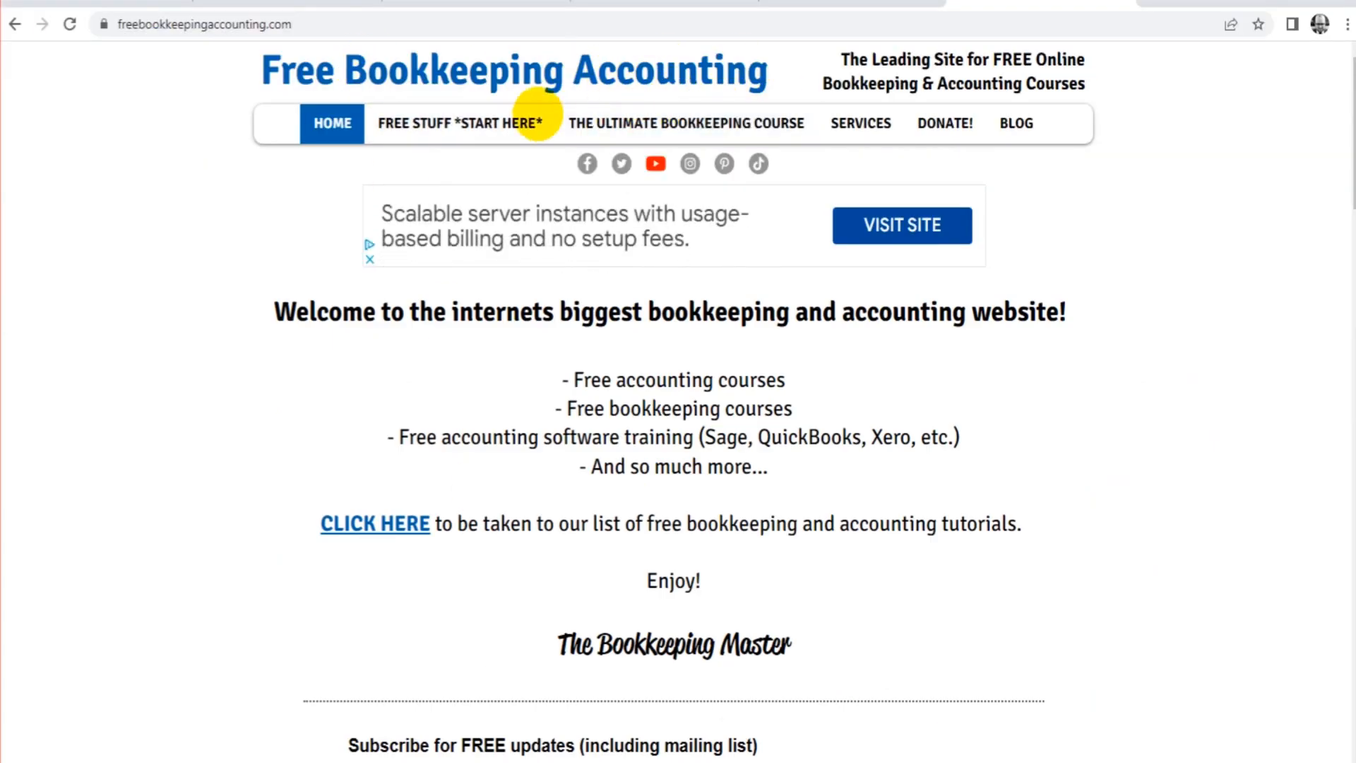
Browse the free bookkeeping courses page down to the Learn Sage, QuickBooks and Xero sections.
click(460, 123)
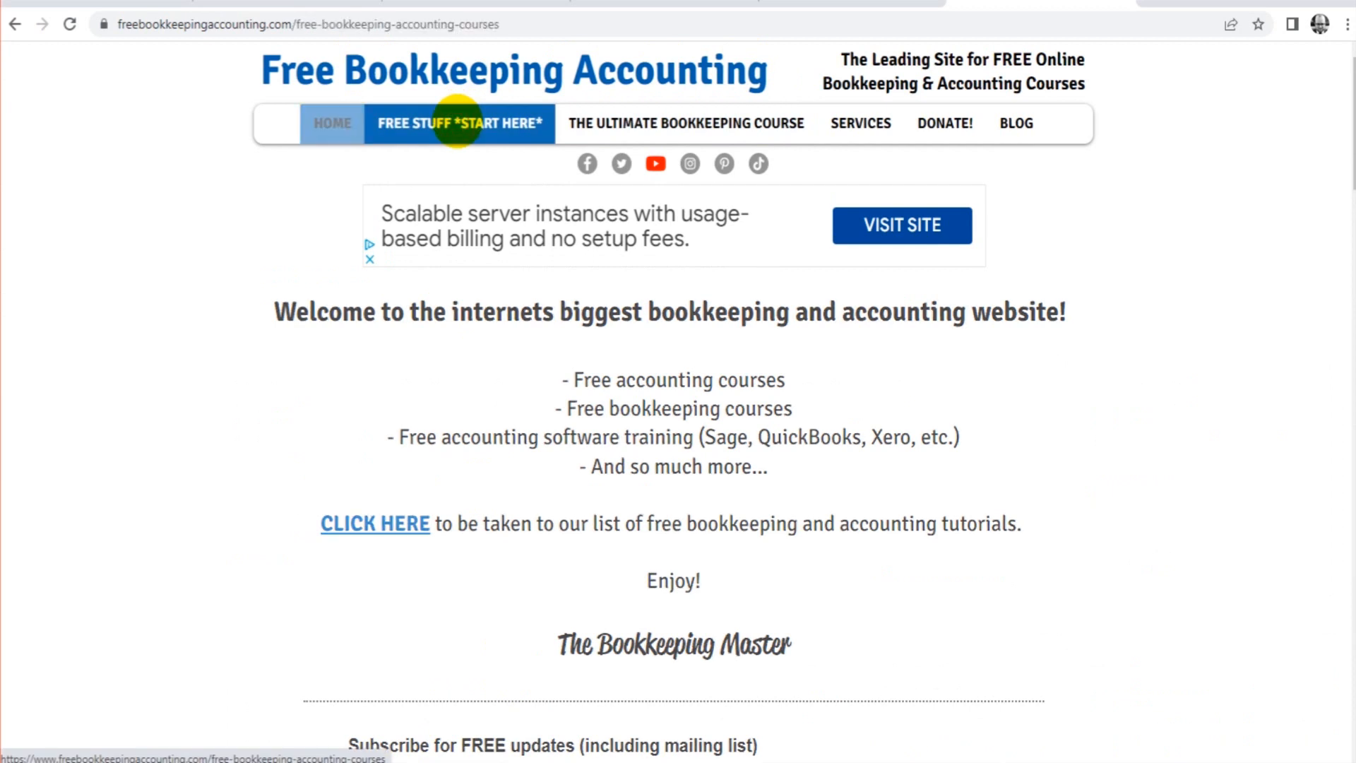
scroll(down, 3)
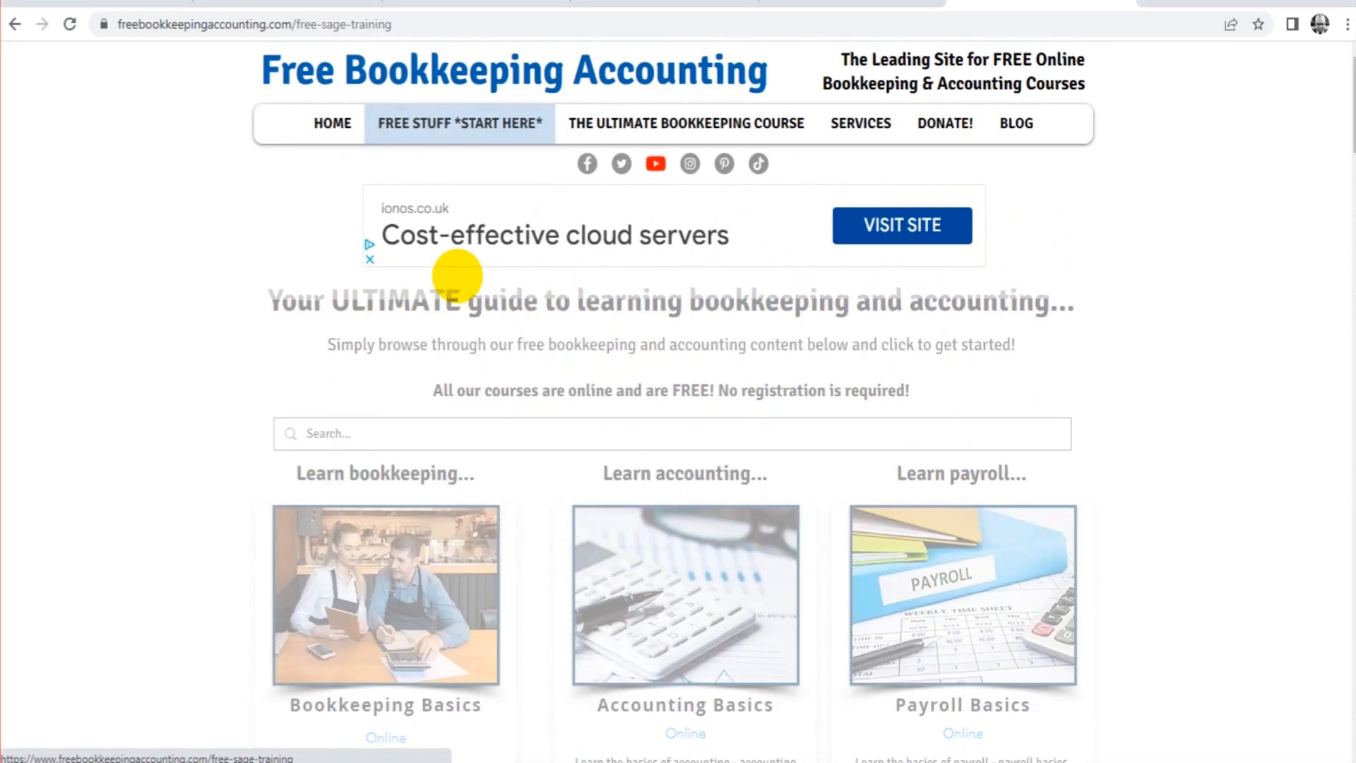
scroll(down, 3)
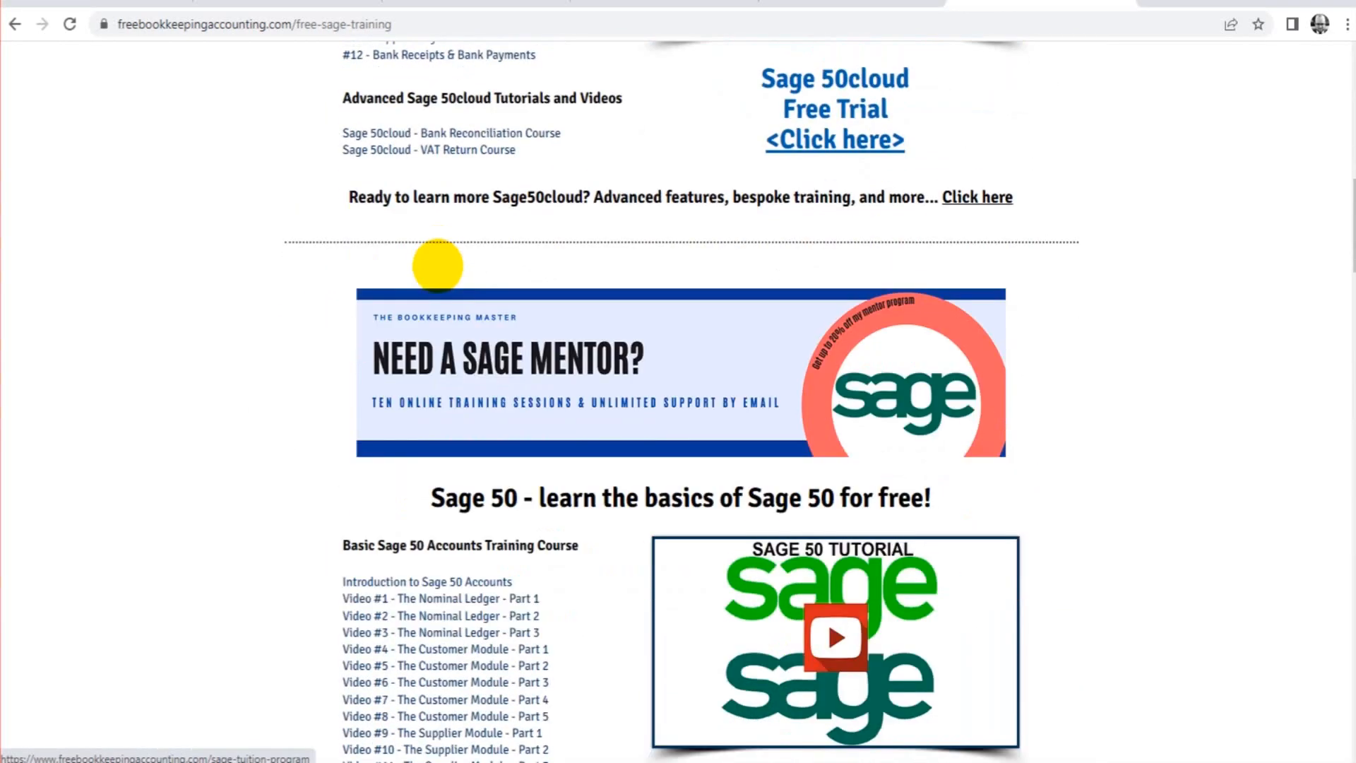
scroll(down, 3)
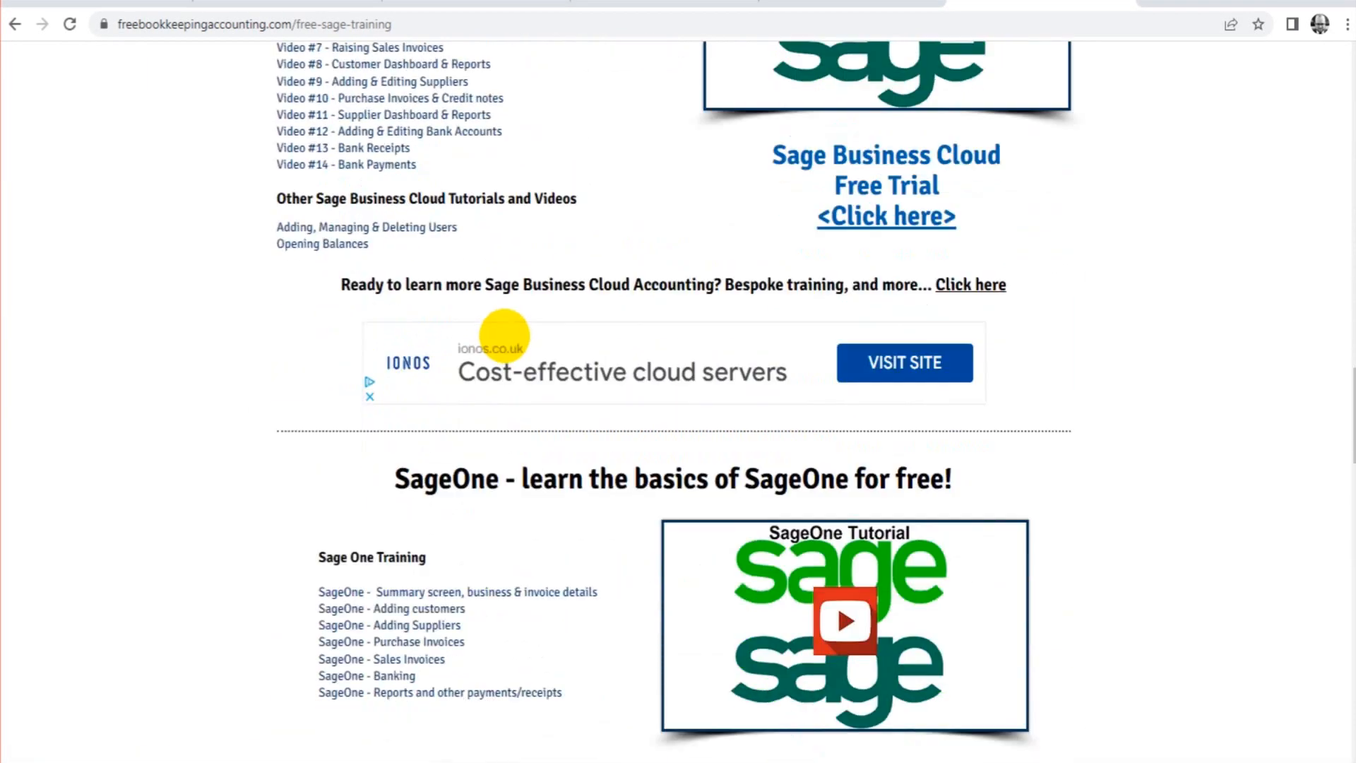
scroll(down, 3)
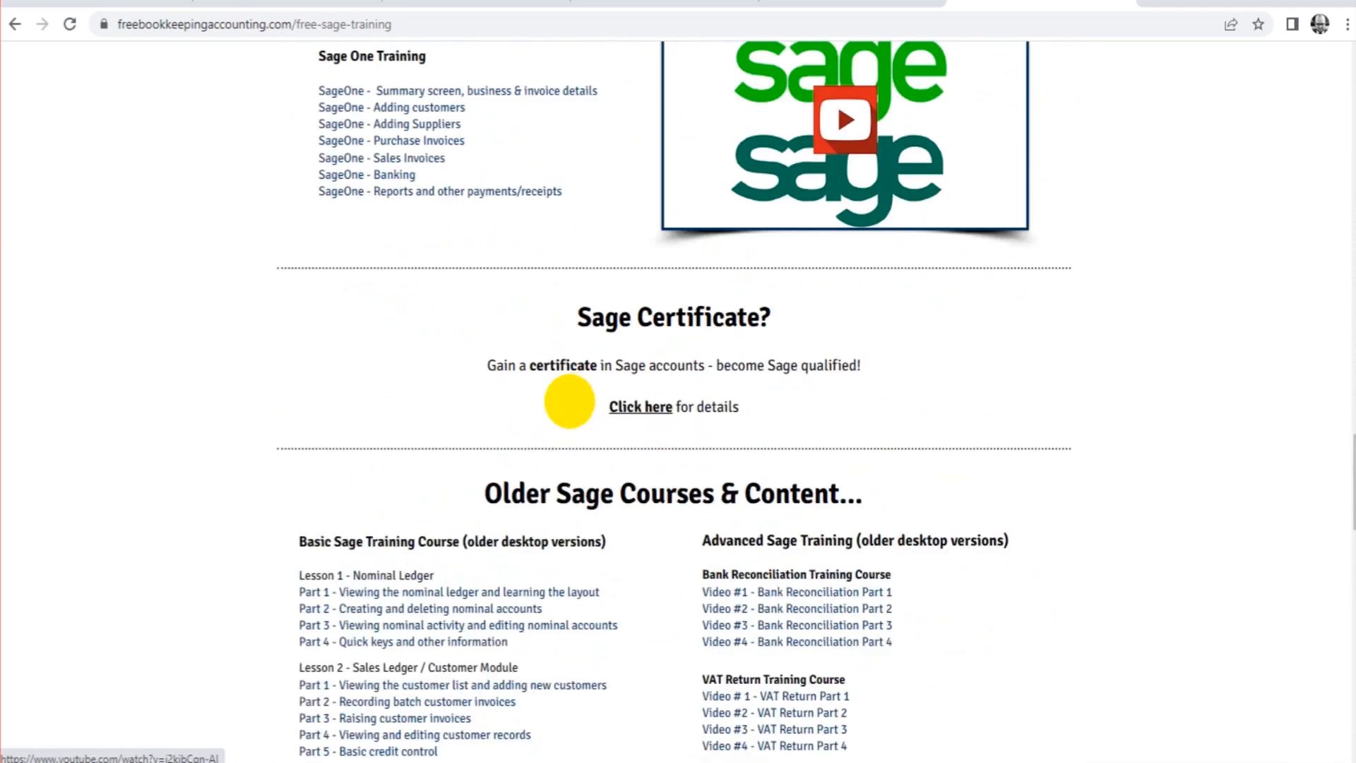
scroll(up, 3)
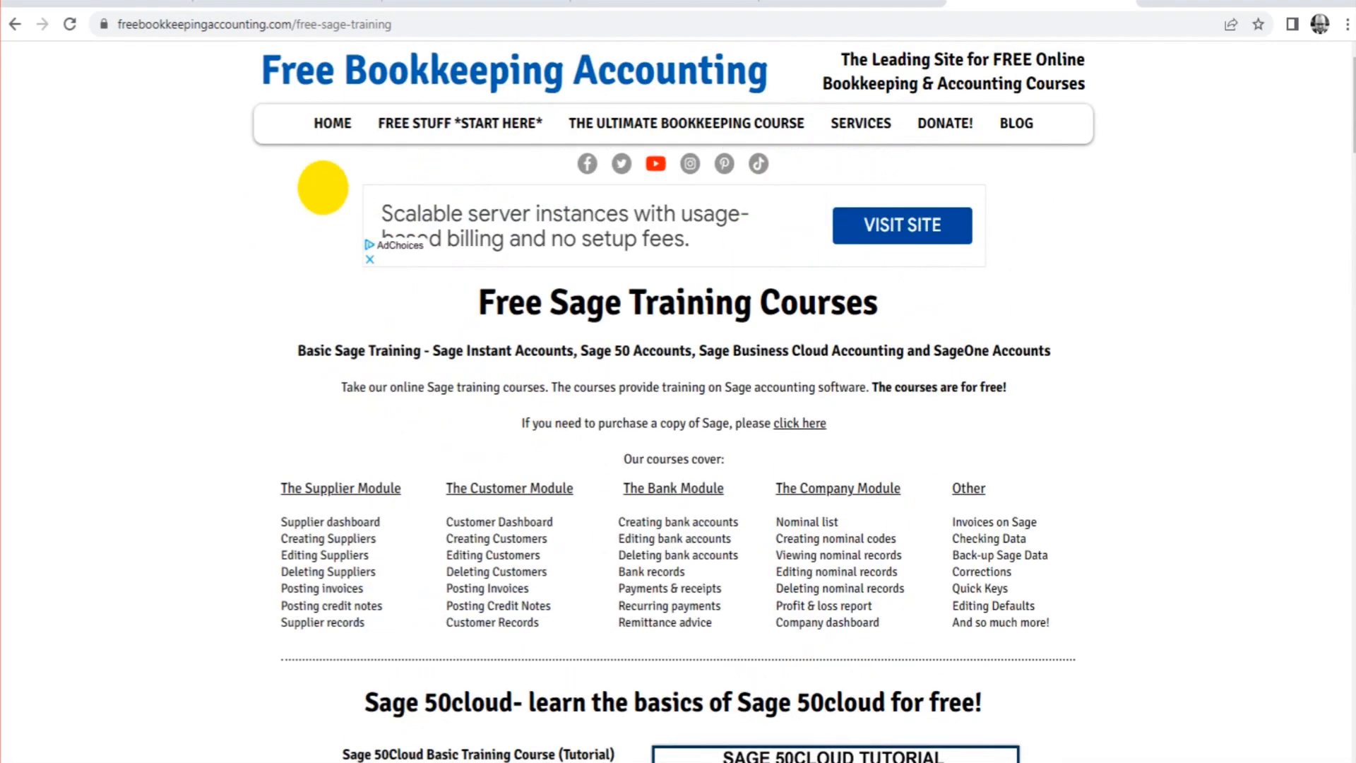
click(459, 123)
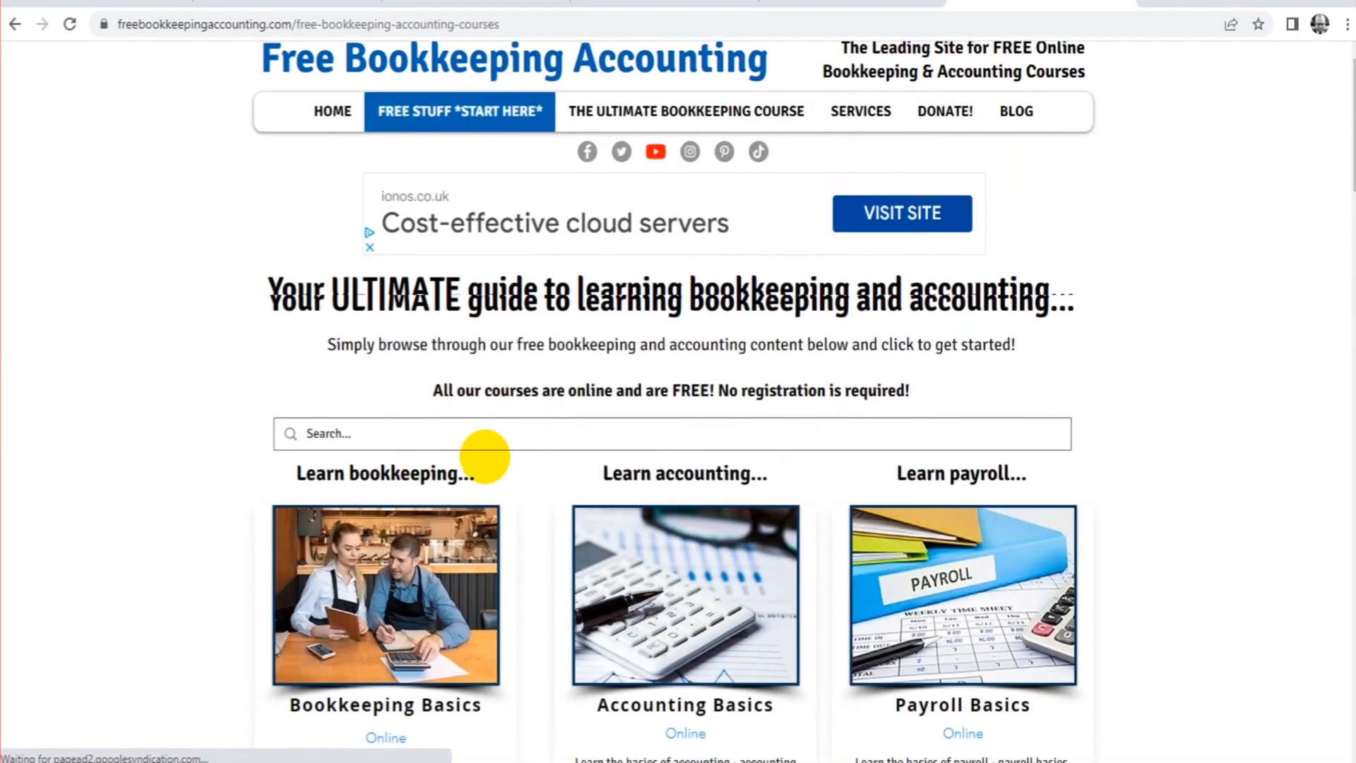
scroll(down, 3)
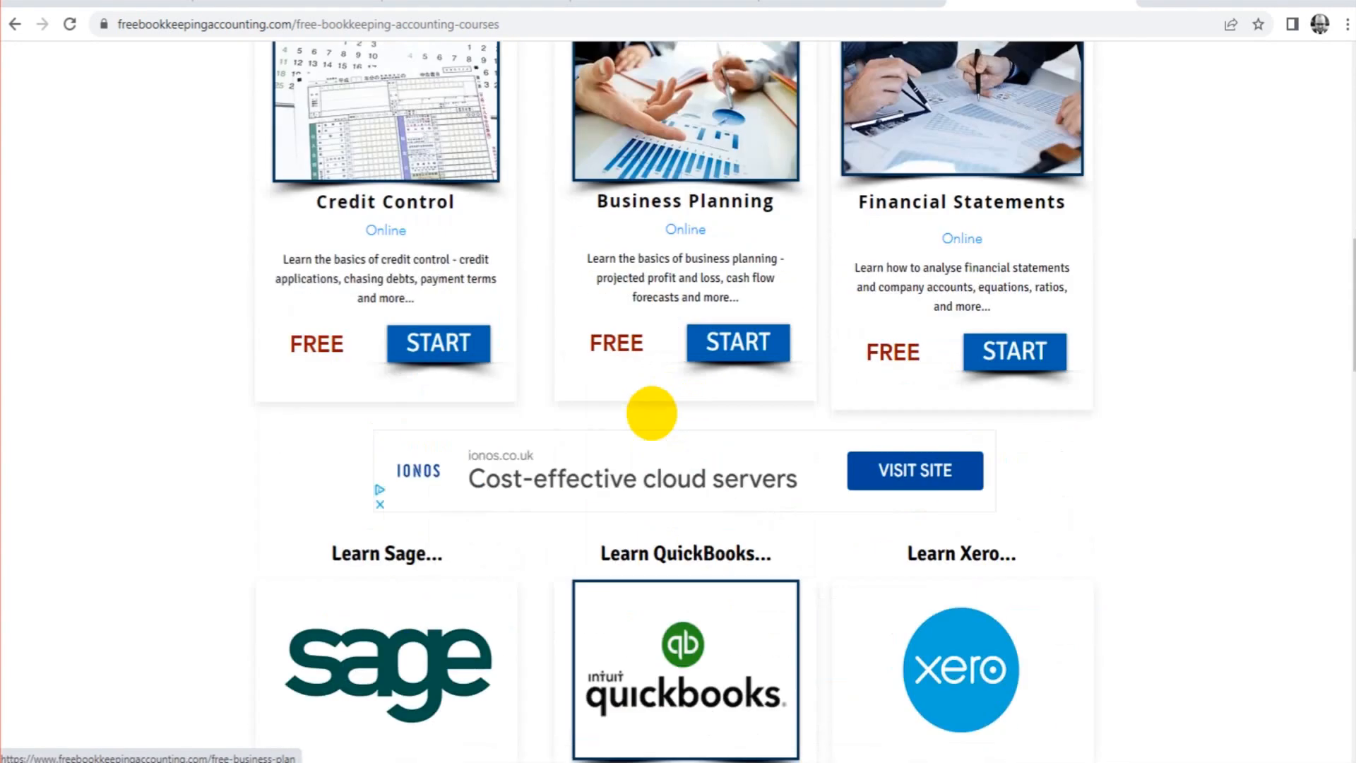
scroll(up, 3)
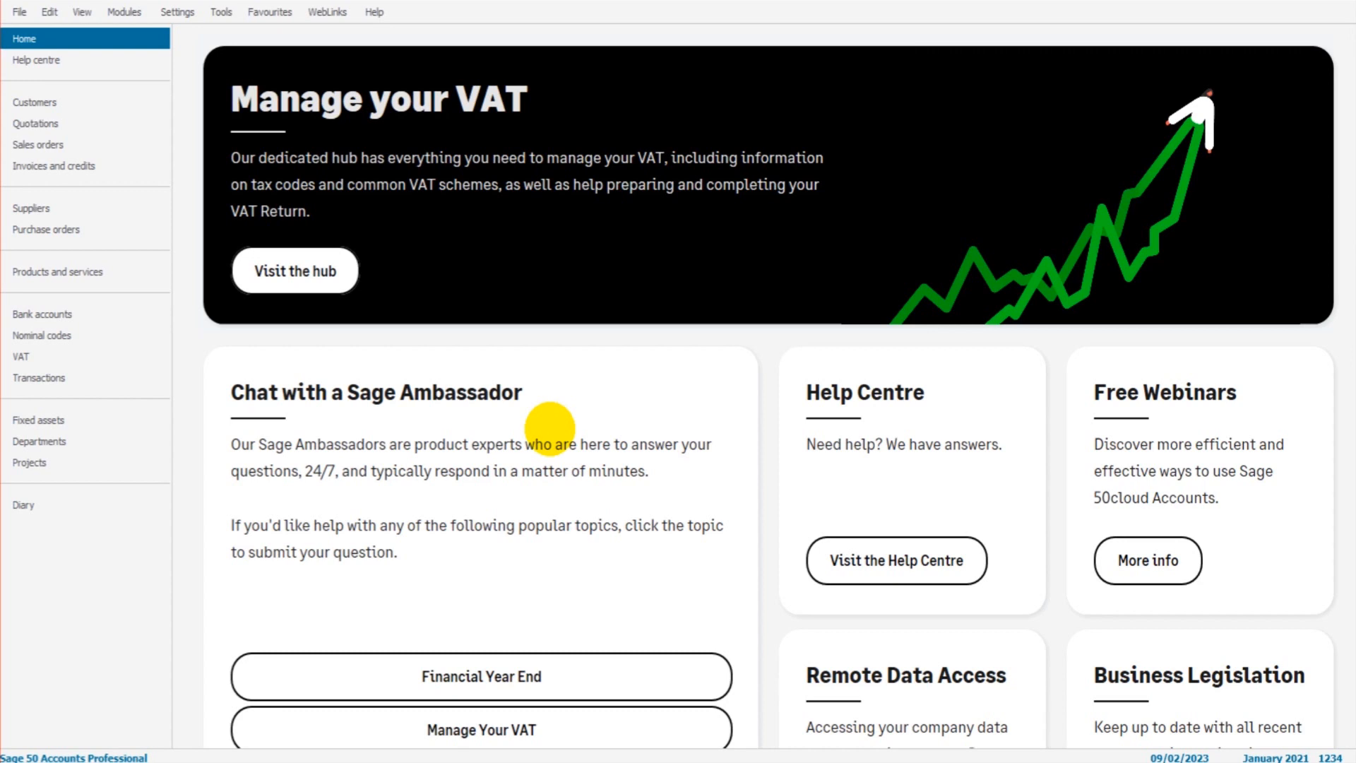
mouse_move(116, 111)
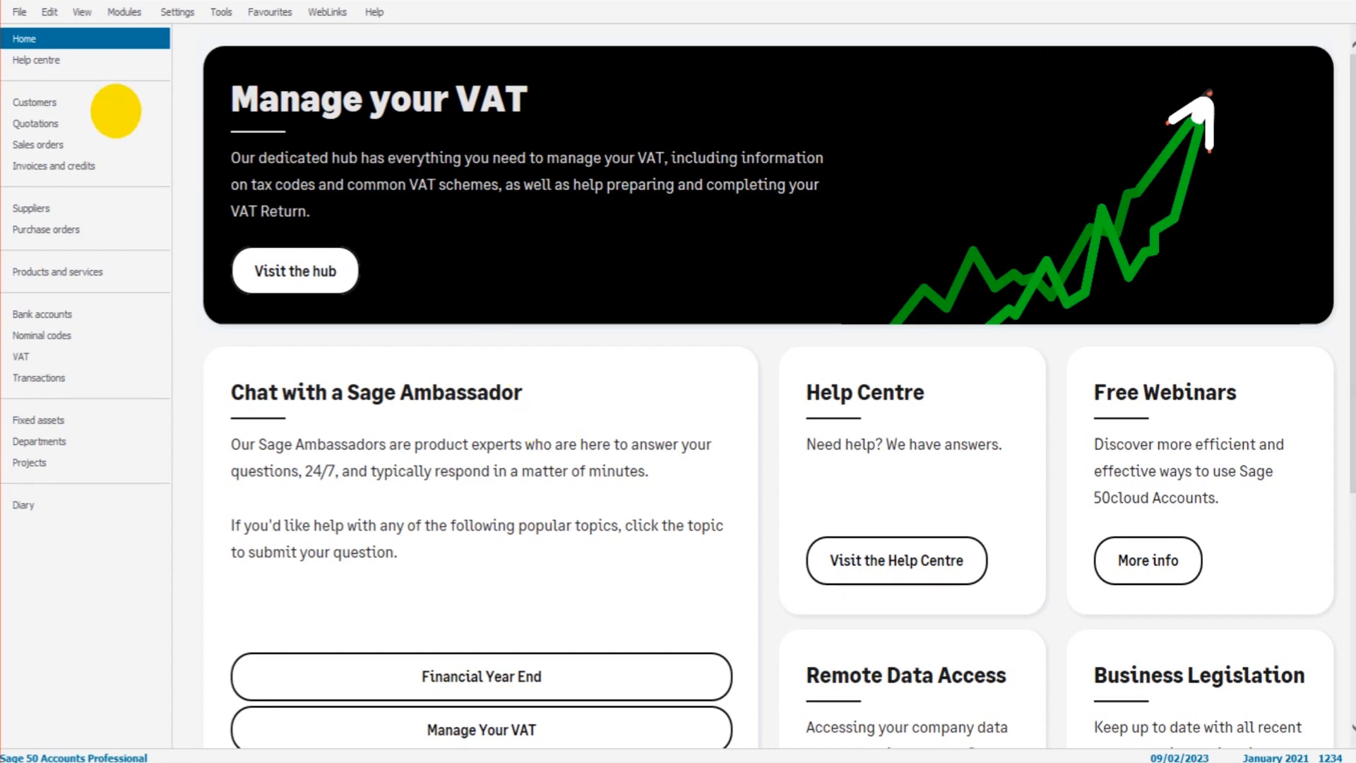
Launch the Data Import wizard from the File menu's Import option.
click(20, 12)
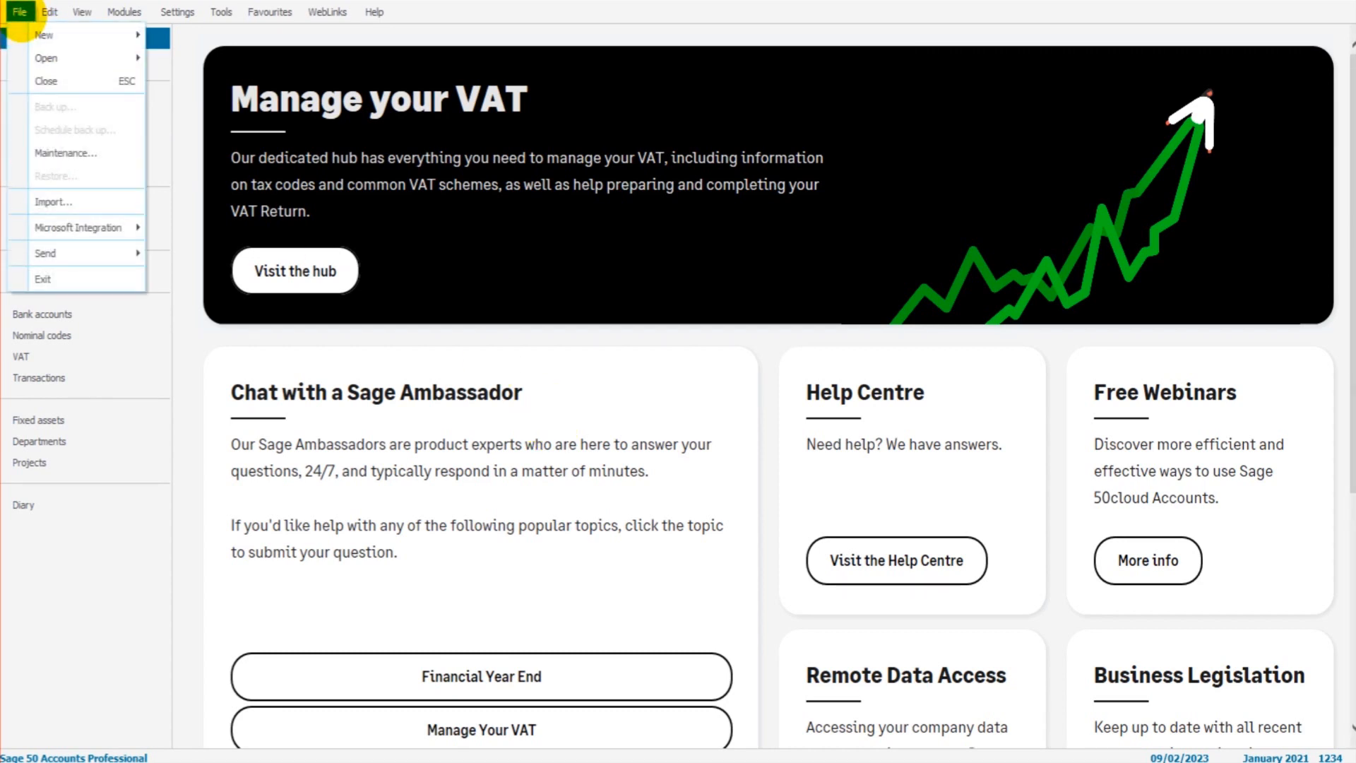
mouse_move(55, 204)
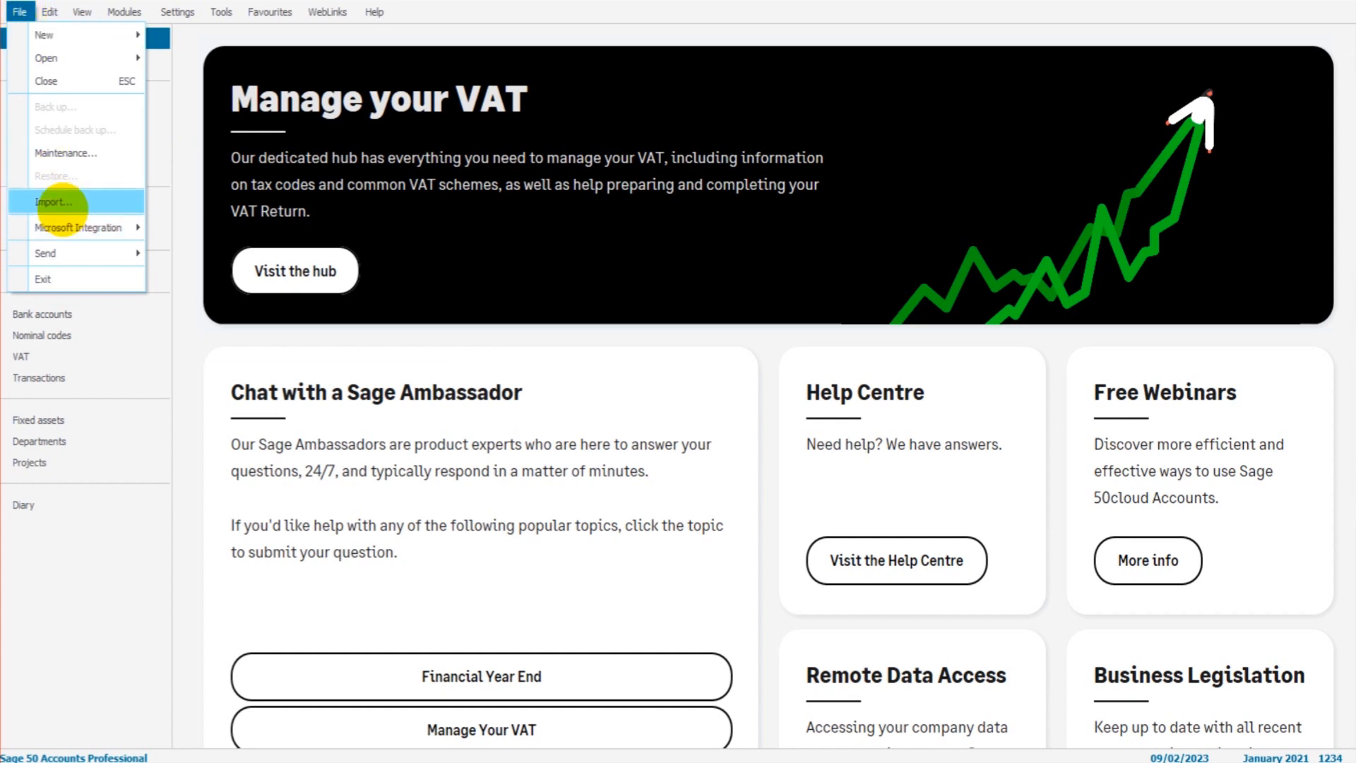
click(46, 202)
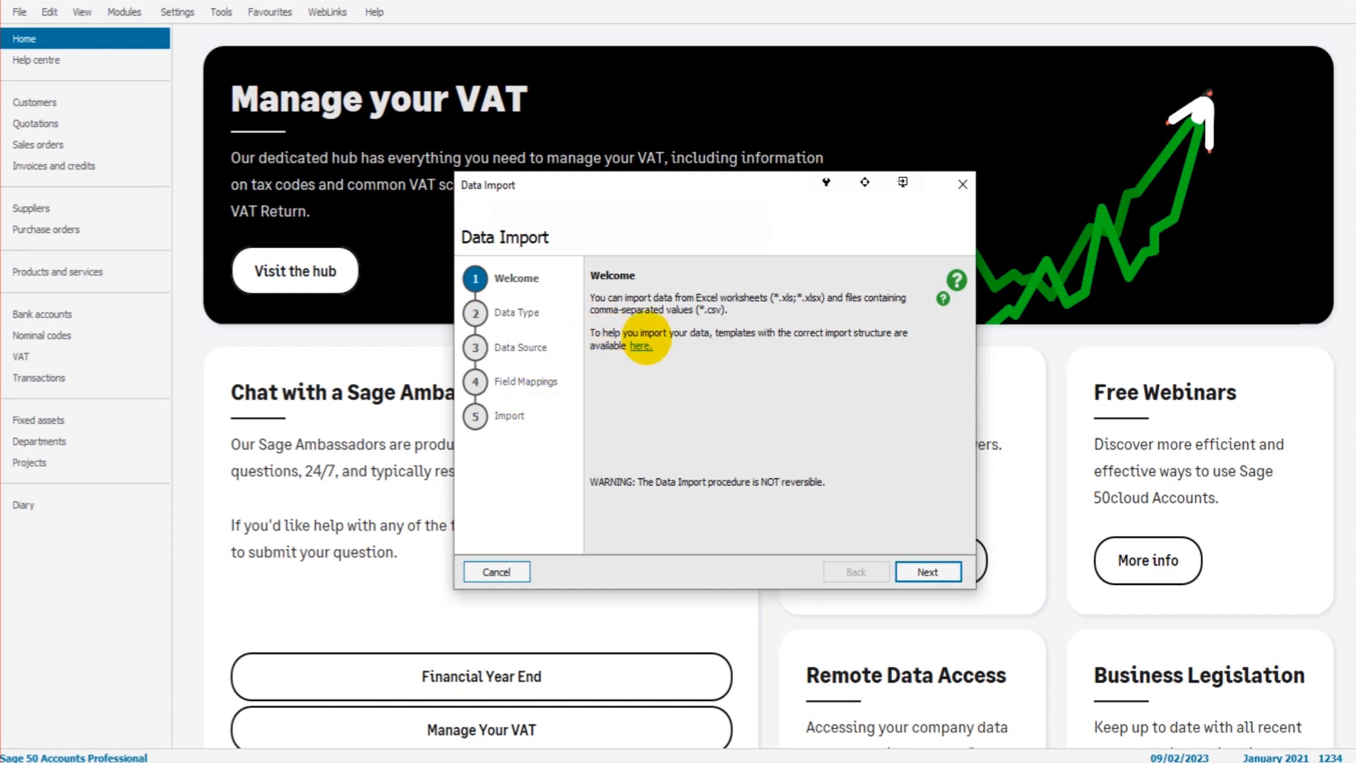
Open the Import Templates folder and point out the Audit Trail, Project Record and Stock Take templates.
click(640, 346)
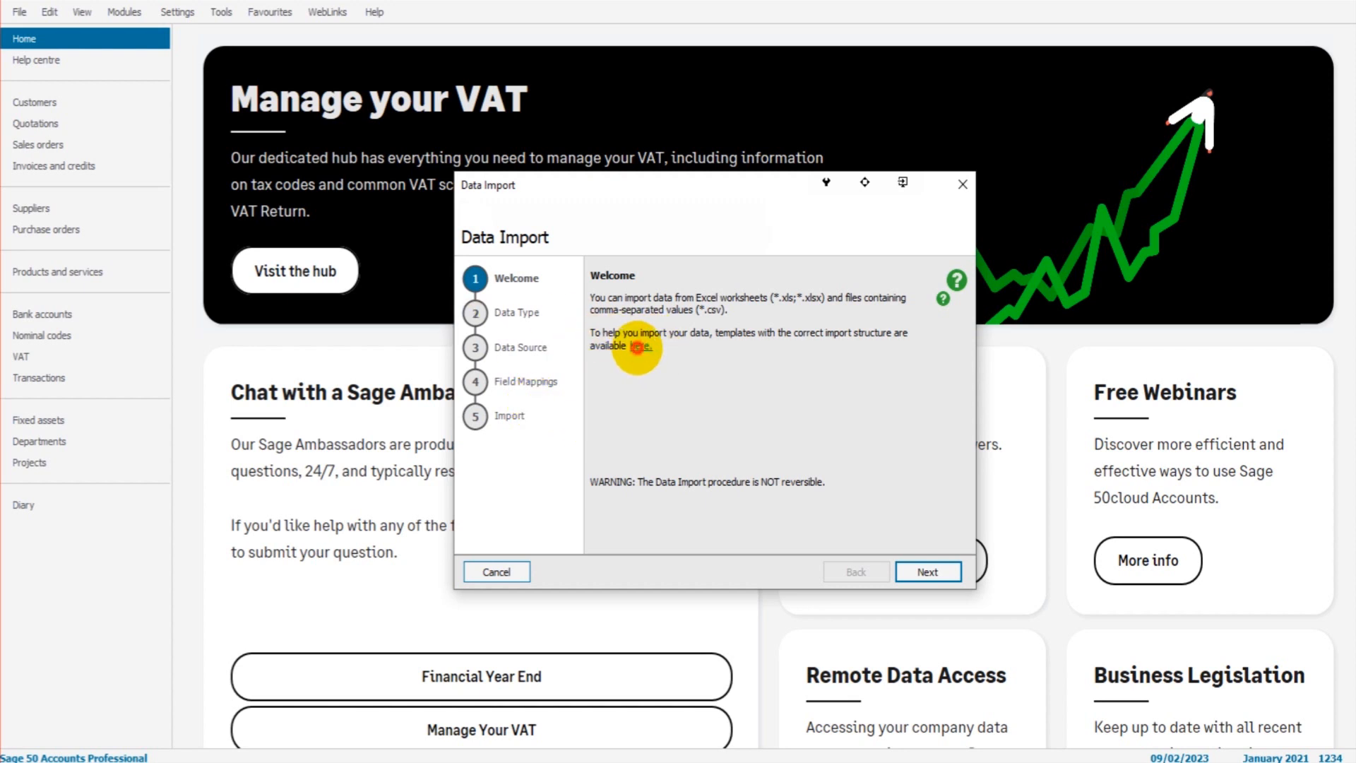
click(639, 345)
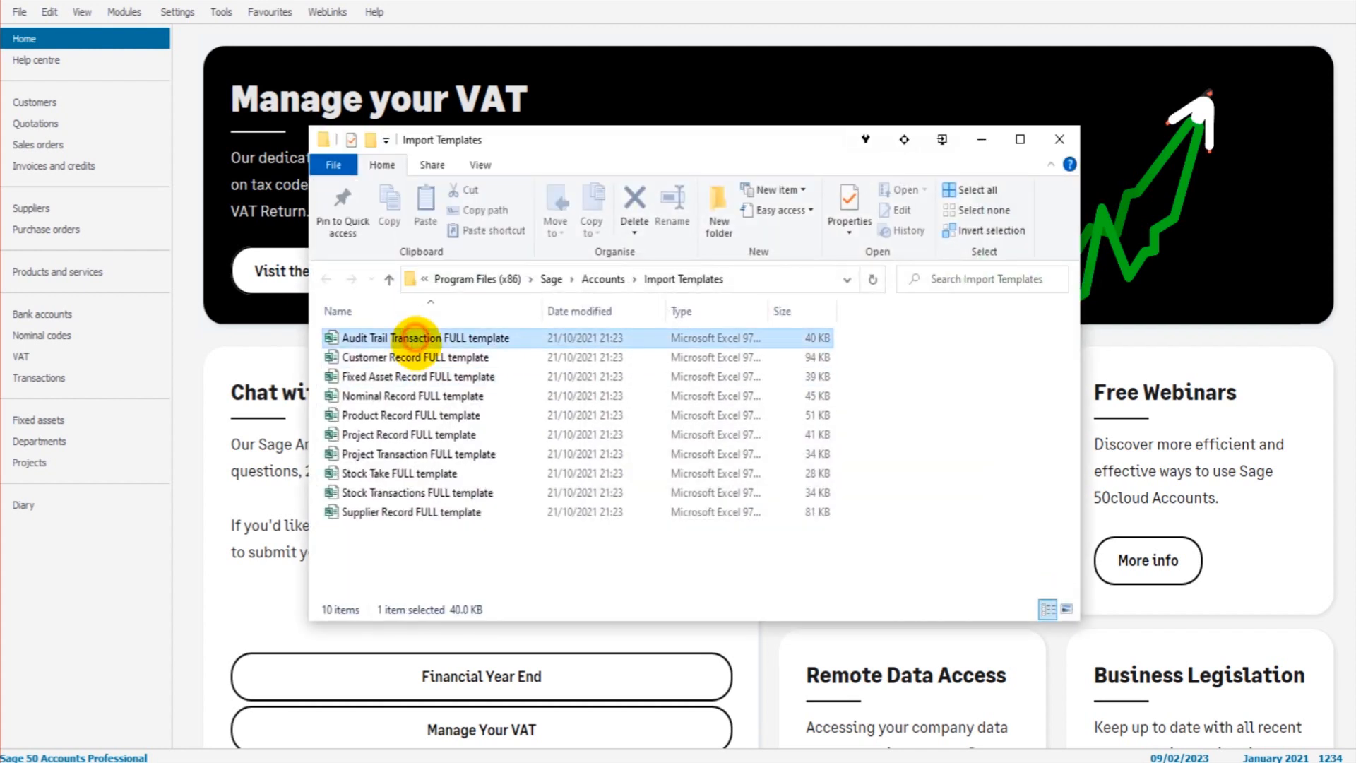
click(408, 434)
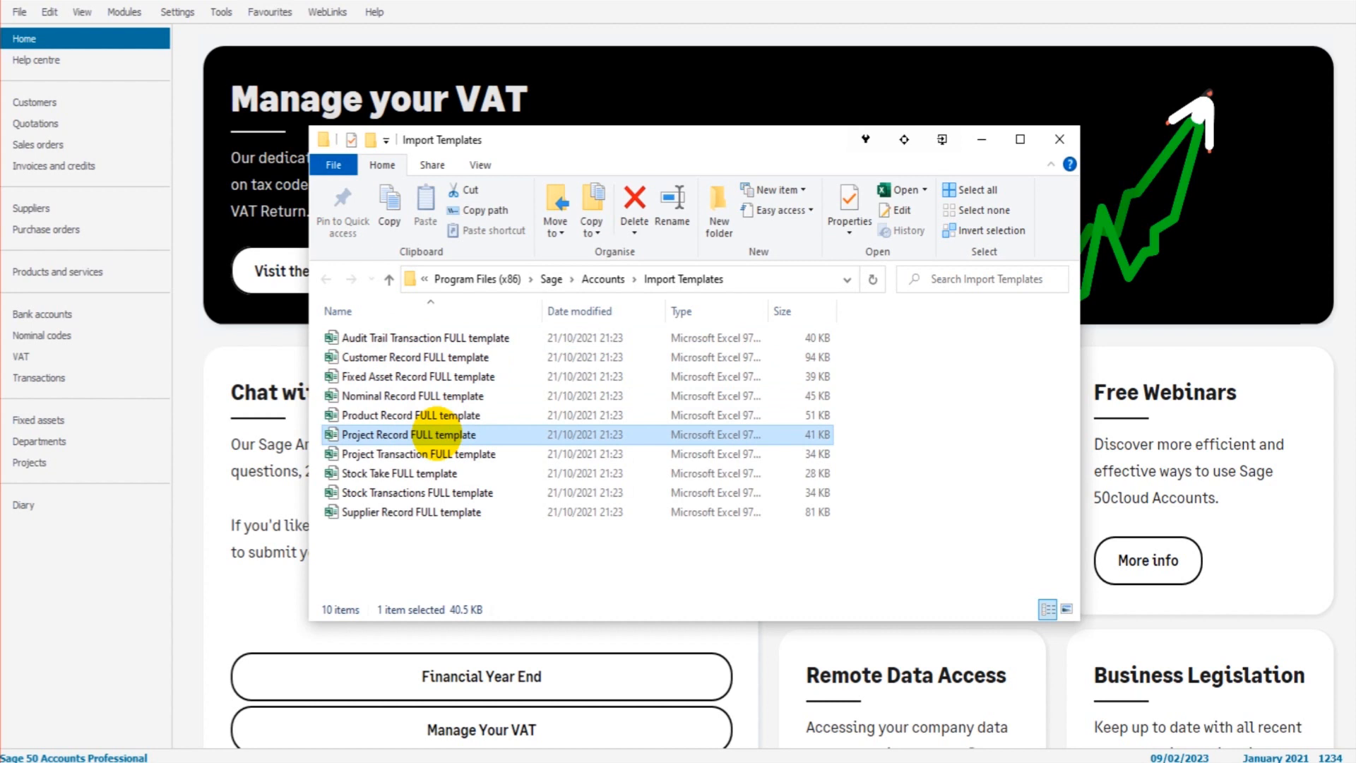
click(399, 473)
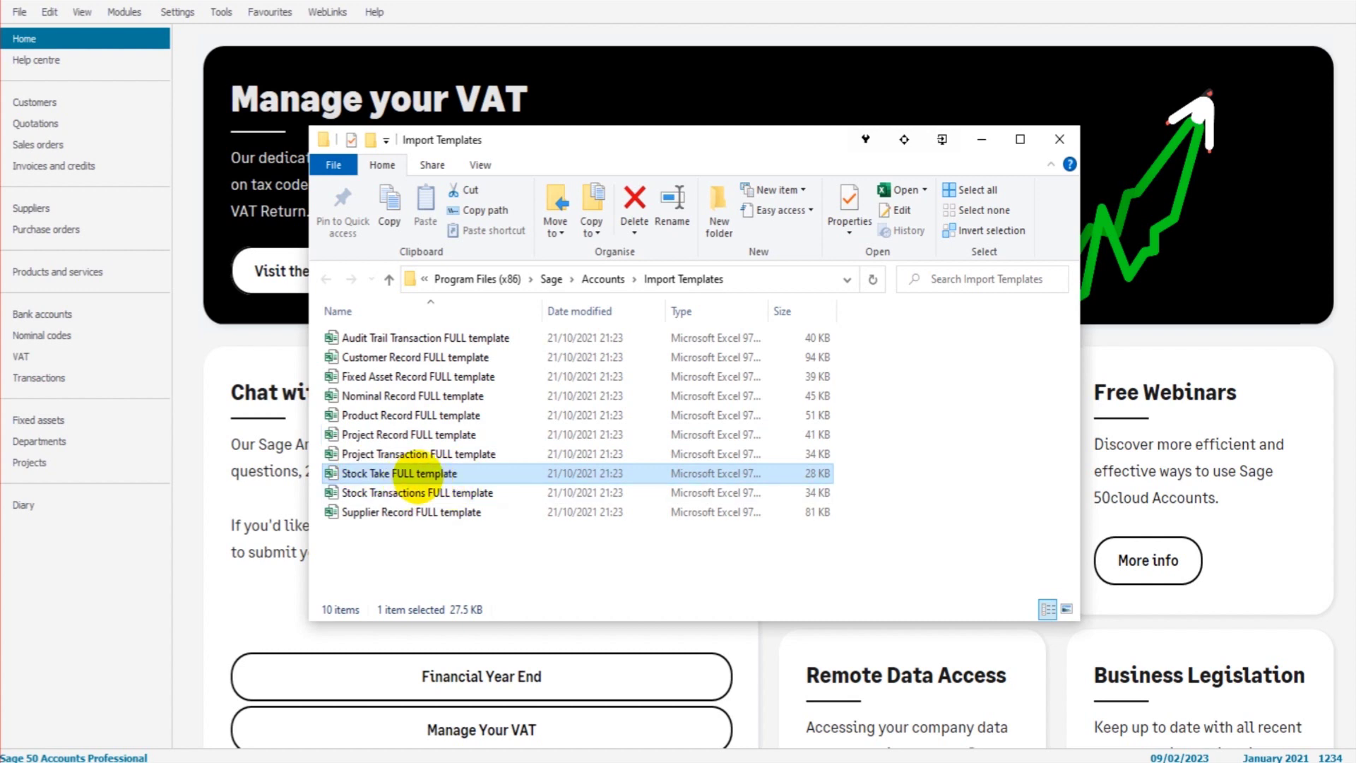
mouse_move(412, 474)
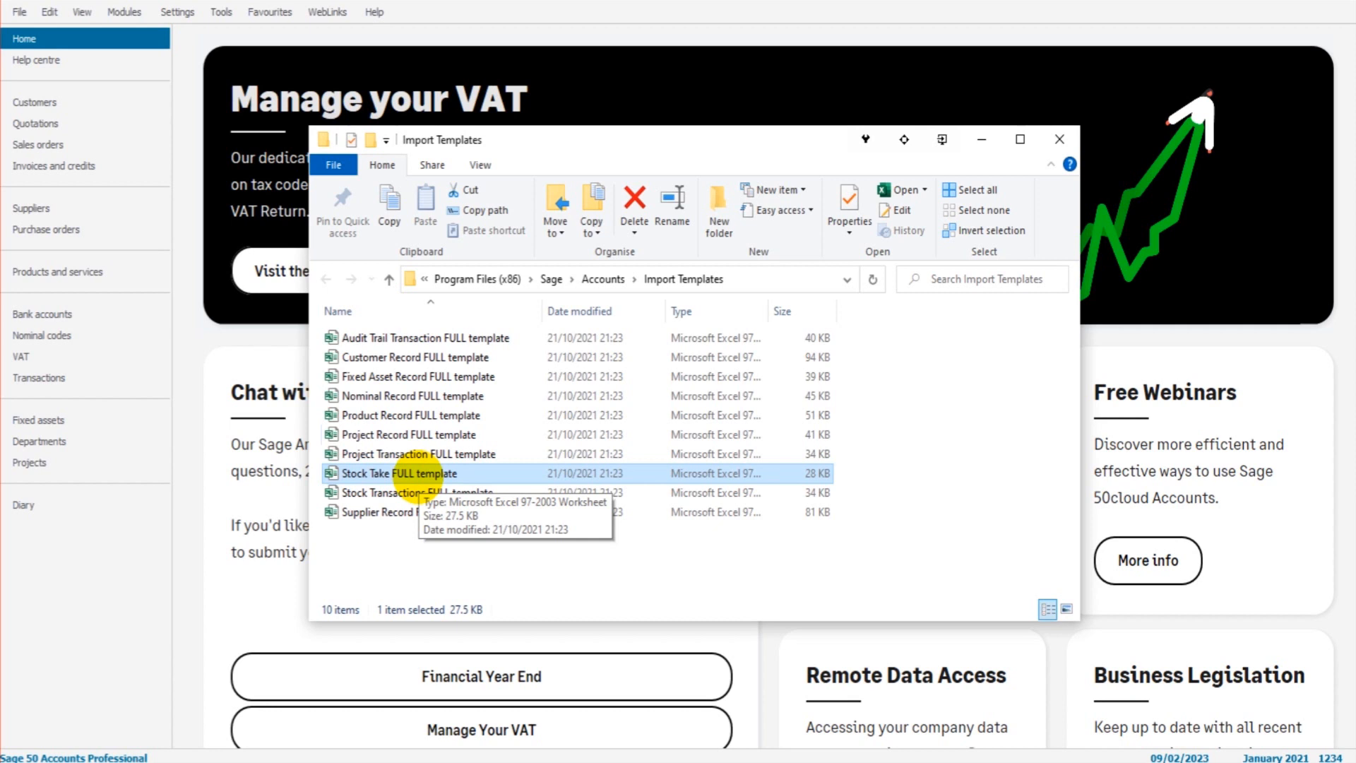
mouse_move(406, 388)
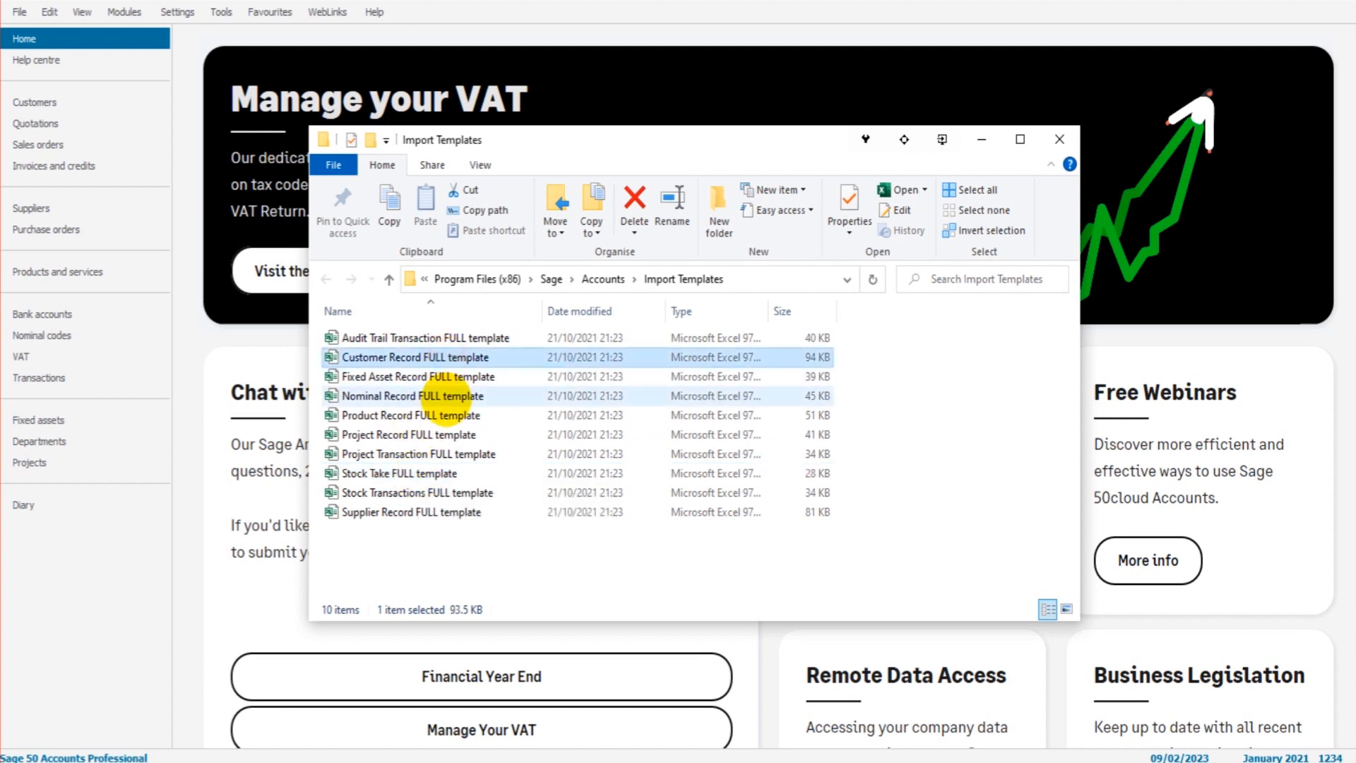
mouse_move(439, 396)
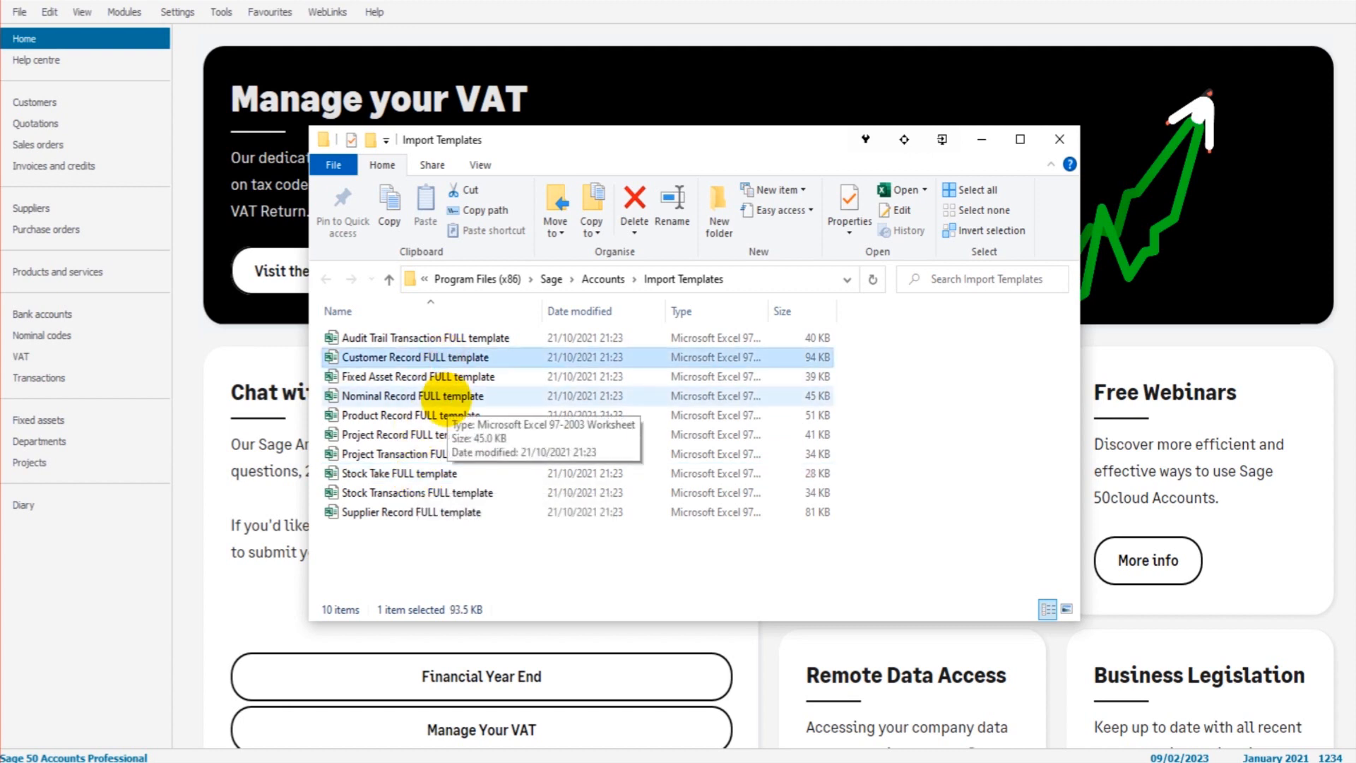
mouse_move(459, 365)
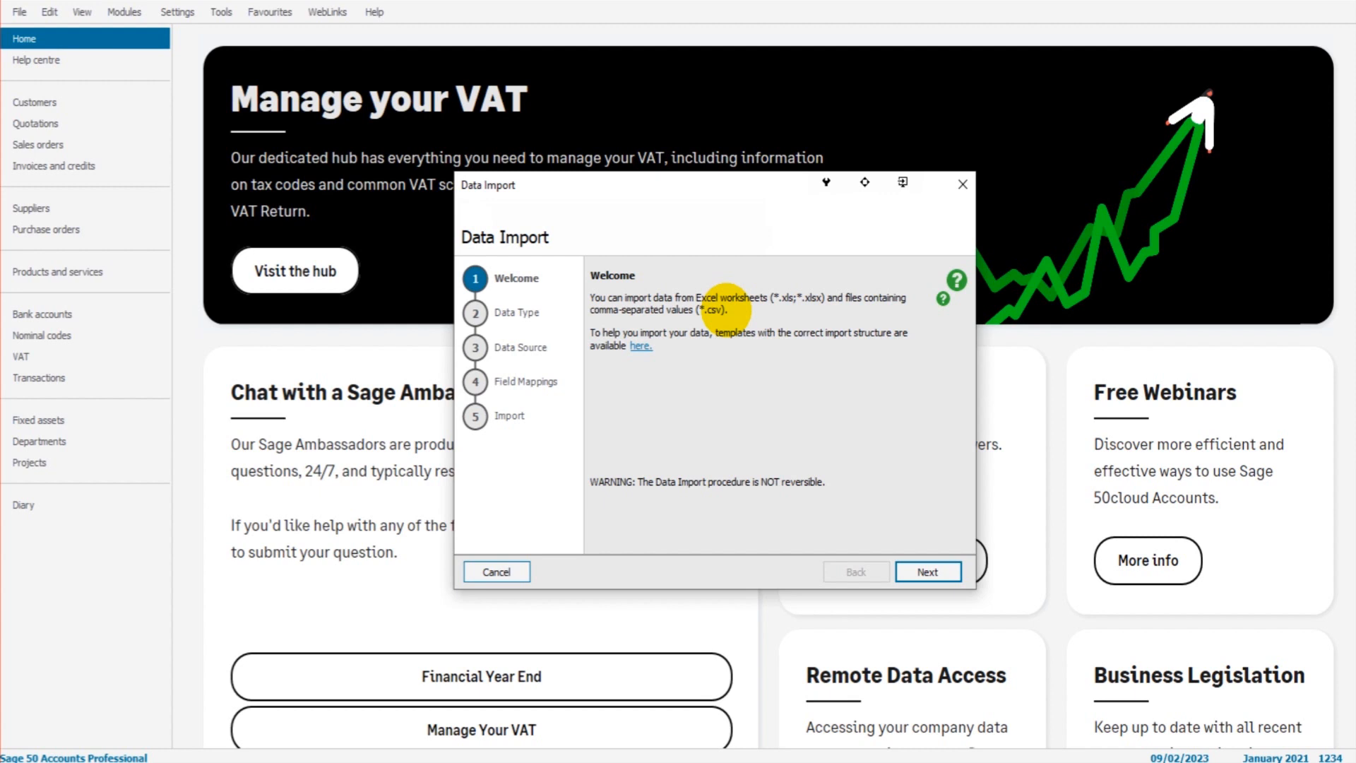
mouse_move(670, 427)
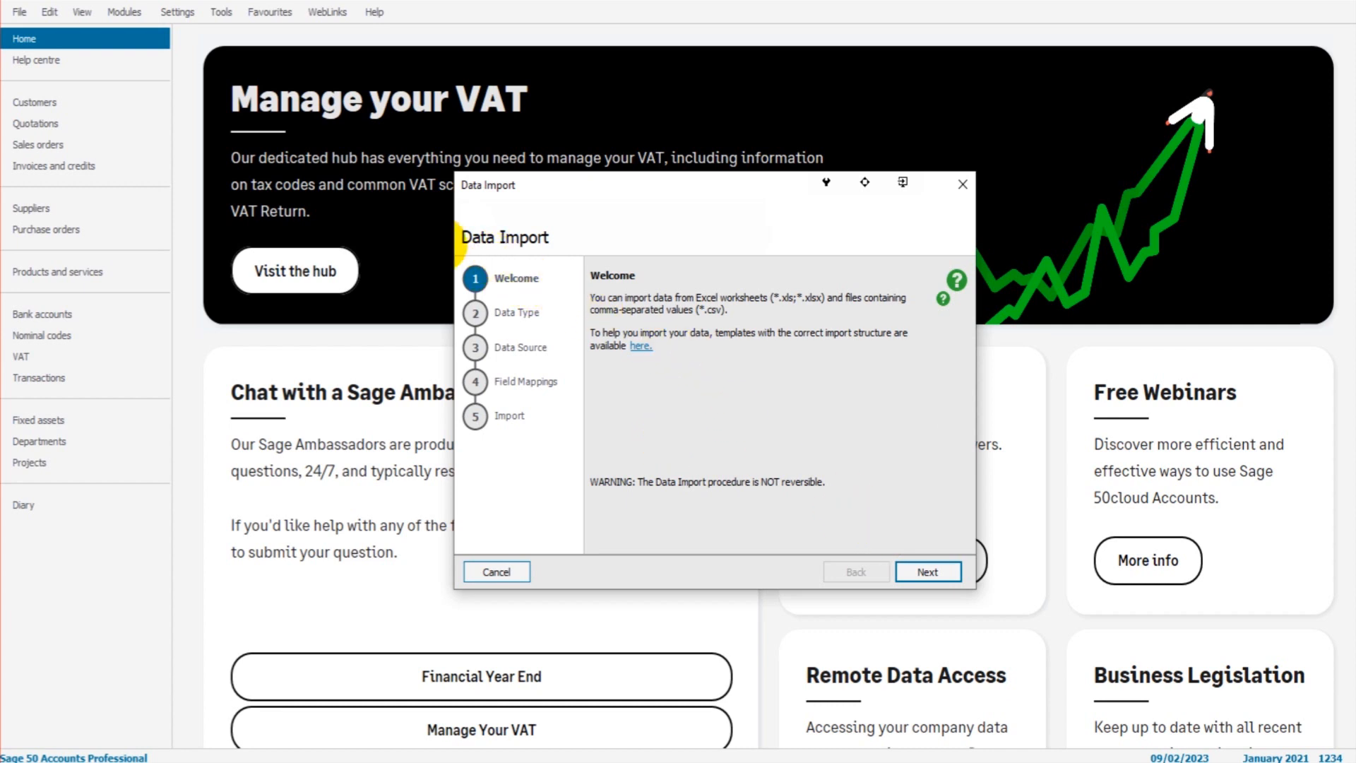
click(640, 346)
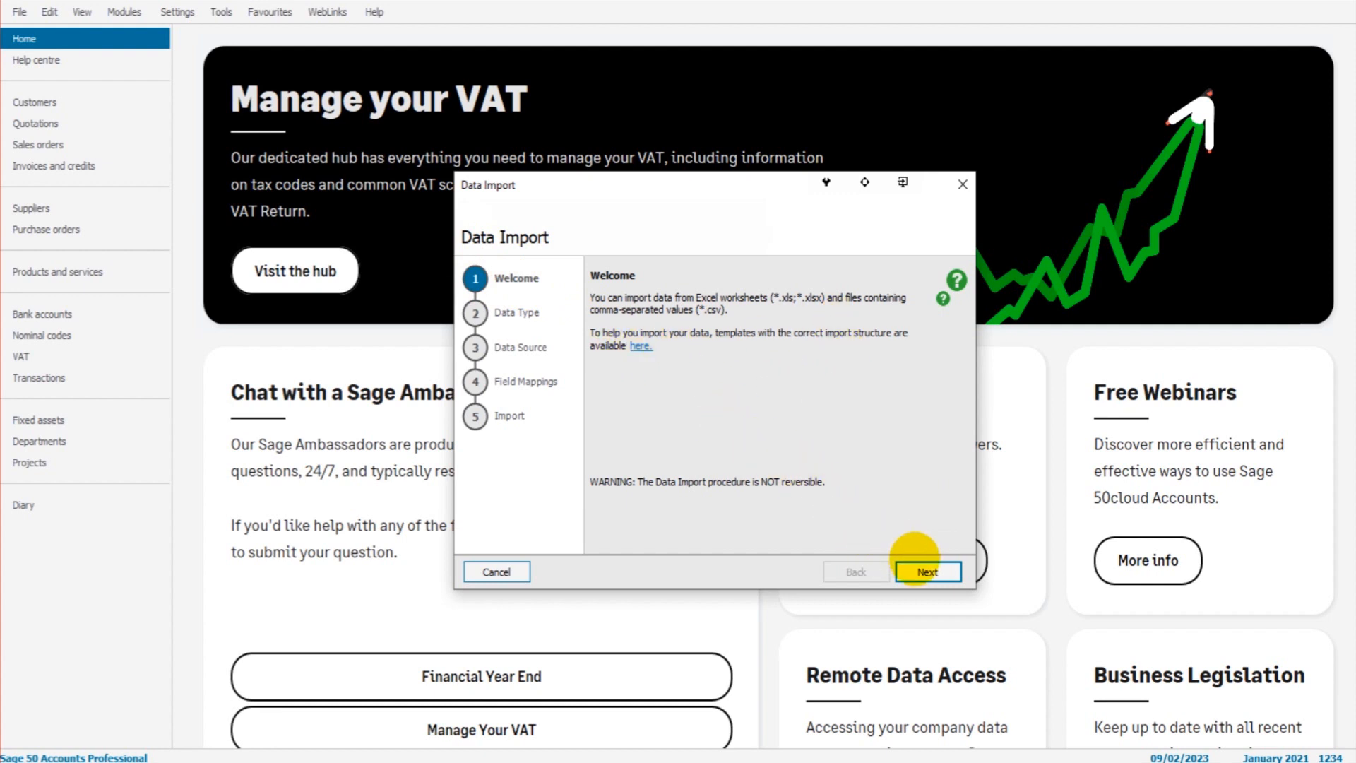
Advance to the Data Type step and highlight entries such as Customer, Fixed Asset, Project and Stock take records.
click(928, 571)
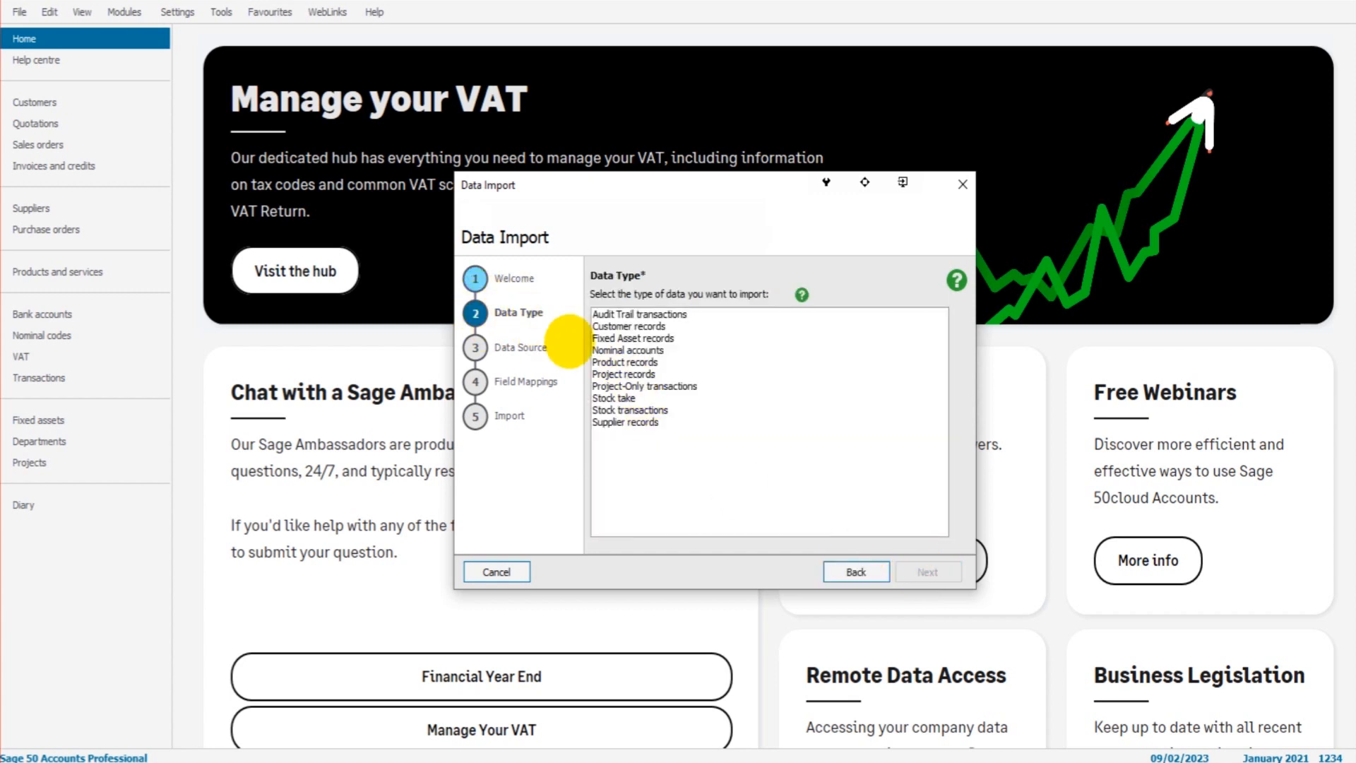
click(633, 339)
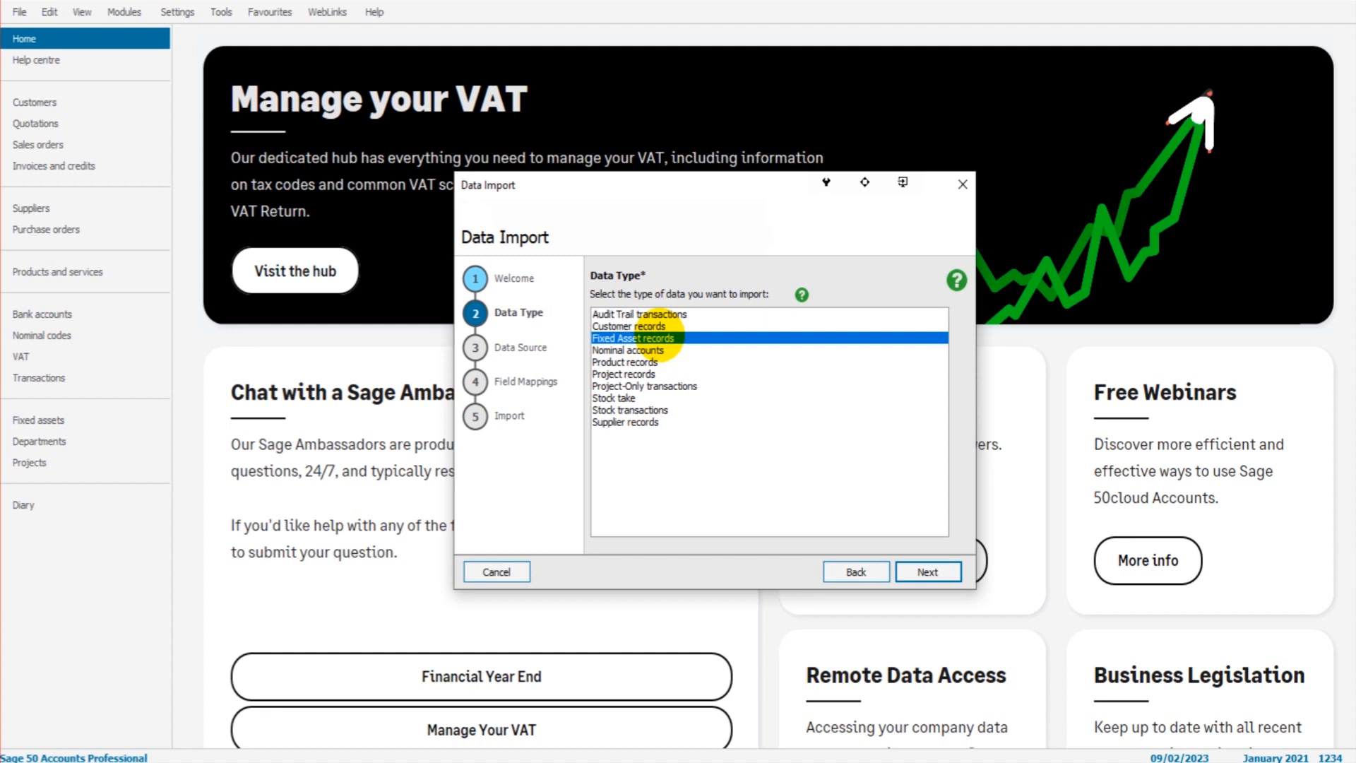
click(624, 374)
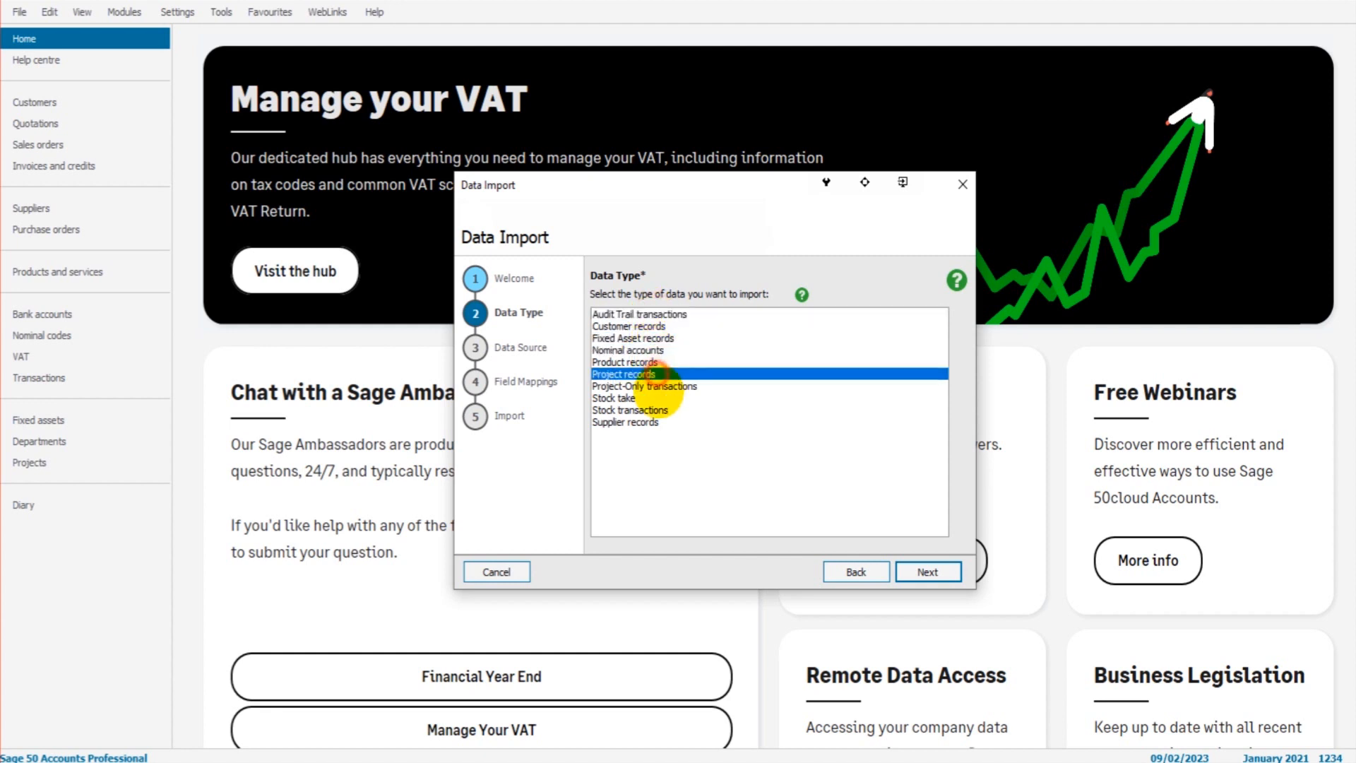
click(614, 398)
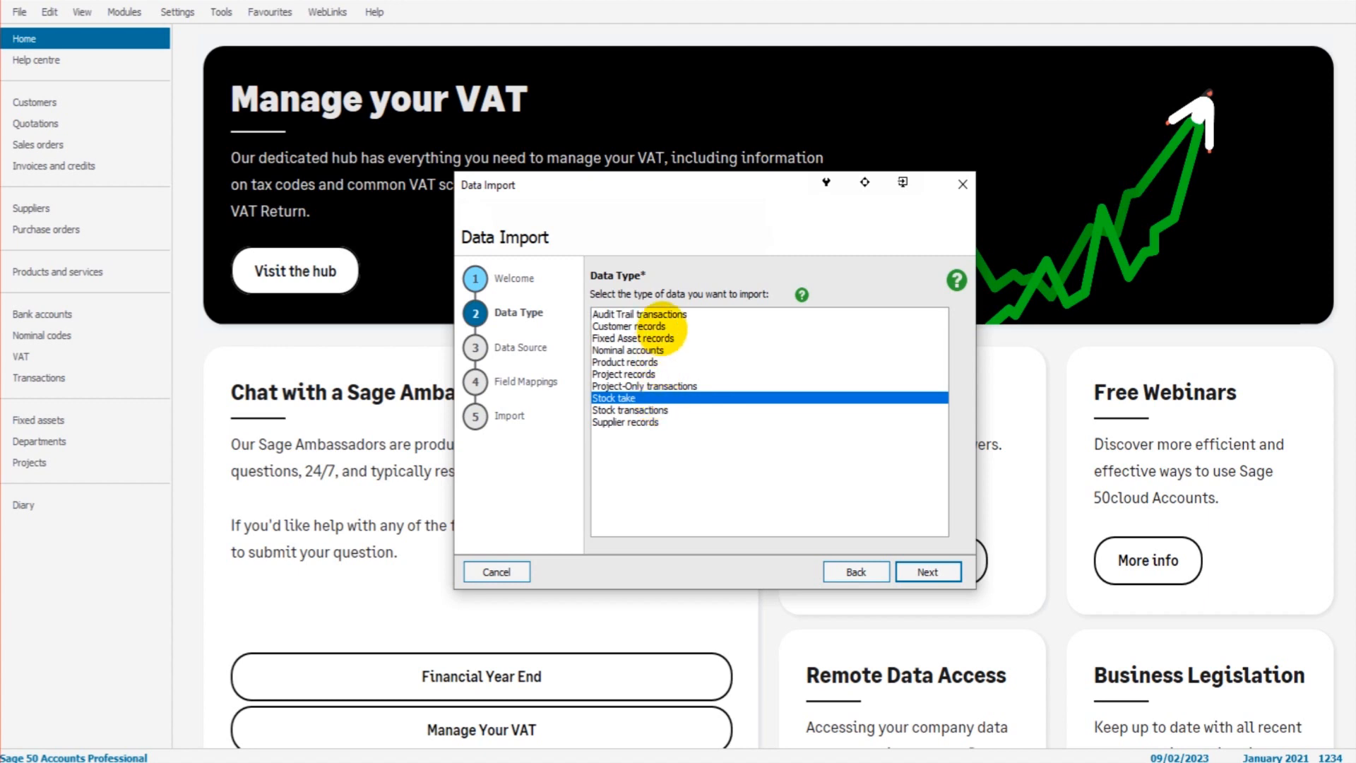
click(628, 326)
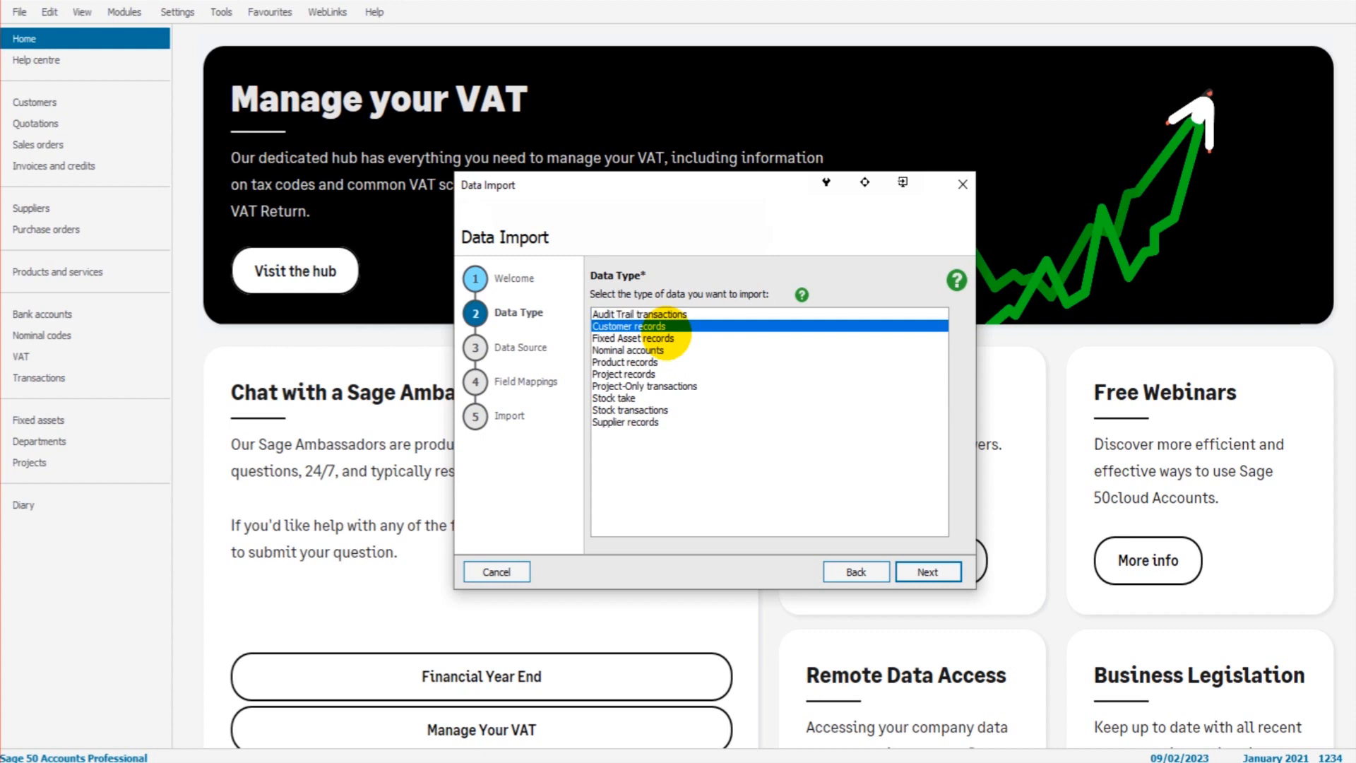
click(624, 362)
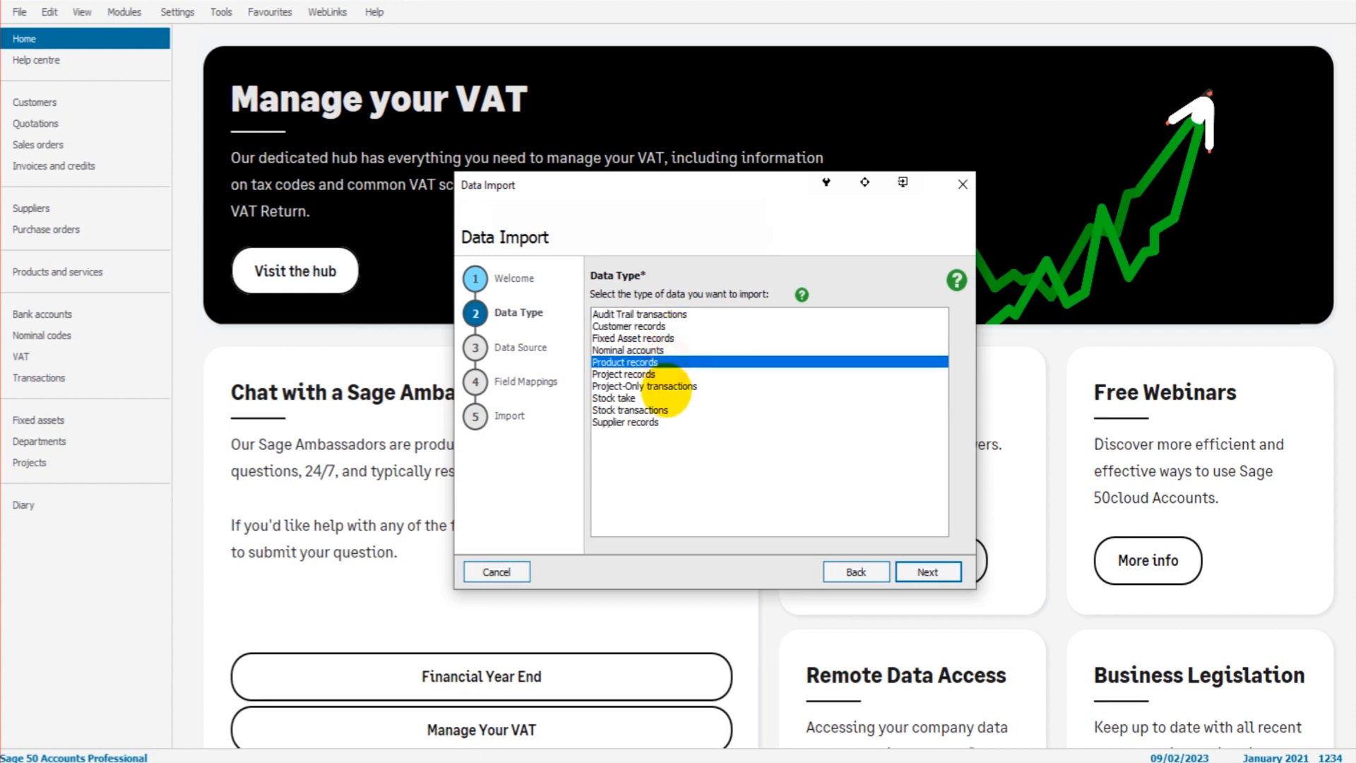
click(632, 338)
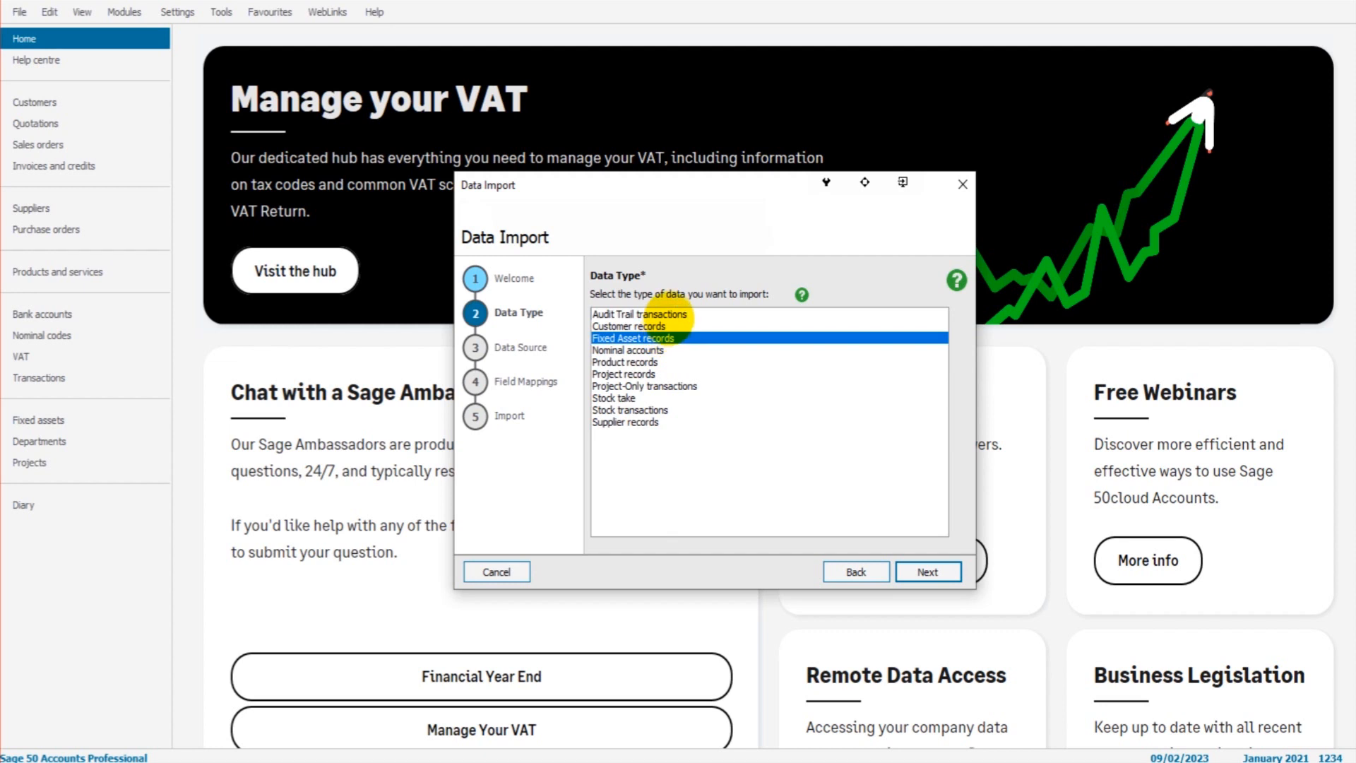
click(639, 314)
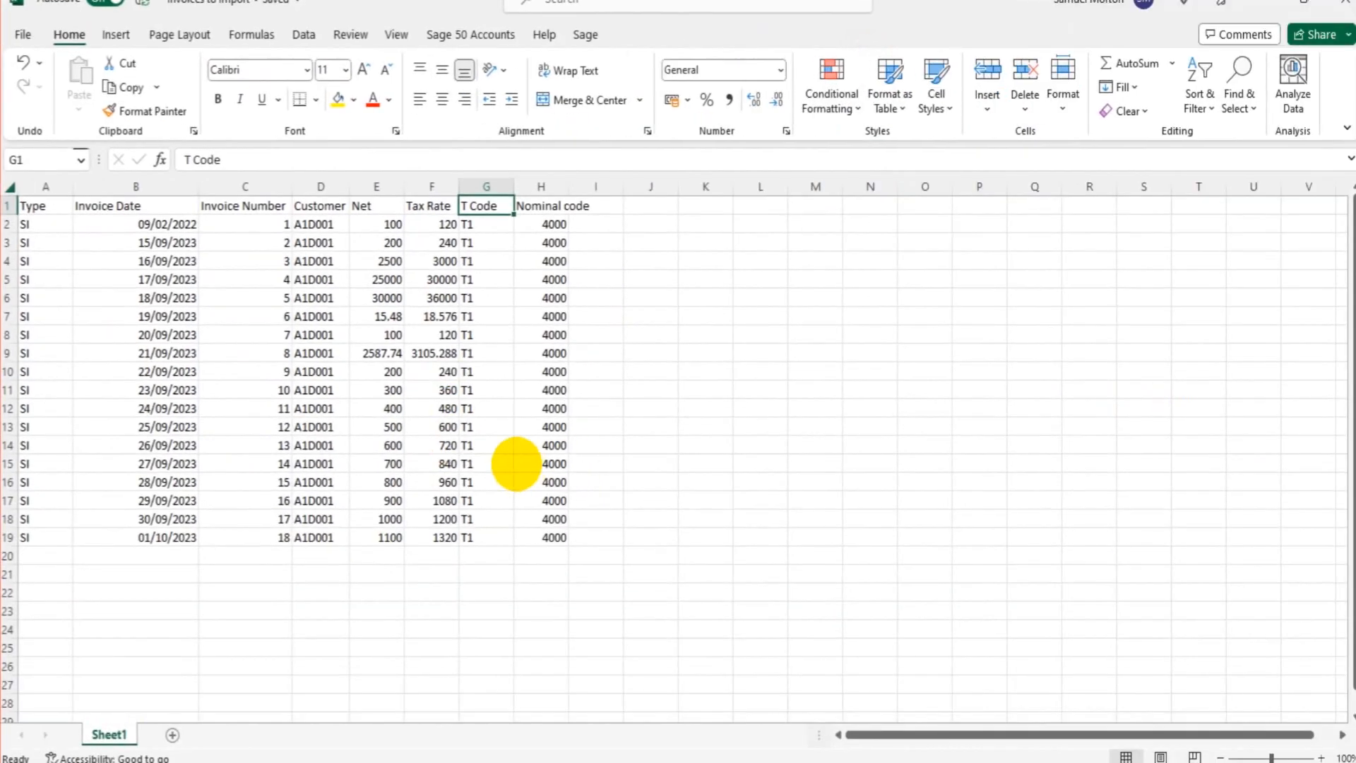
click(376, 390)
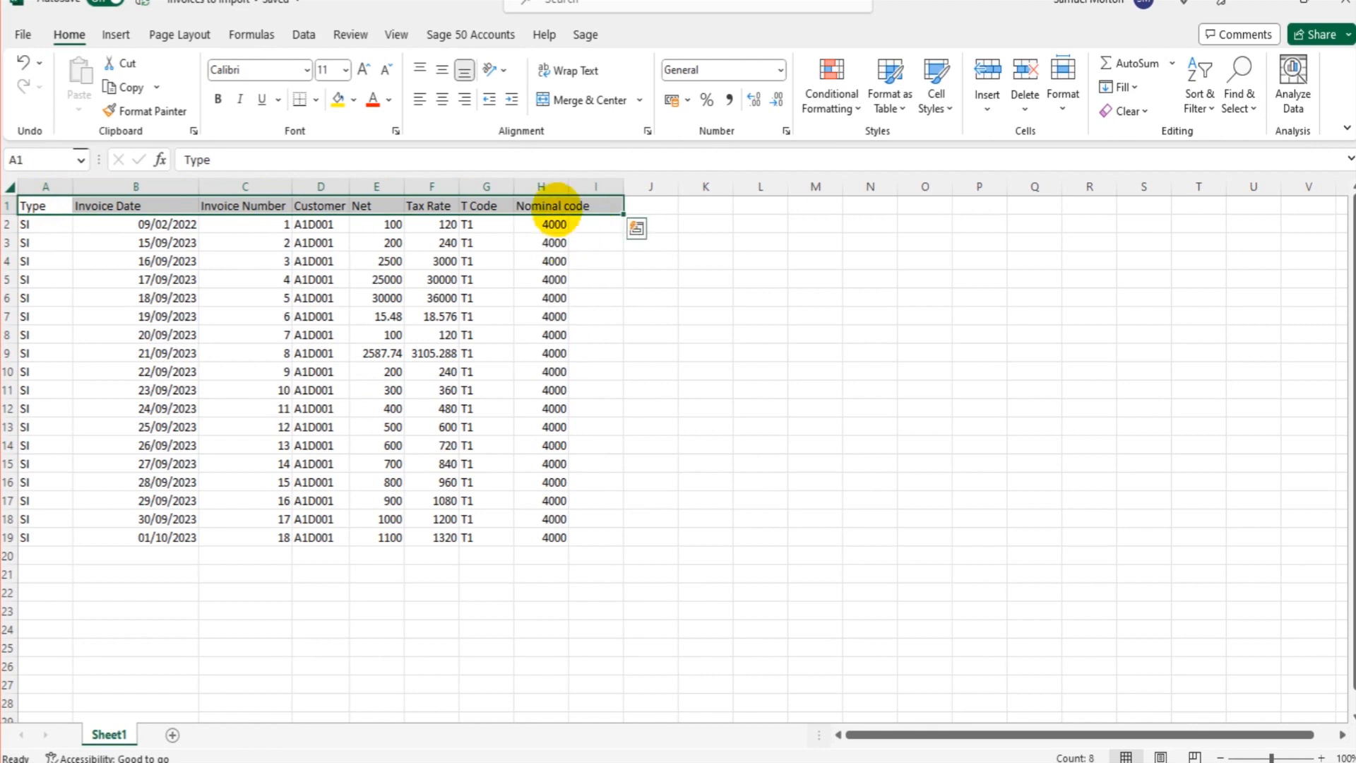
click(540, 206)
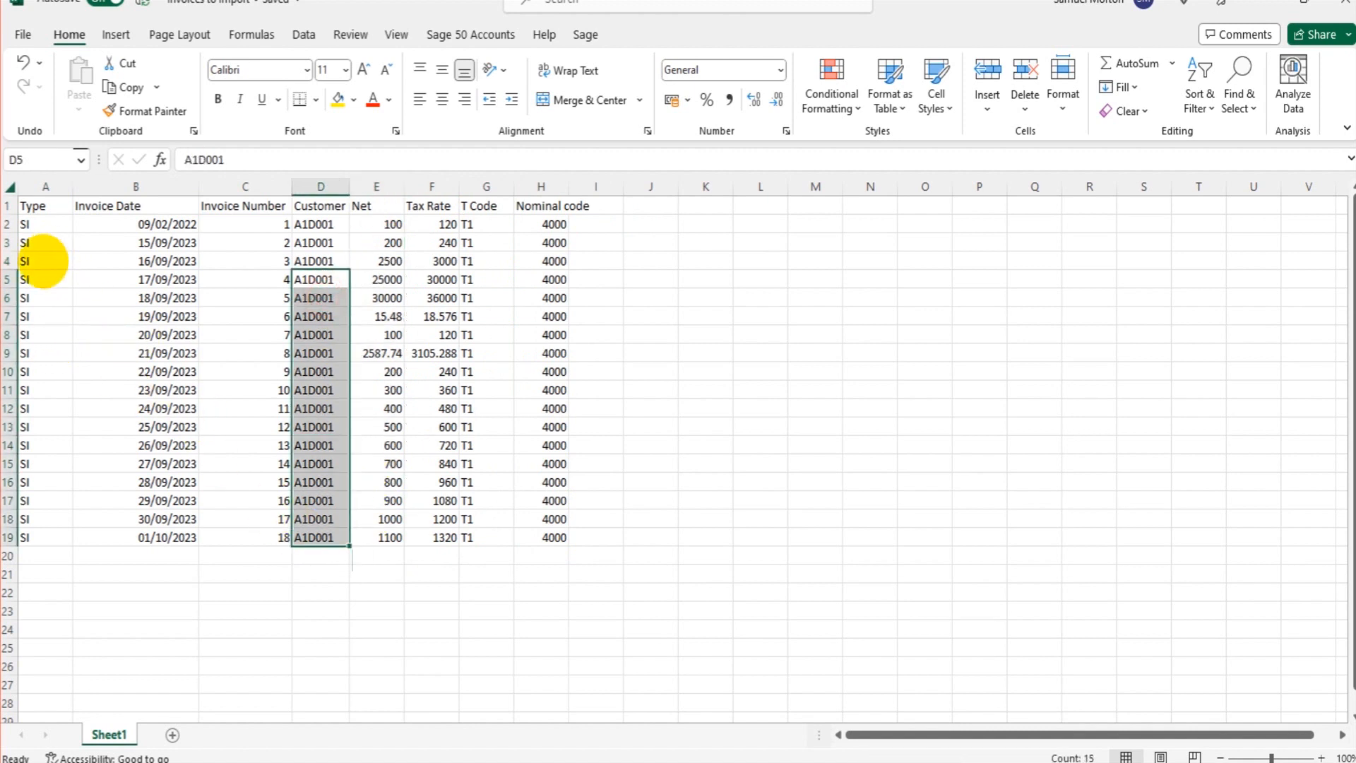
click(245, 262)
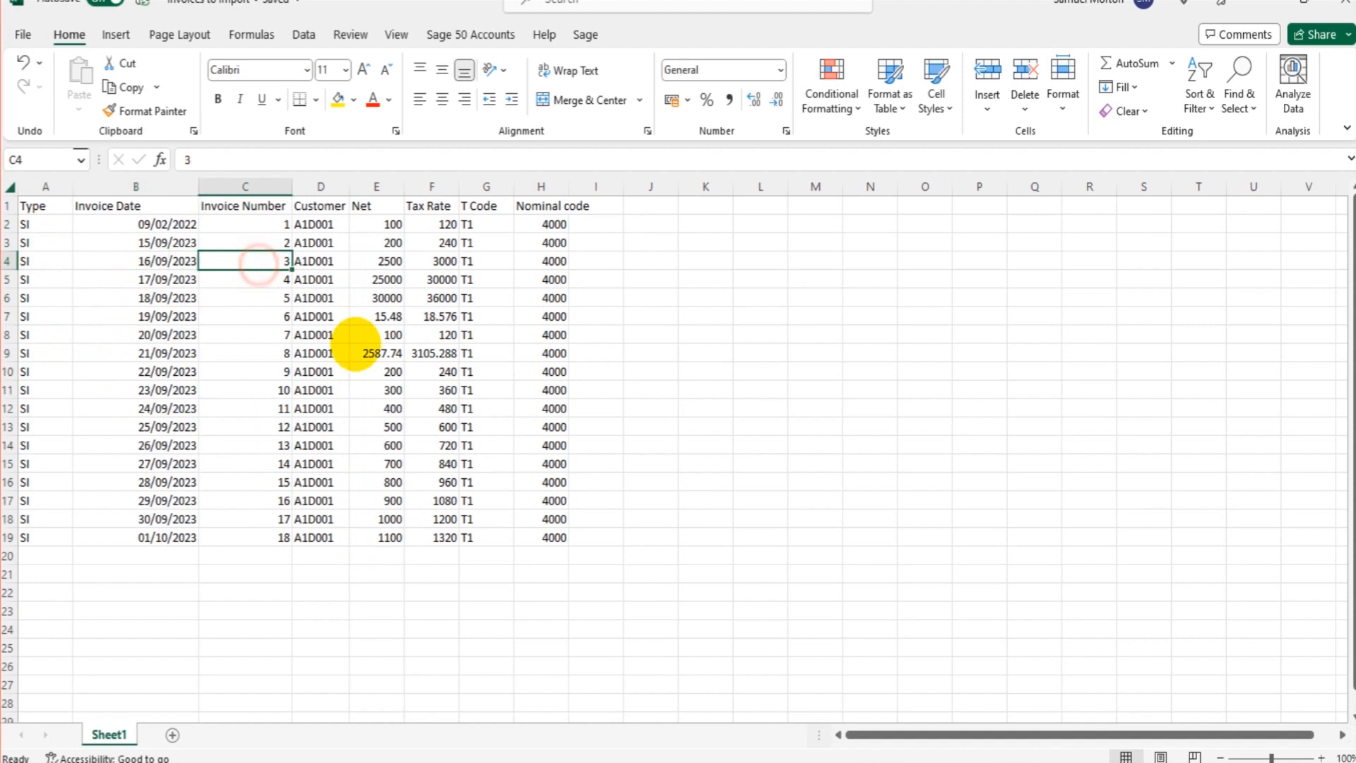
click(320, 262)
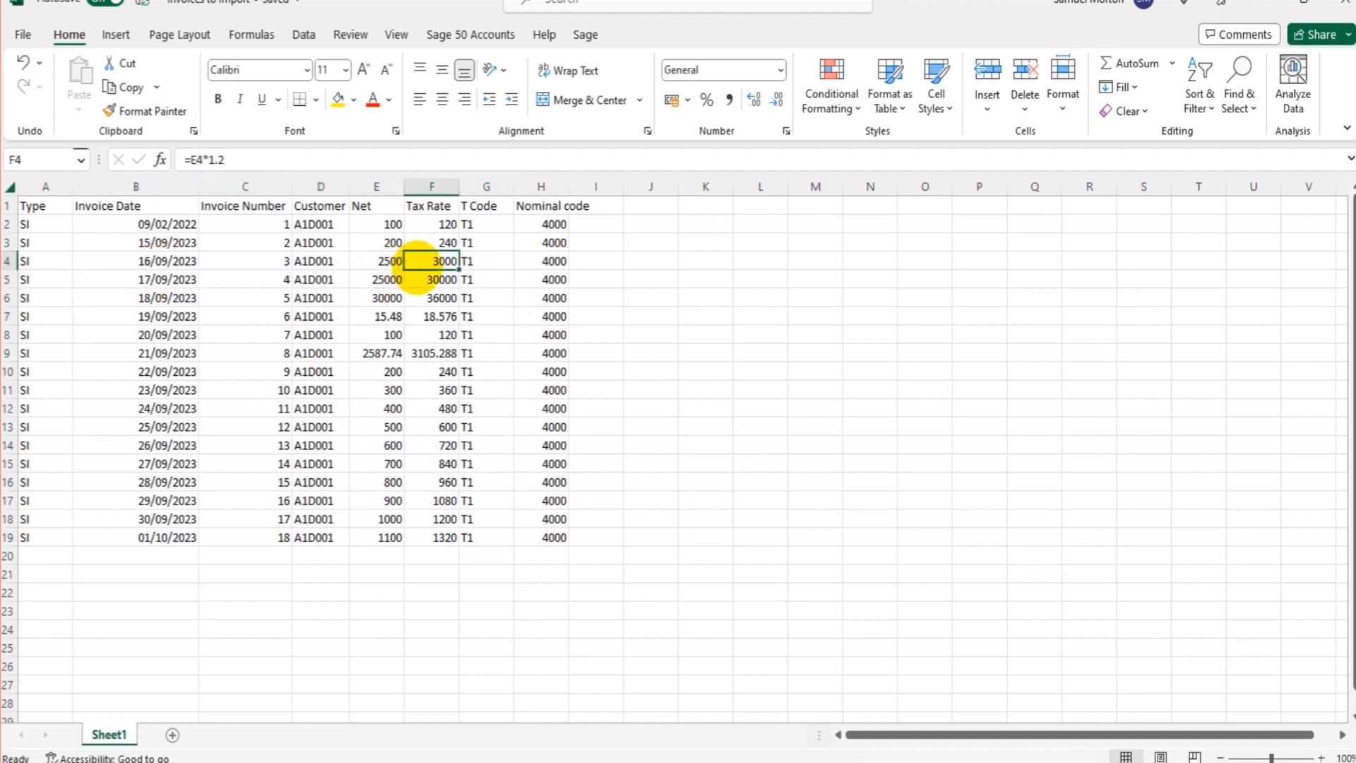
click(485, 260)
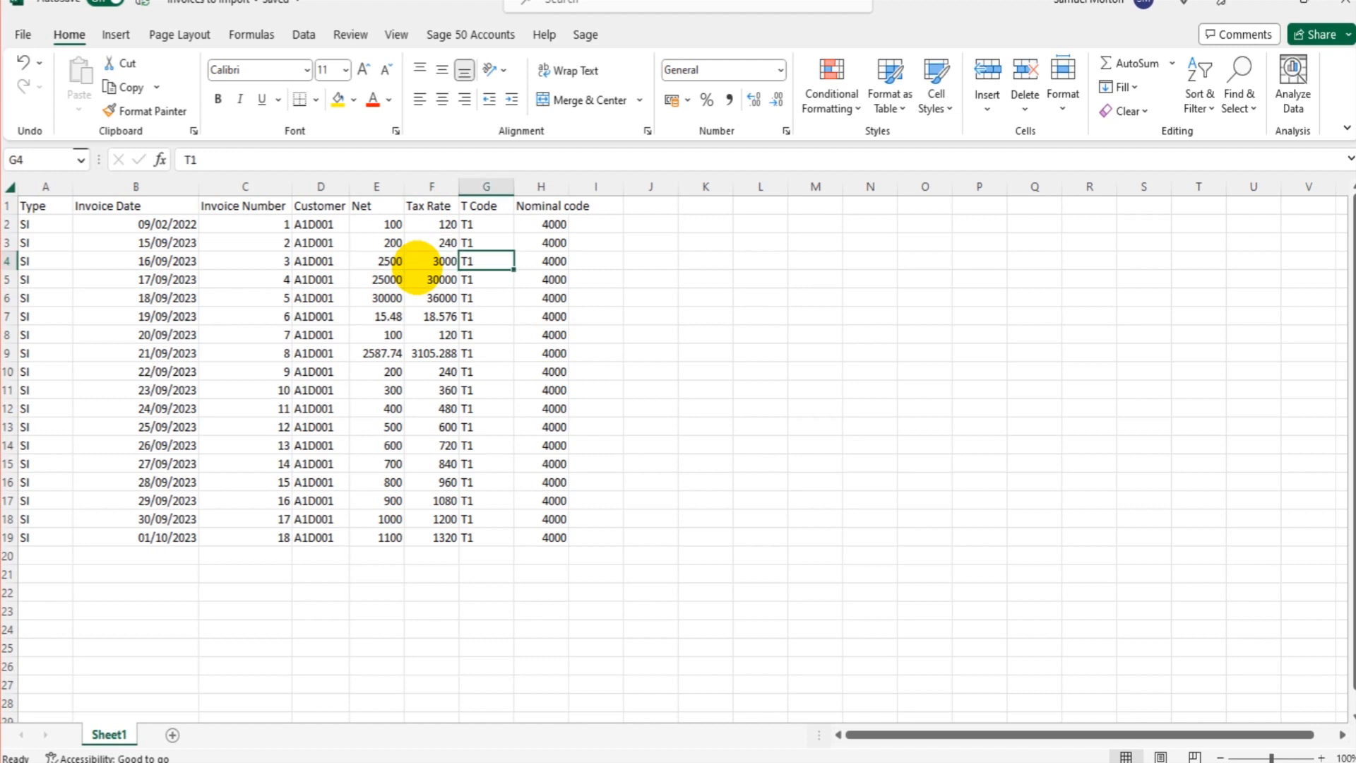
click(540, 261)
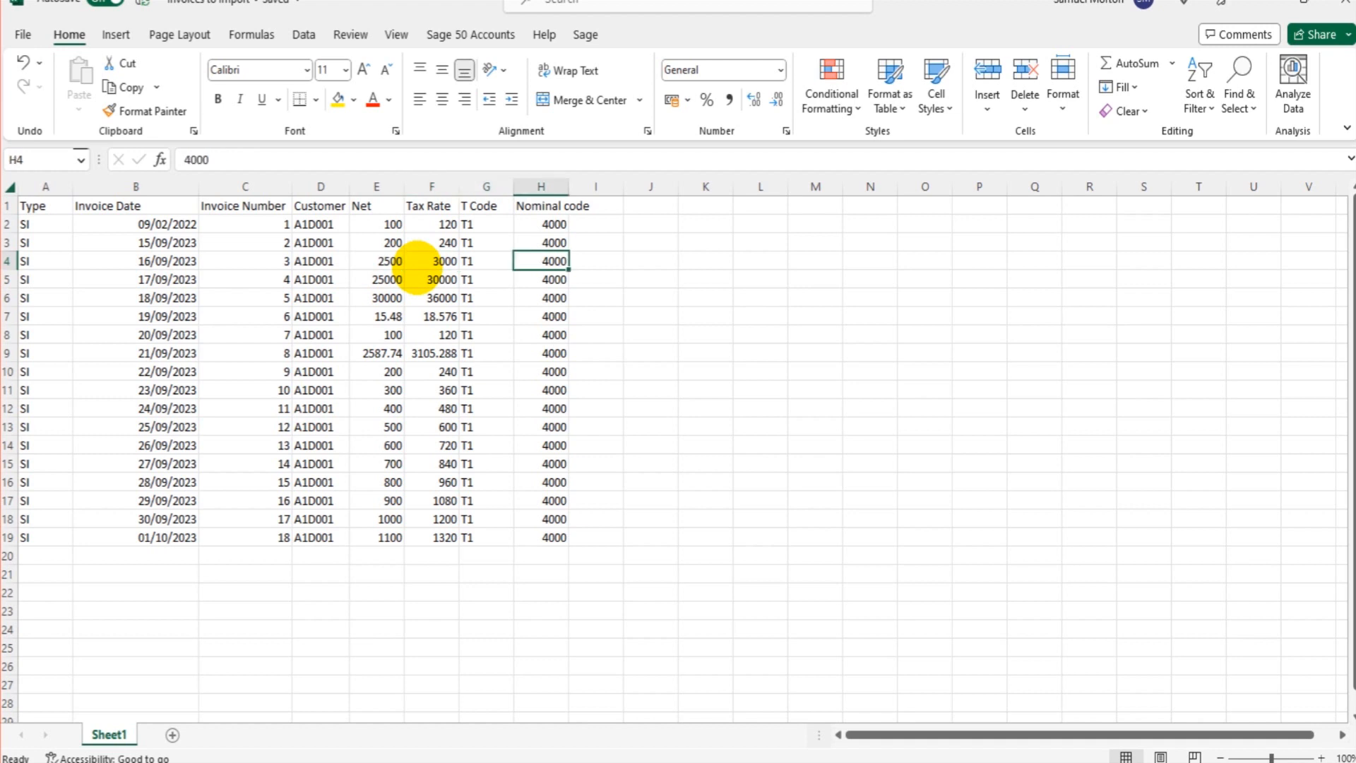
click(34, 205)
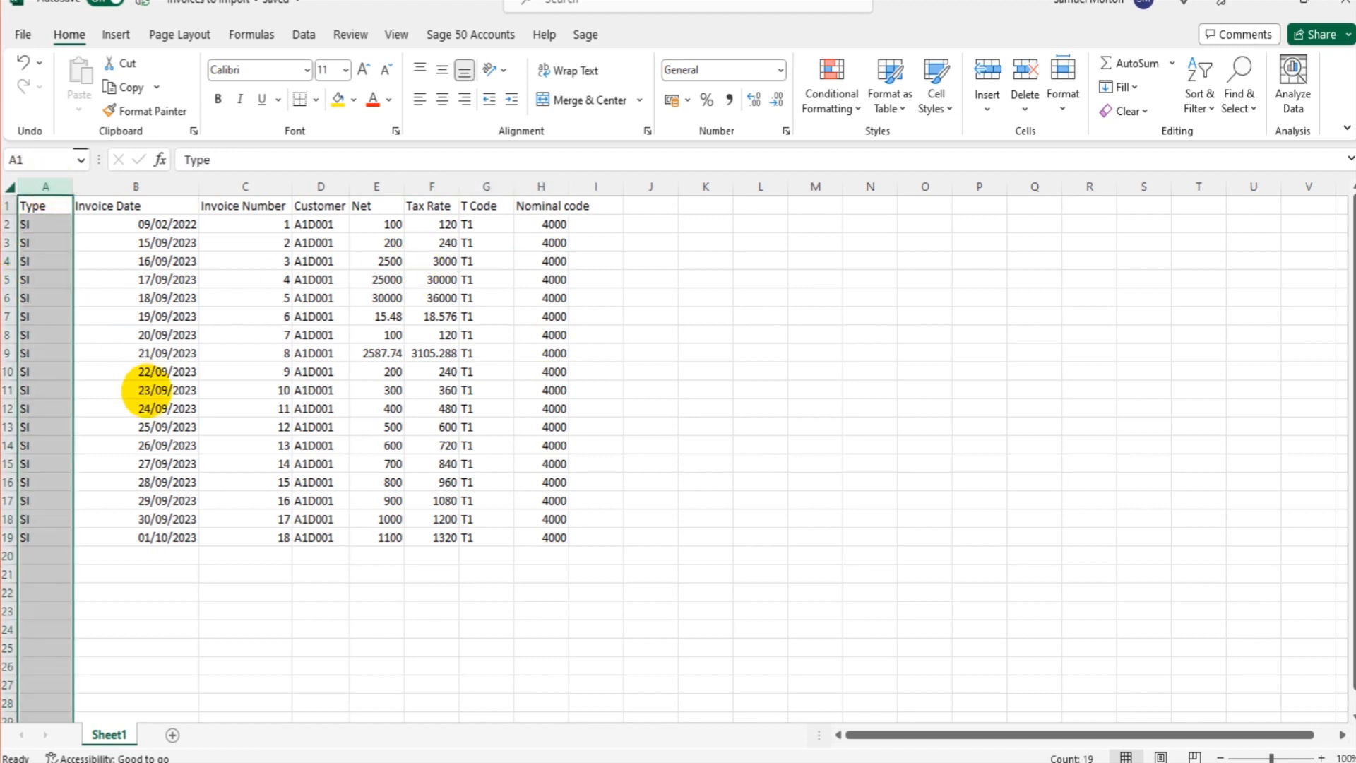
click(135, 390)
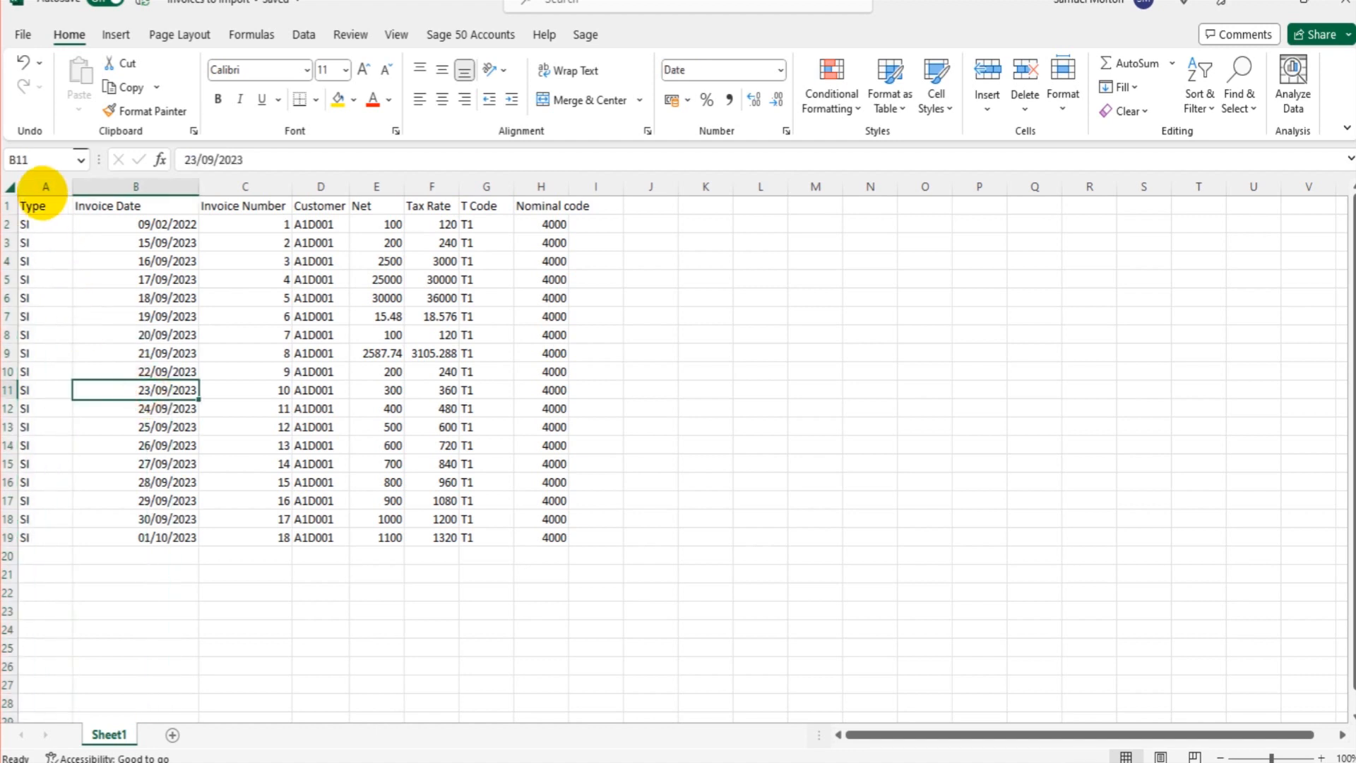
click(45, 186)
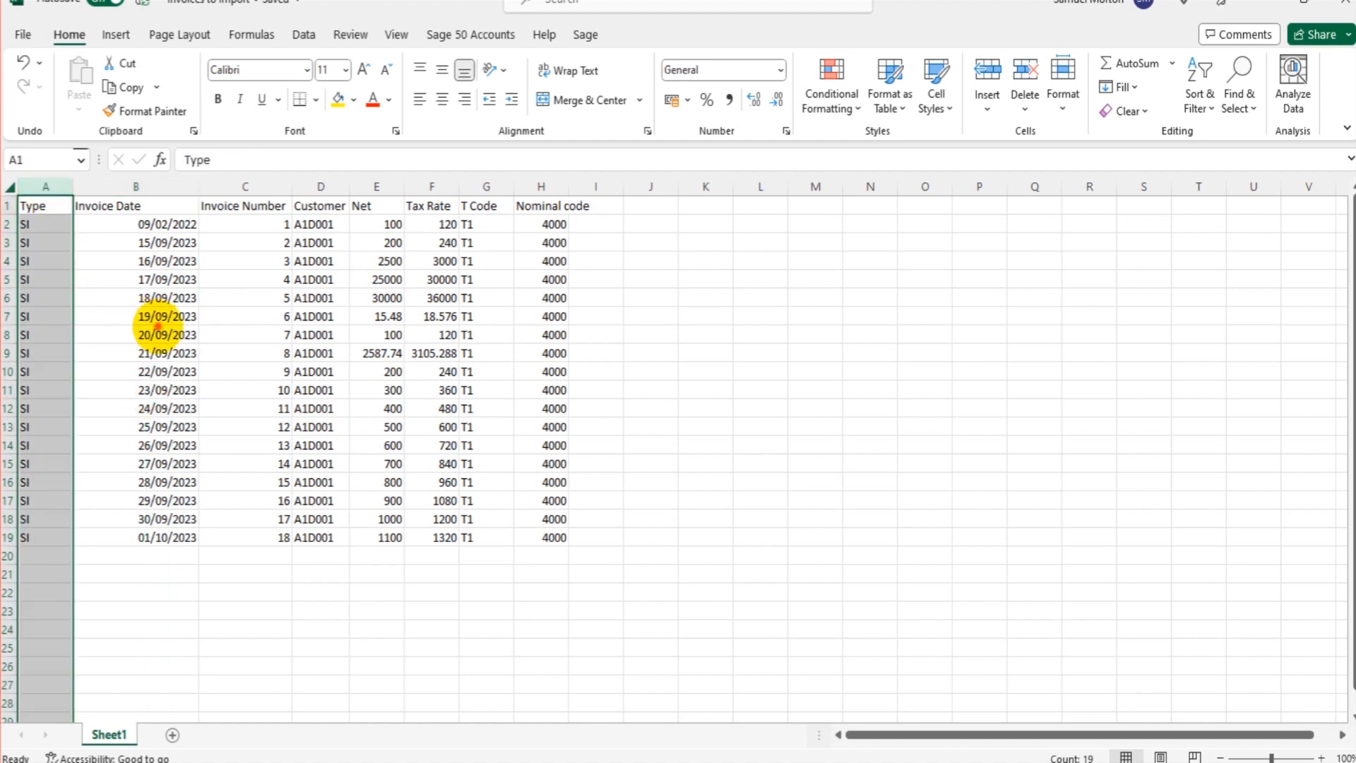
click(45, 242)
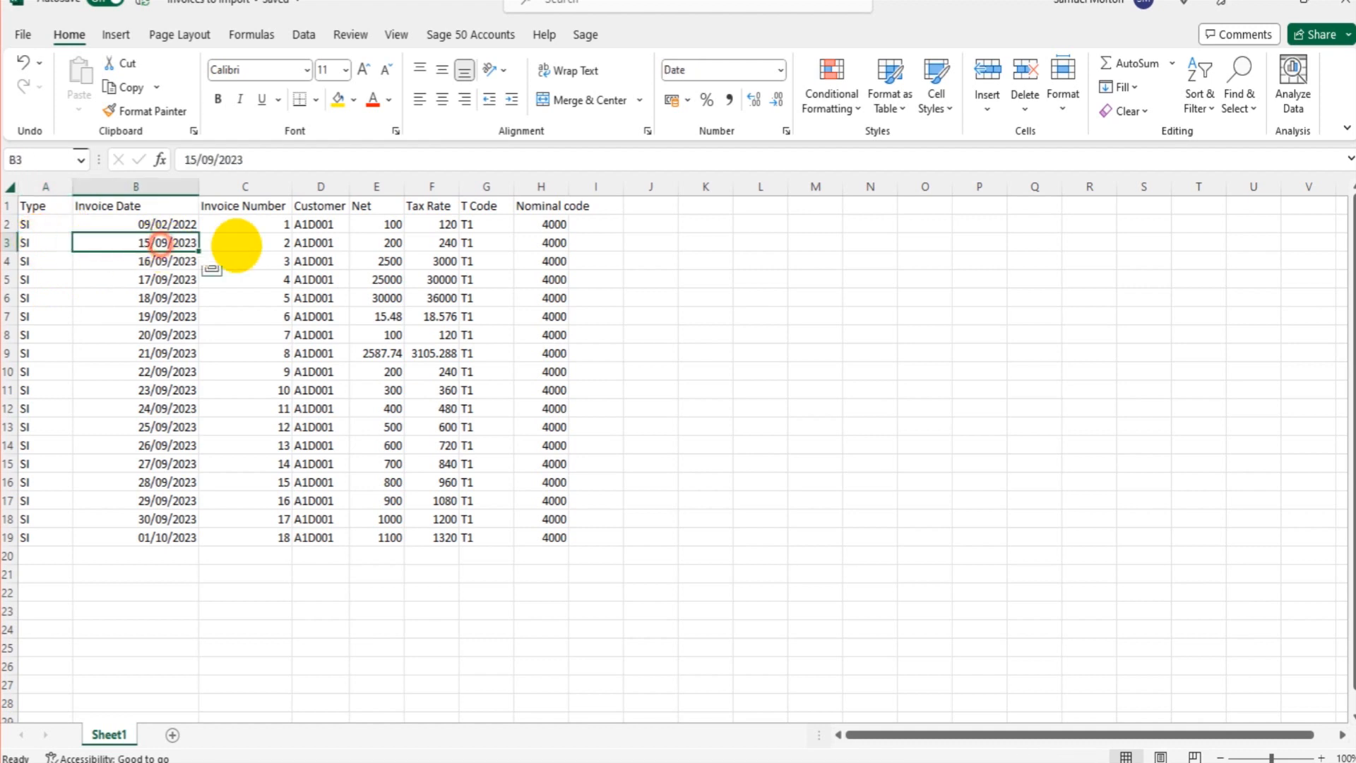
click(319, 243)
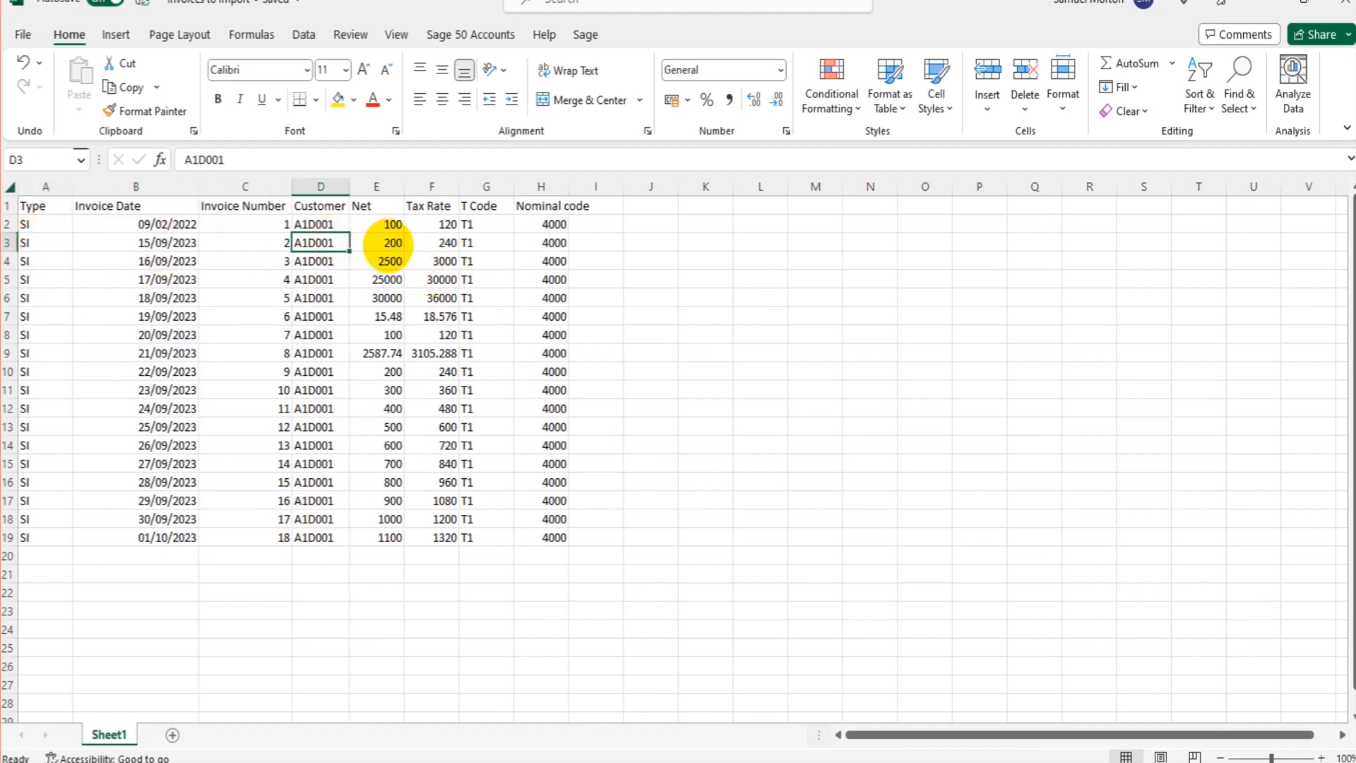
click(431, 242)
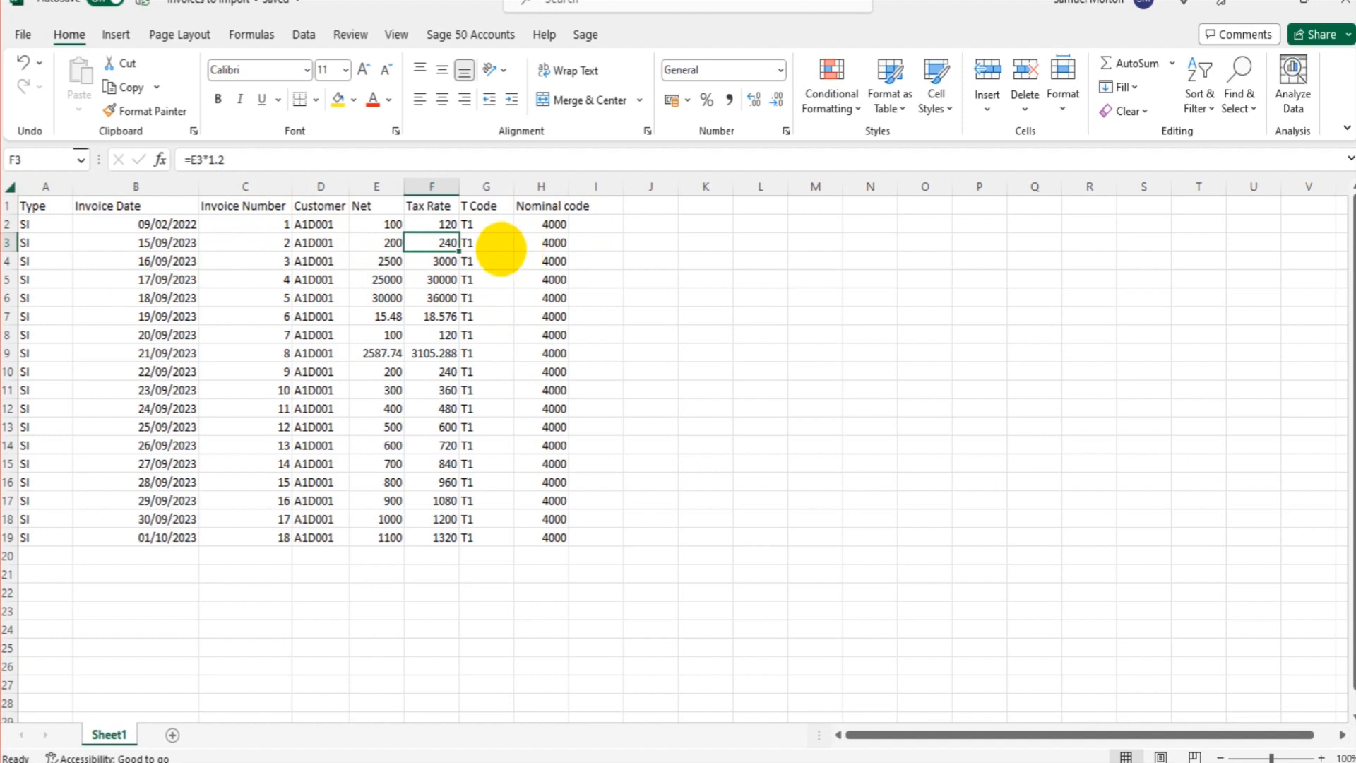
click(552, 242)
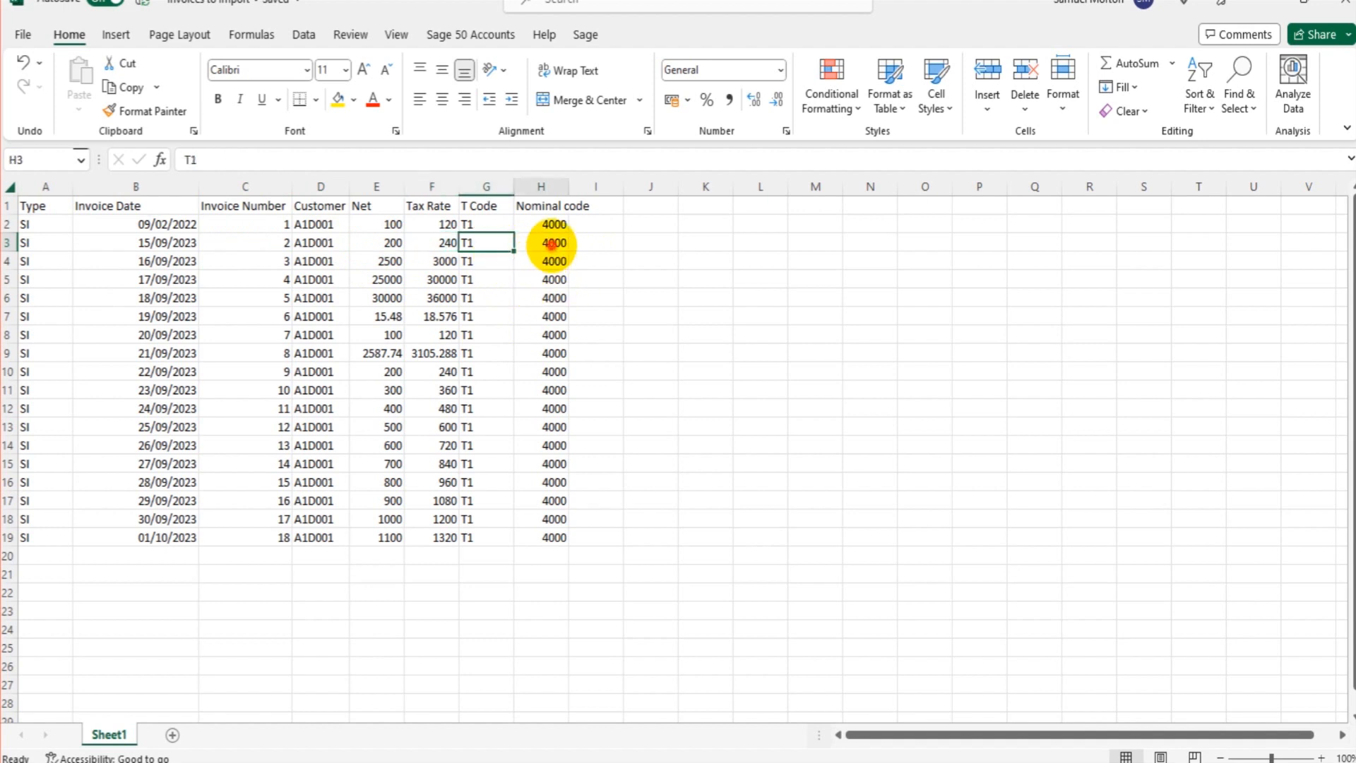
click(541, 242)
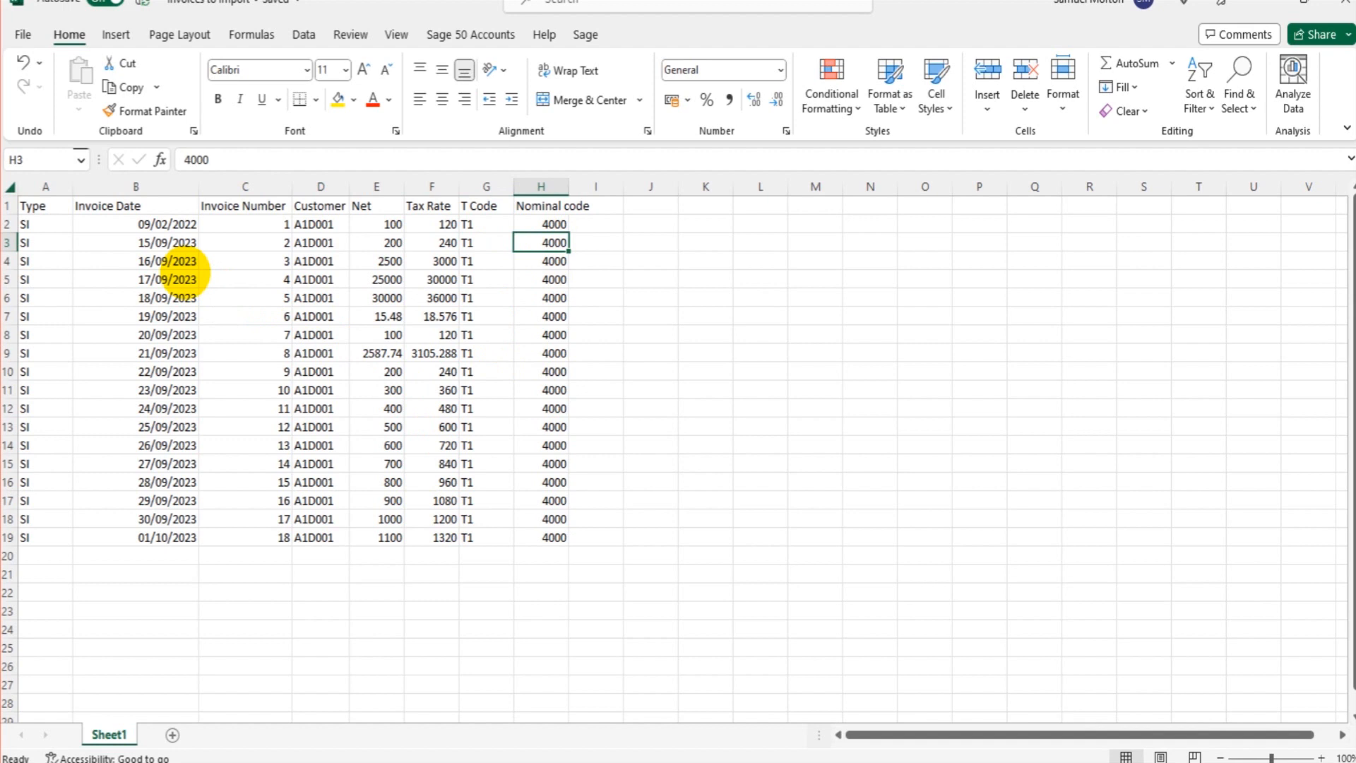
click(595, 187)
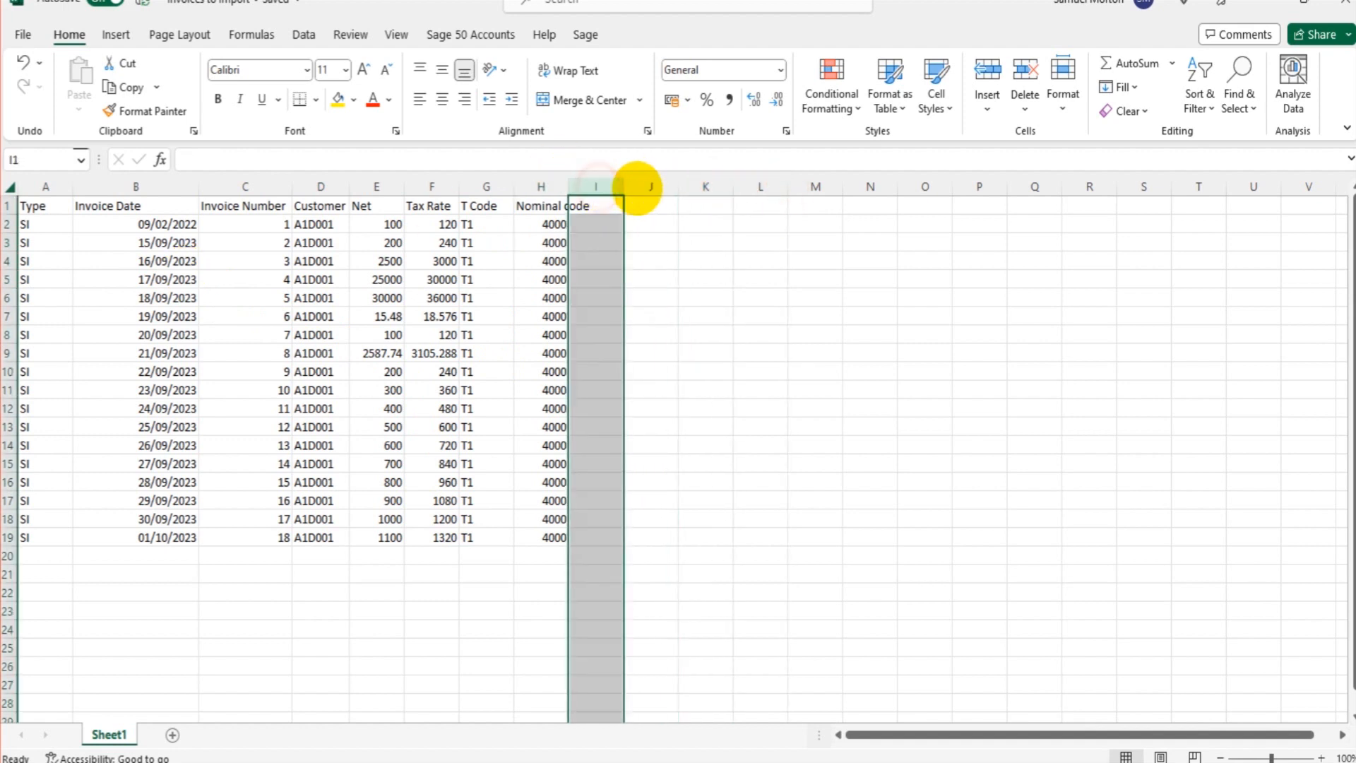
click(705, 186)
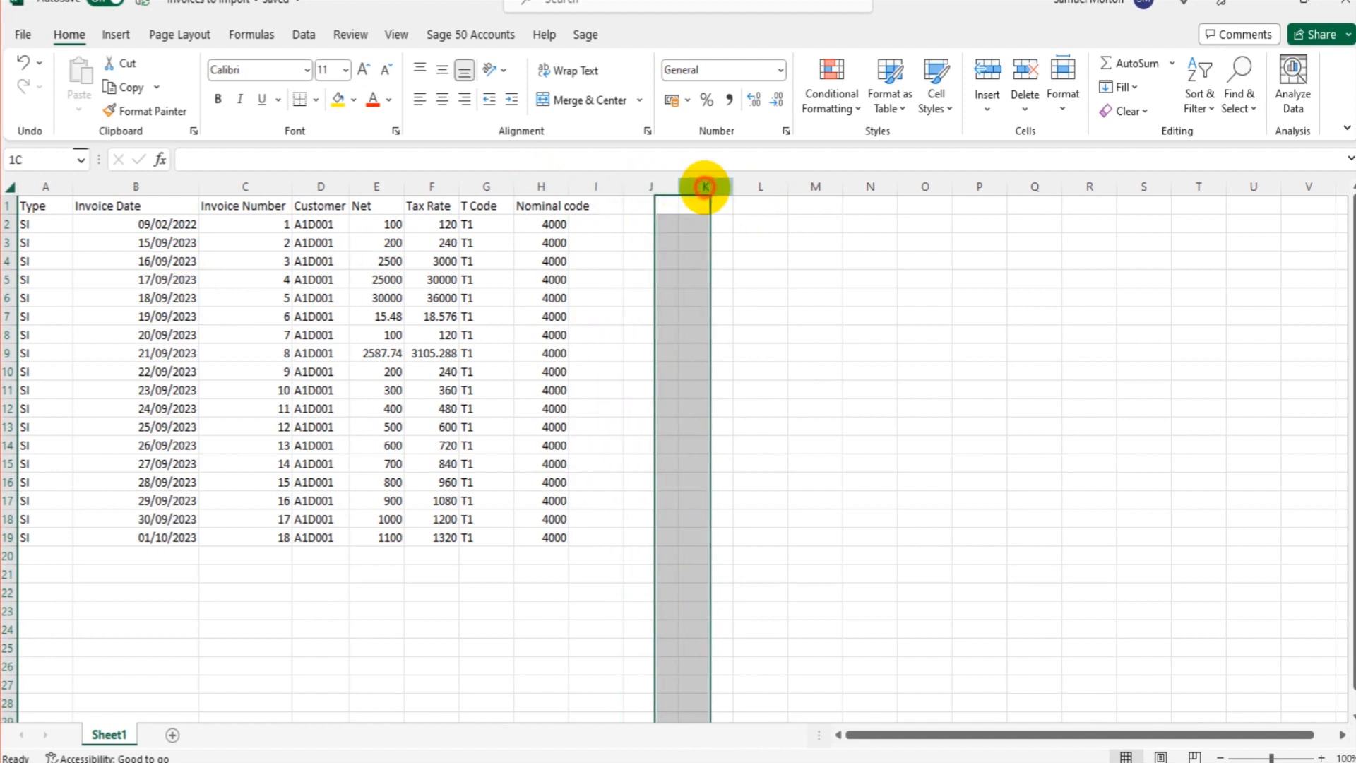
click(706, 186)
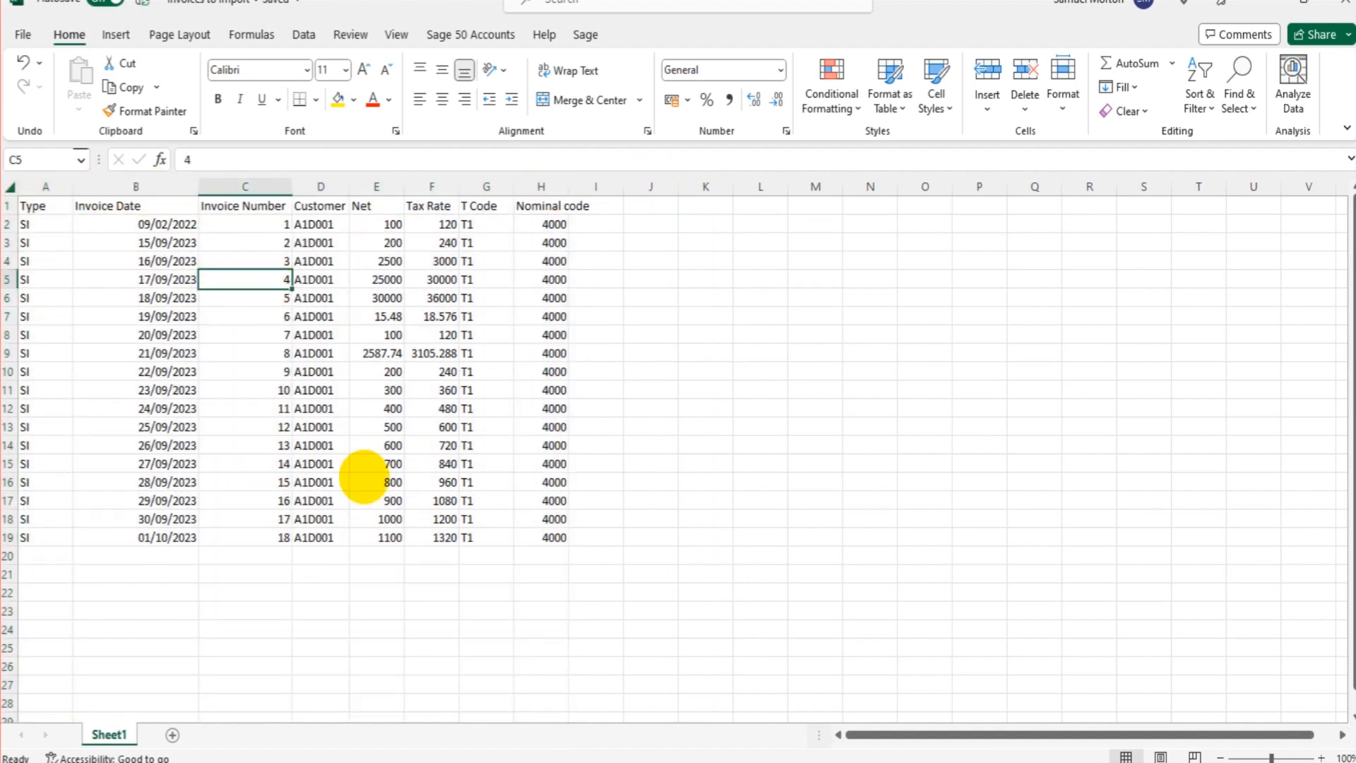
mouse_move(891, 74)
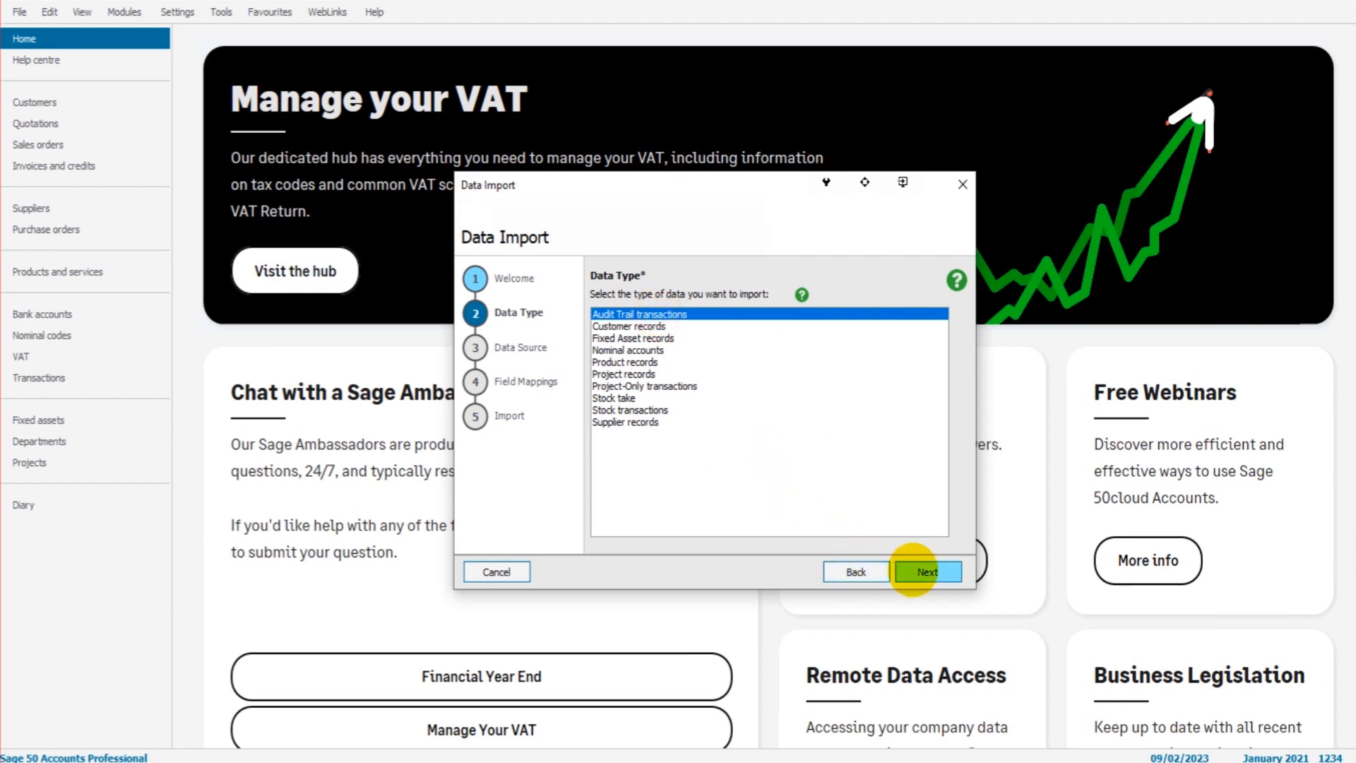
Choose Audit Trail transactions, attach the Invoices to Import workbook with first row as headings, and continue.
click(928, 570)
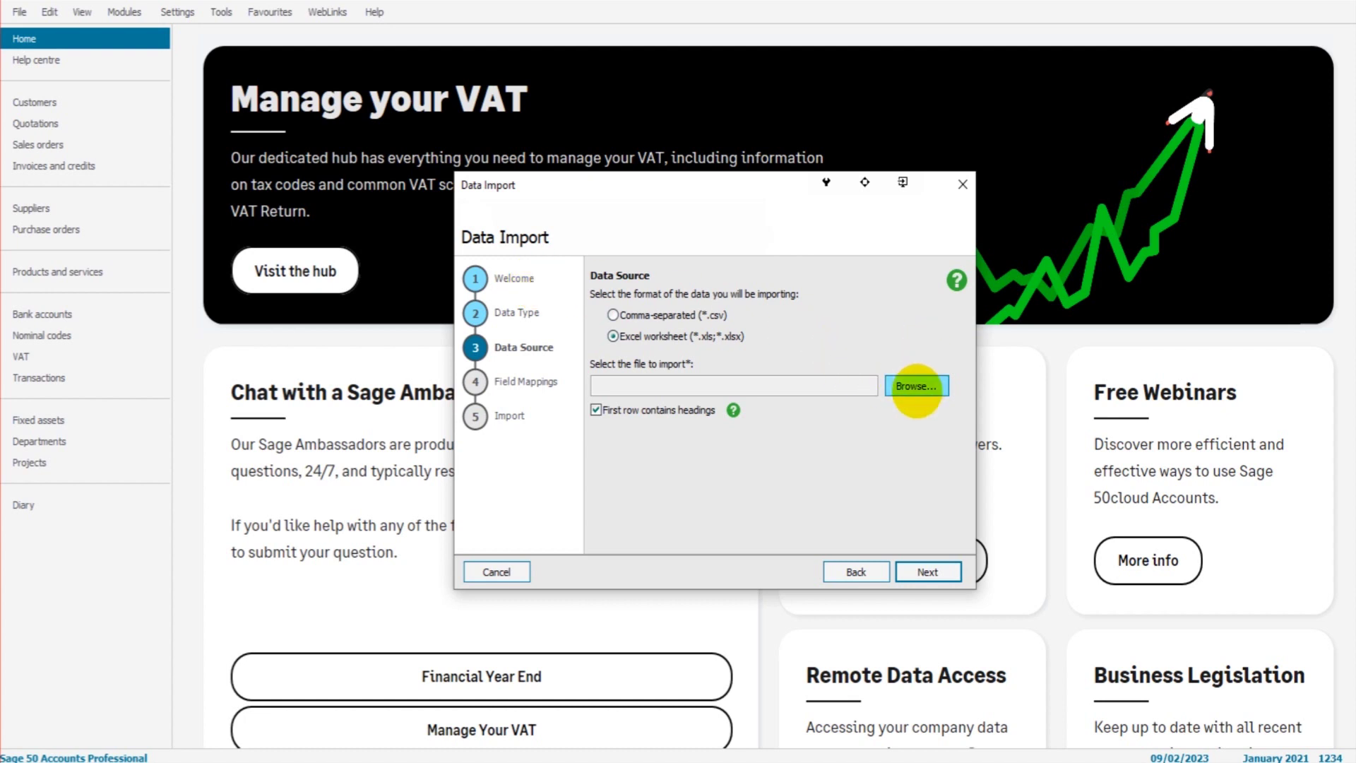
click(916, 385)
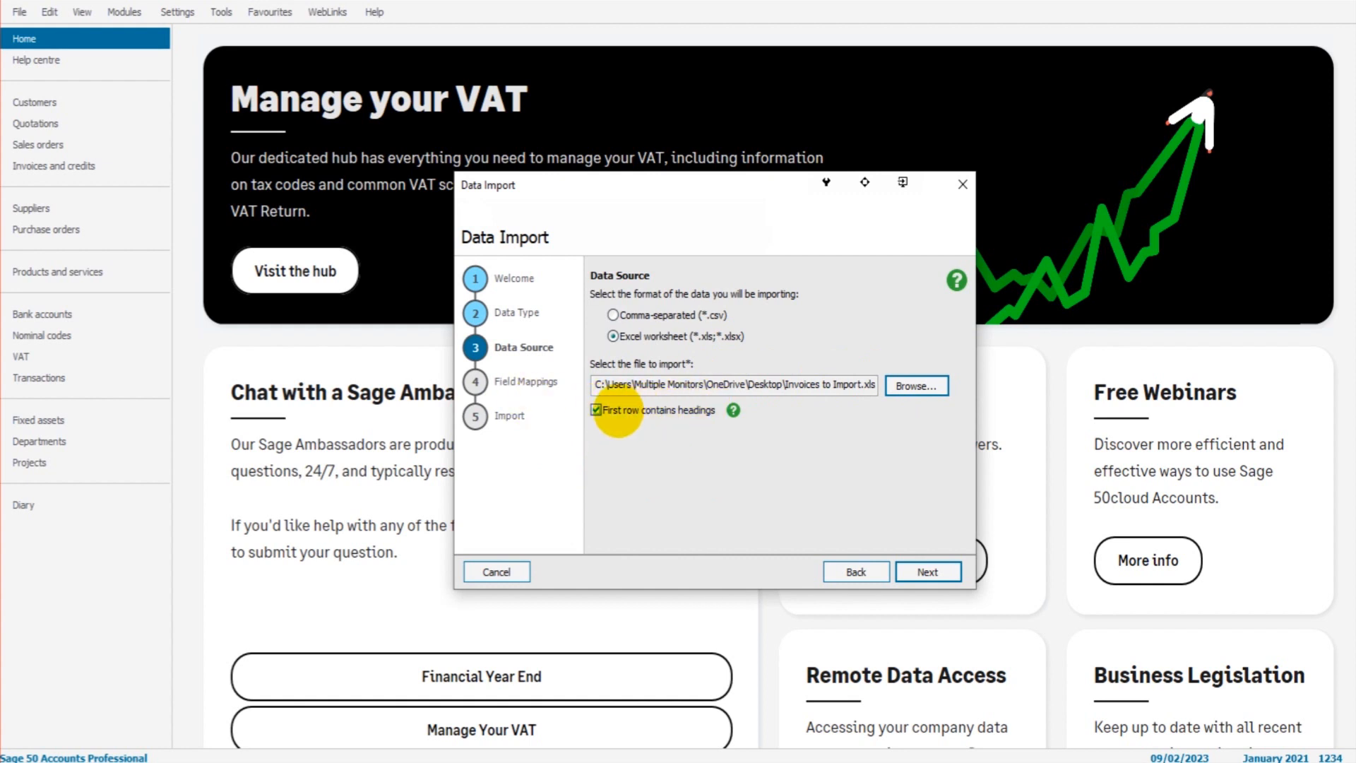
click(595, 410)
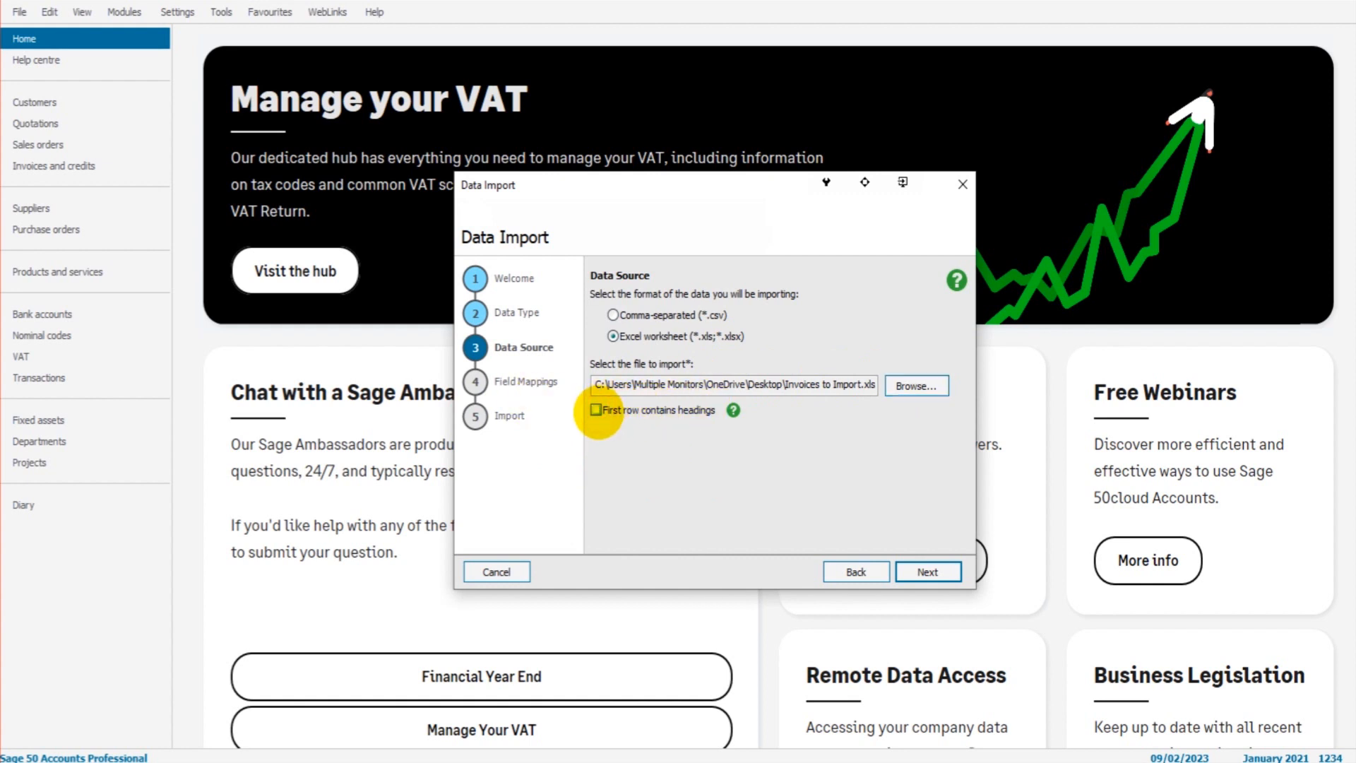
click(596, 410)
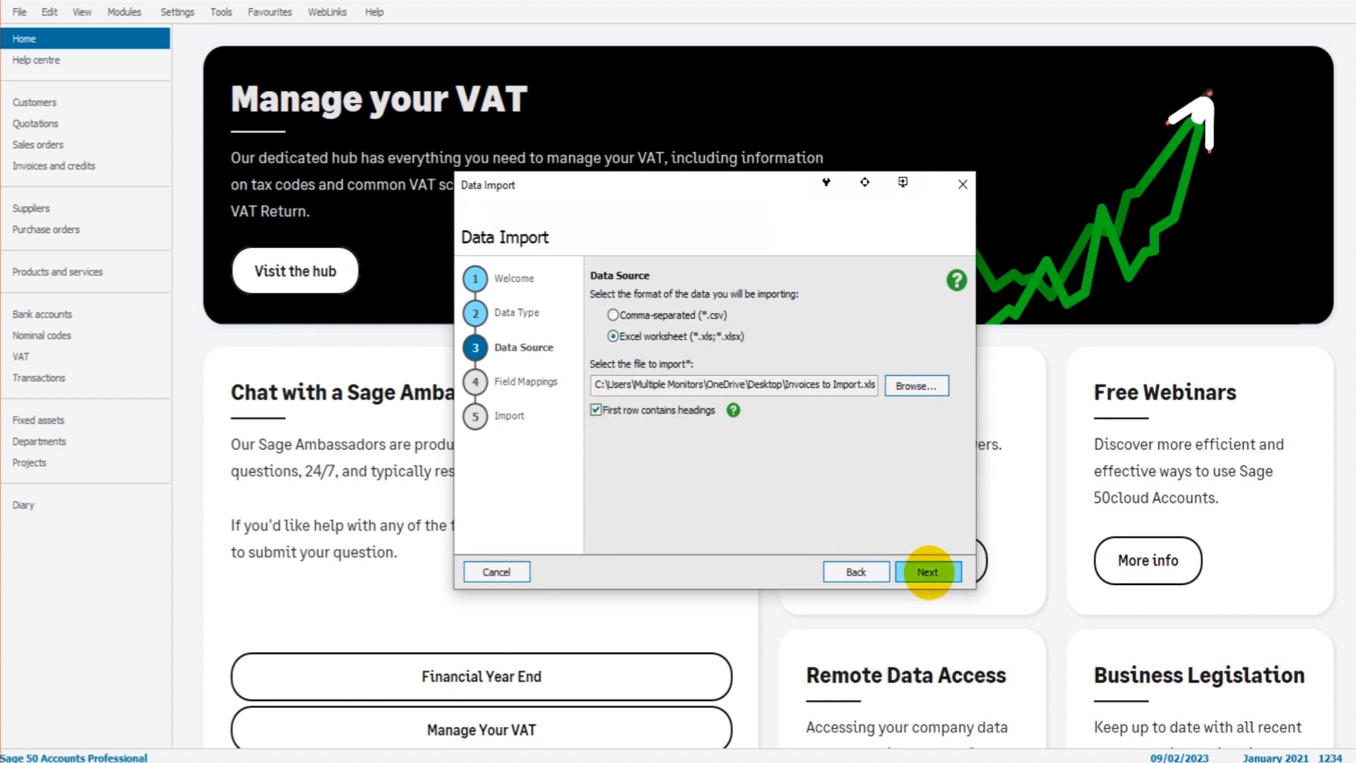
click(928, 571)
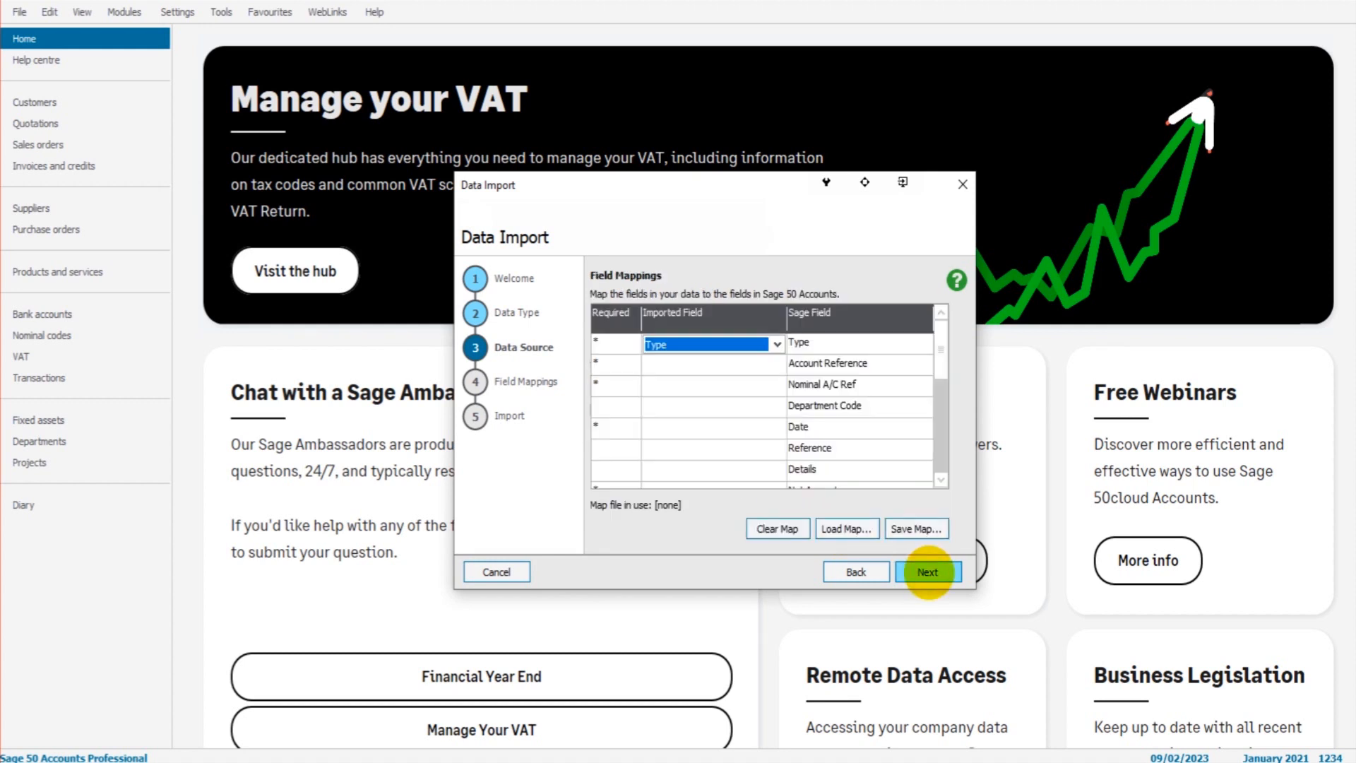
click(928, 572)
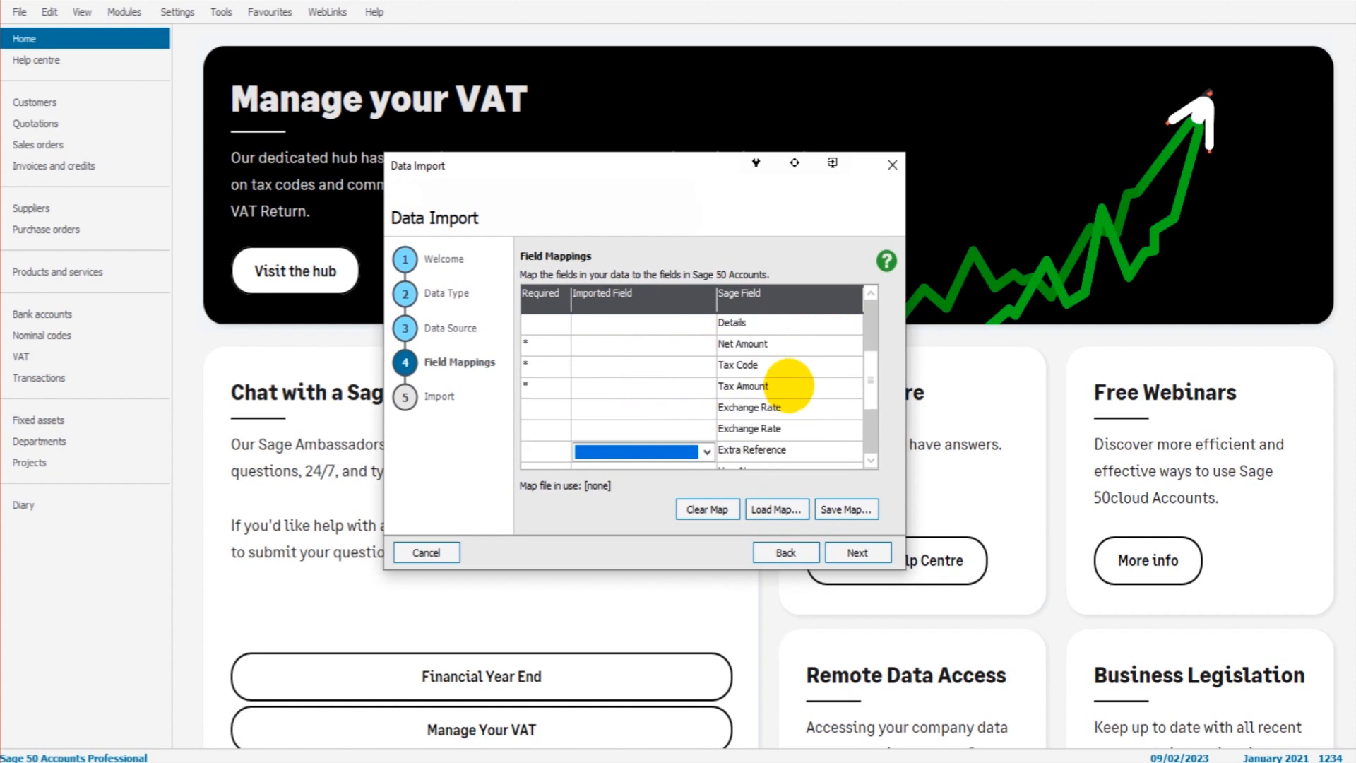
scroll(down, 3)
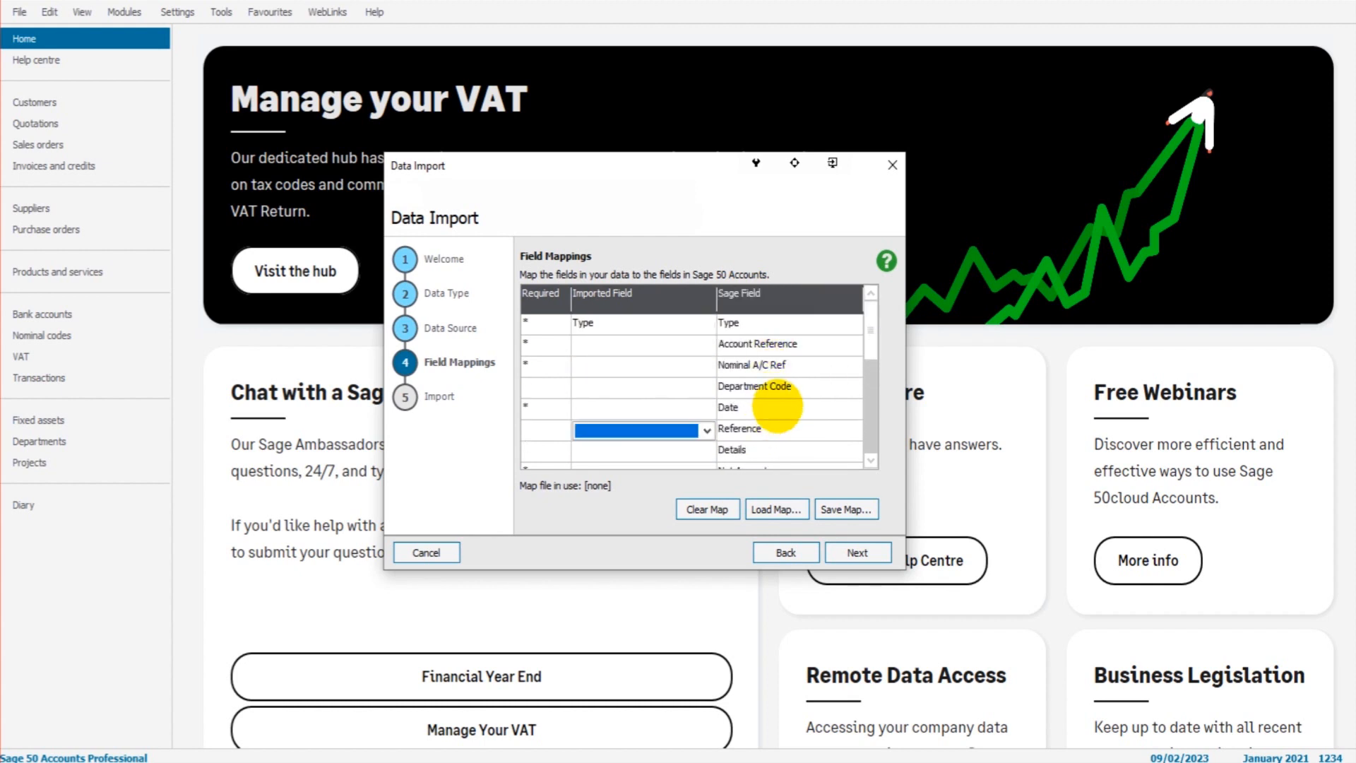
scroll(down, 3)
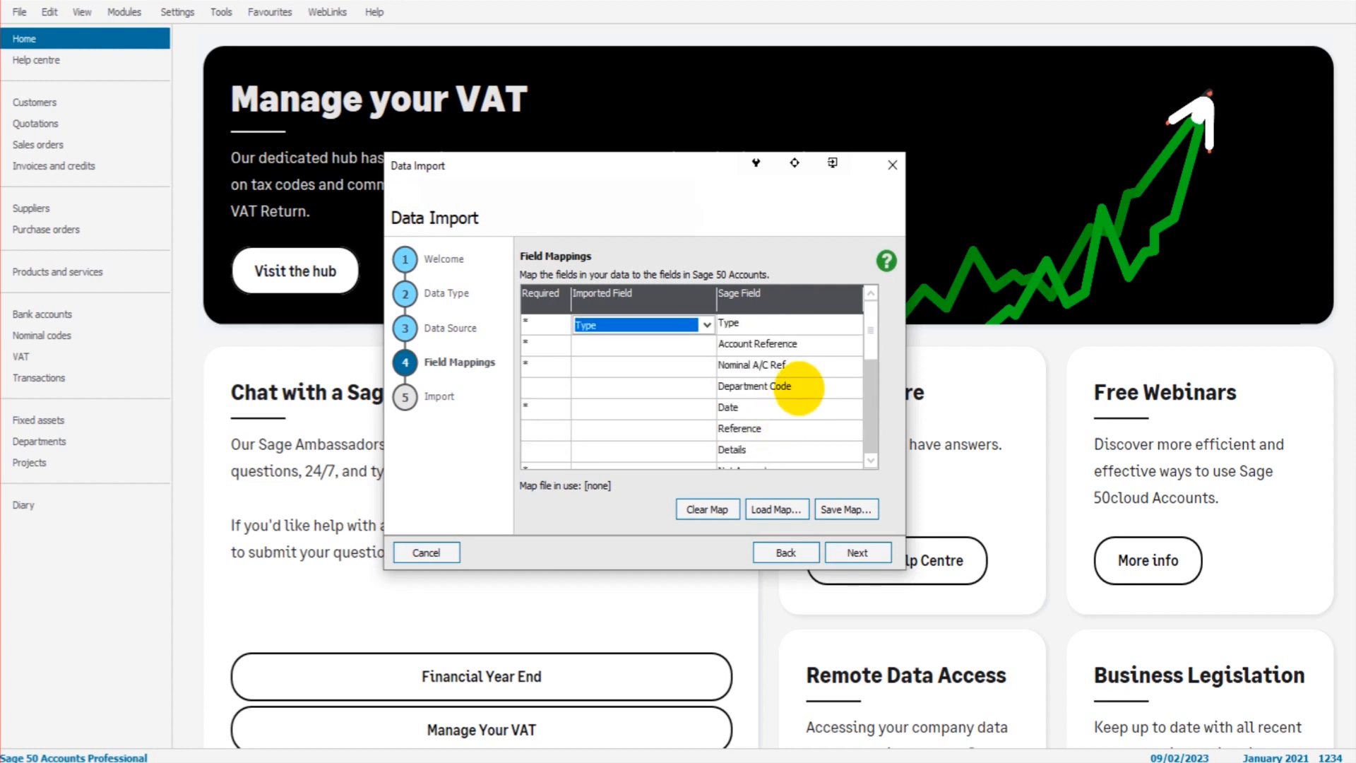
click(636, 387)
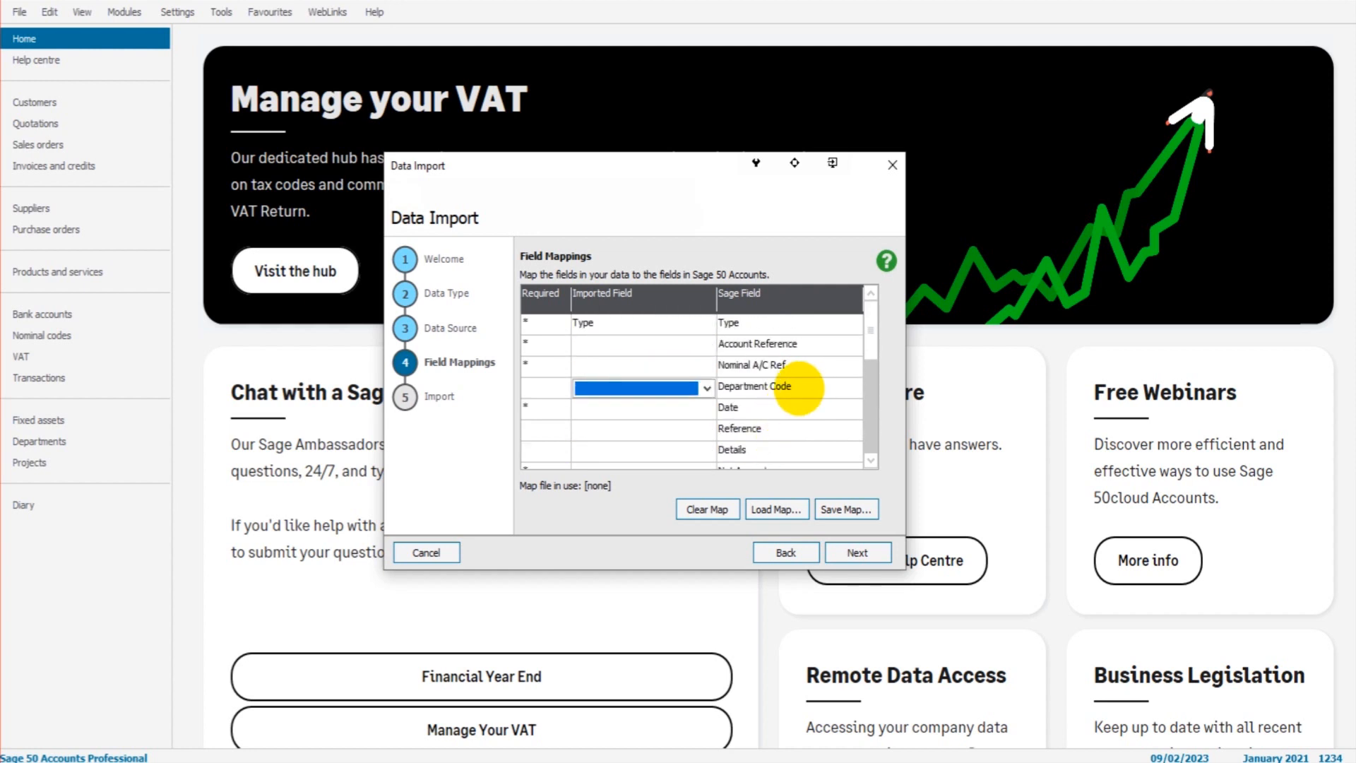
scroll(down, 3)
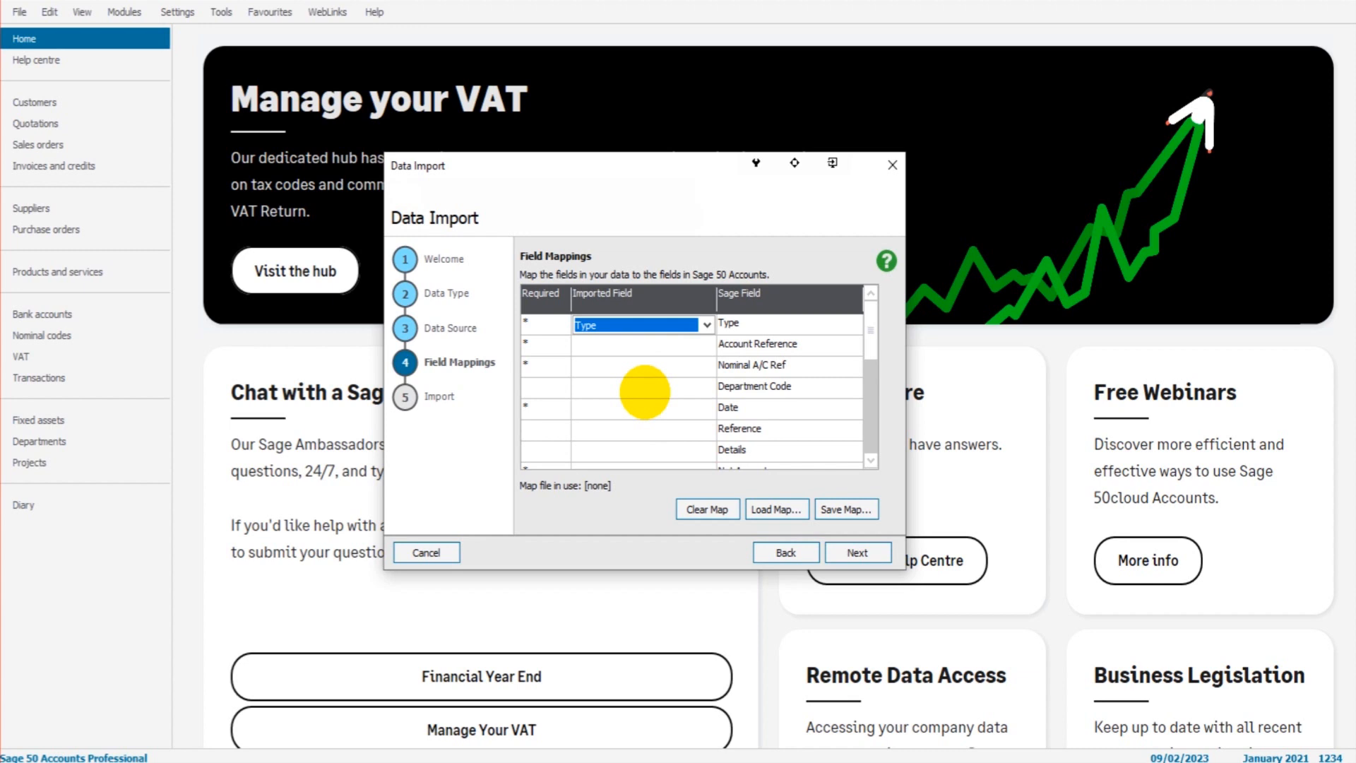
mouse_move(670, 378)
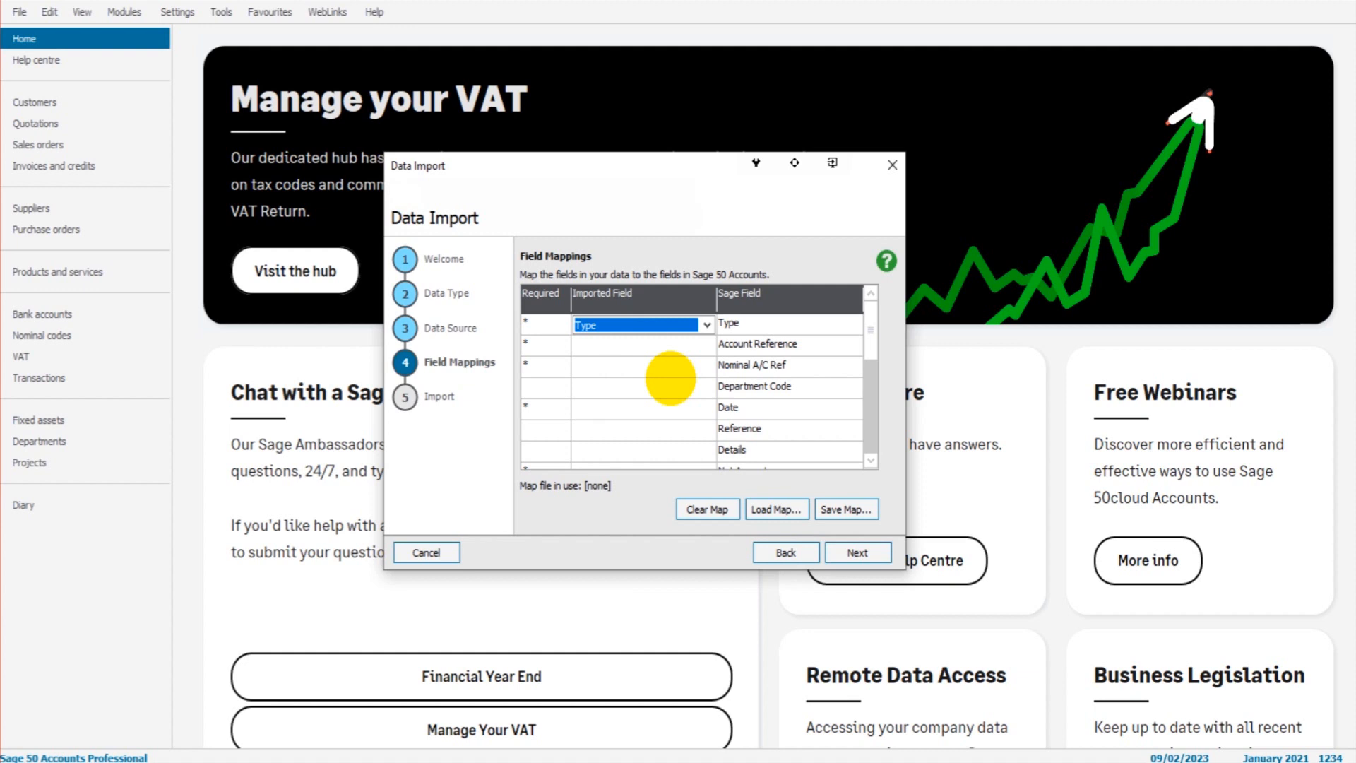
mouse_move(638, 361)
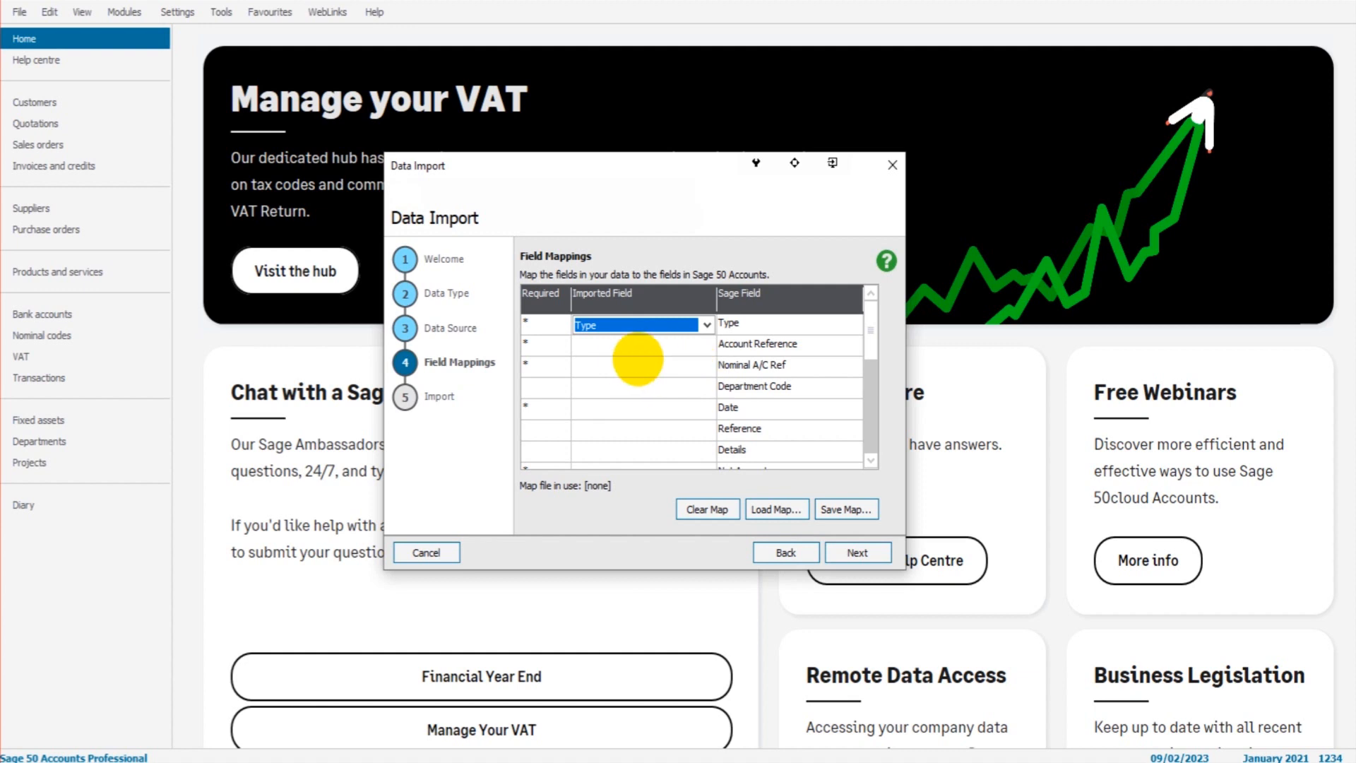
Map the Nominal code column to Nominal A/C Ref and the Customer column to Account Reference.
click(641, 365)
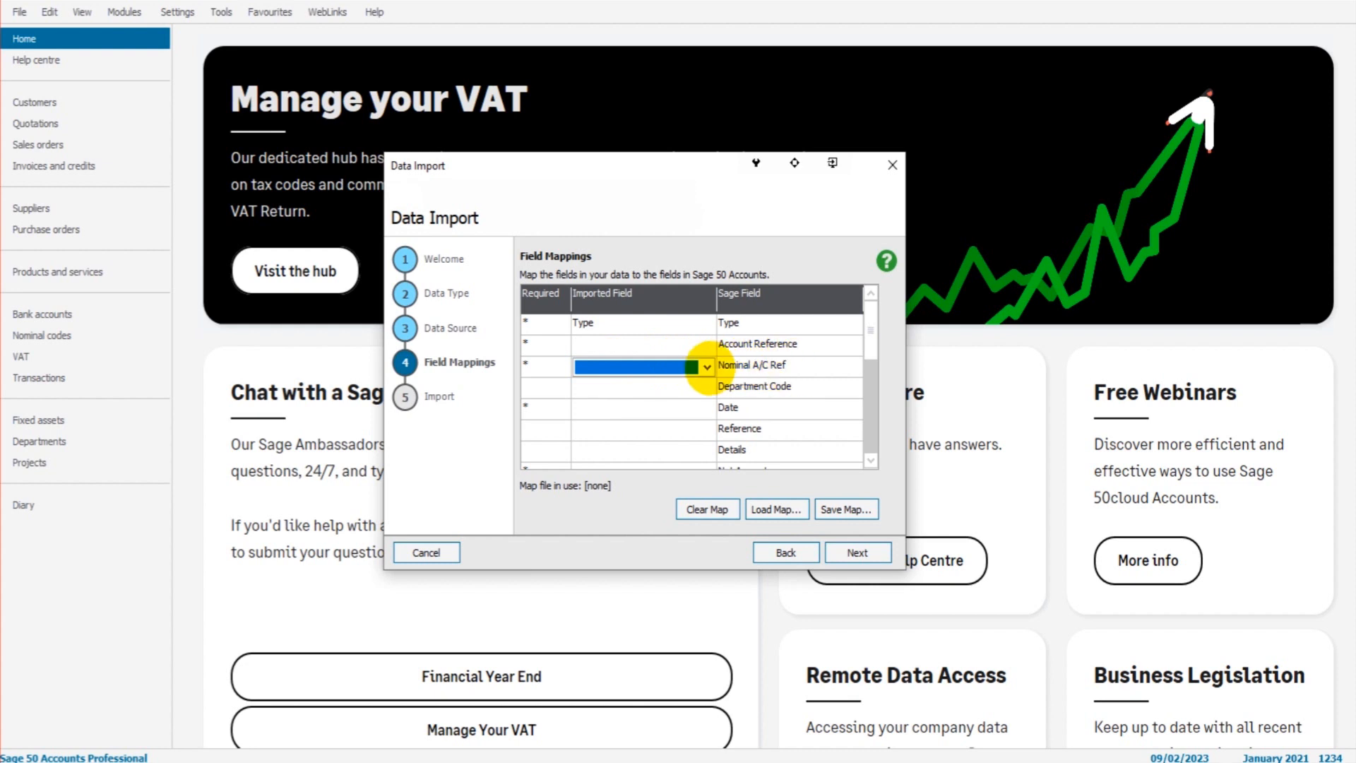
click(706, 366)
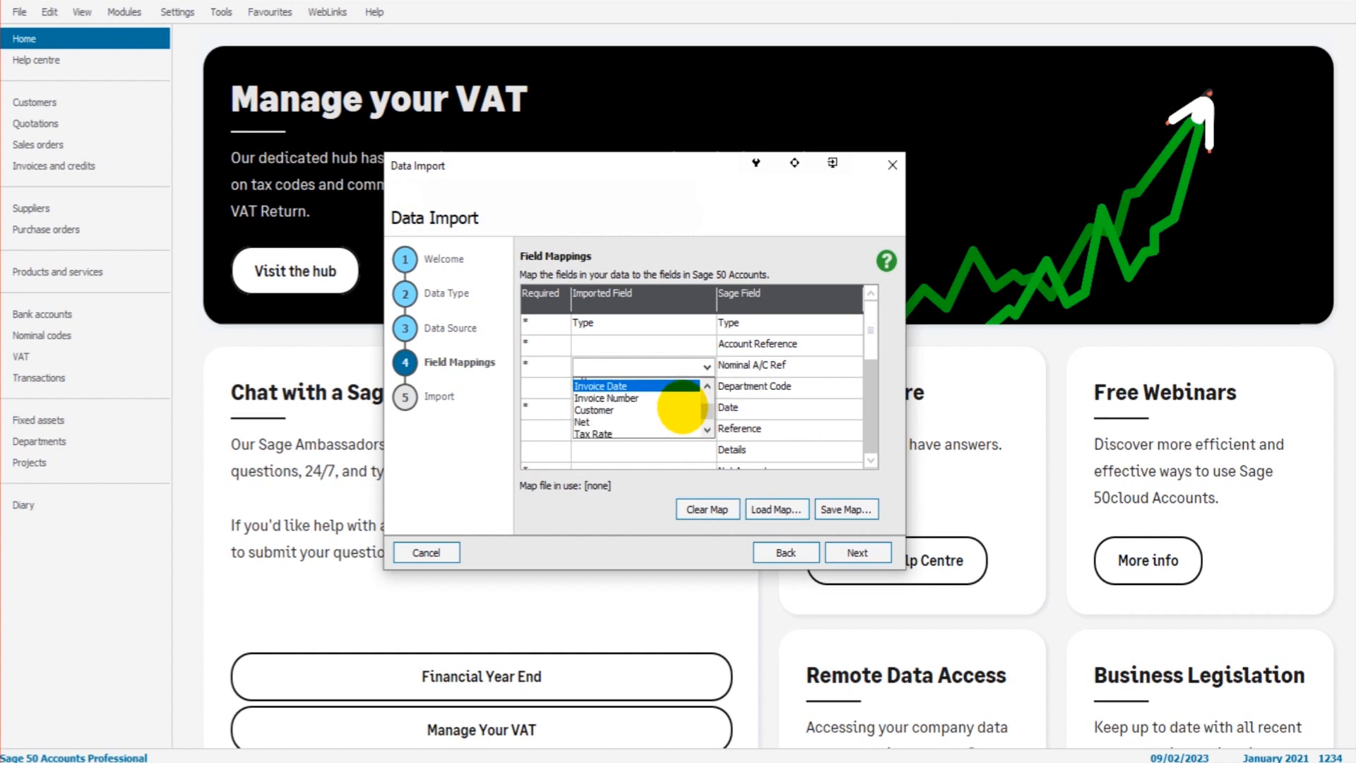
click(623, 432)
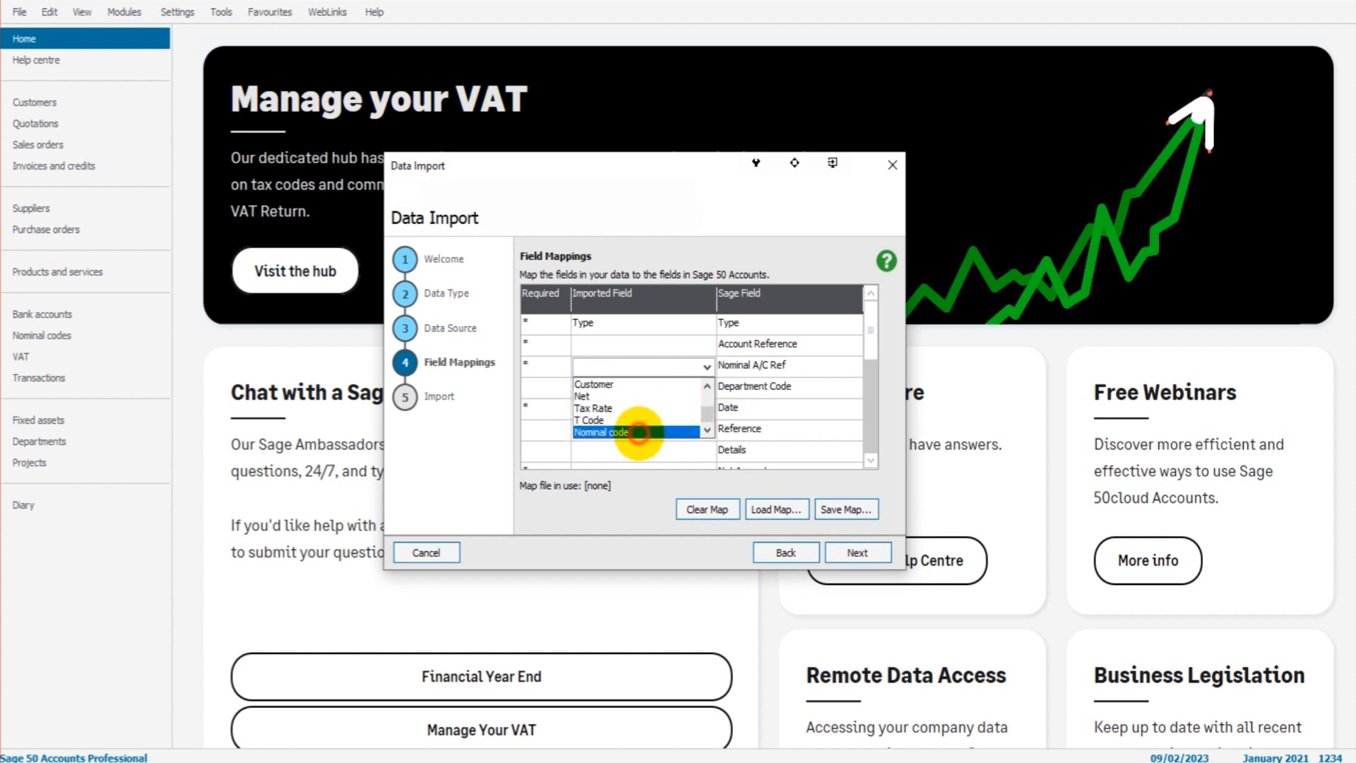
click(610, 431)
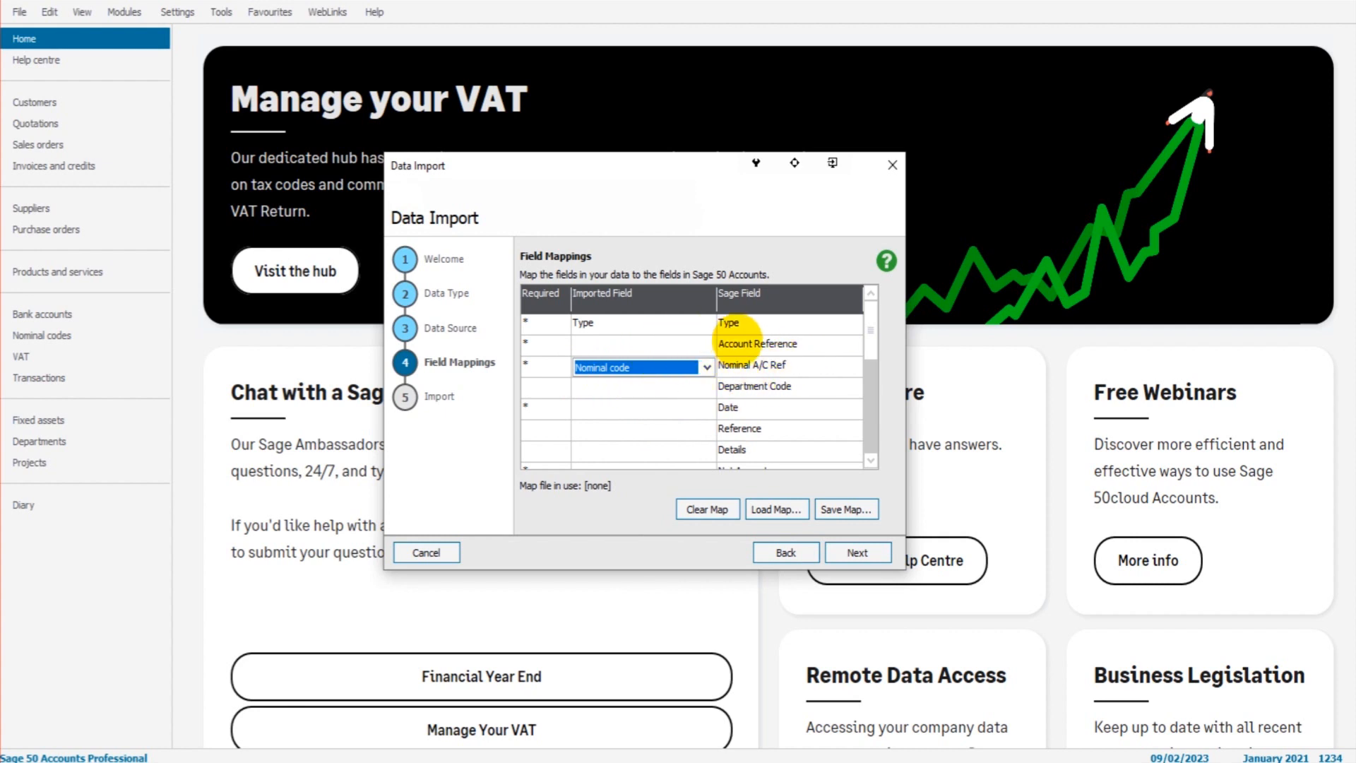
click(706, 343)
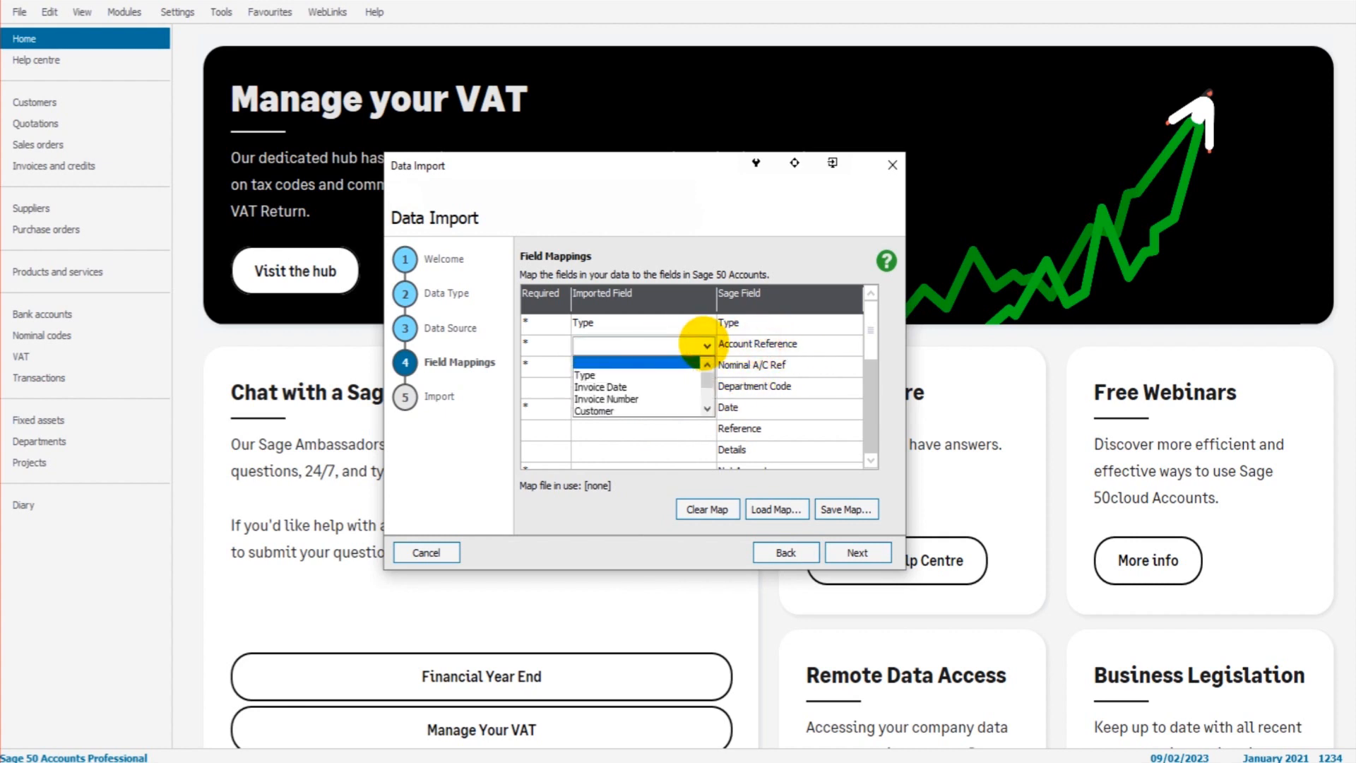
click(607, 411)
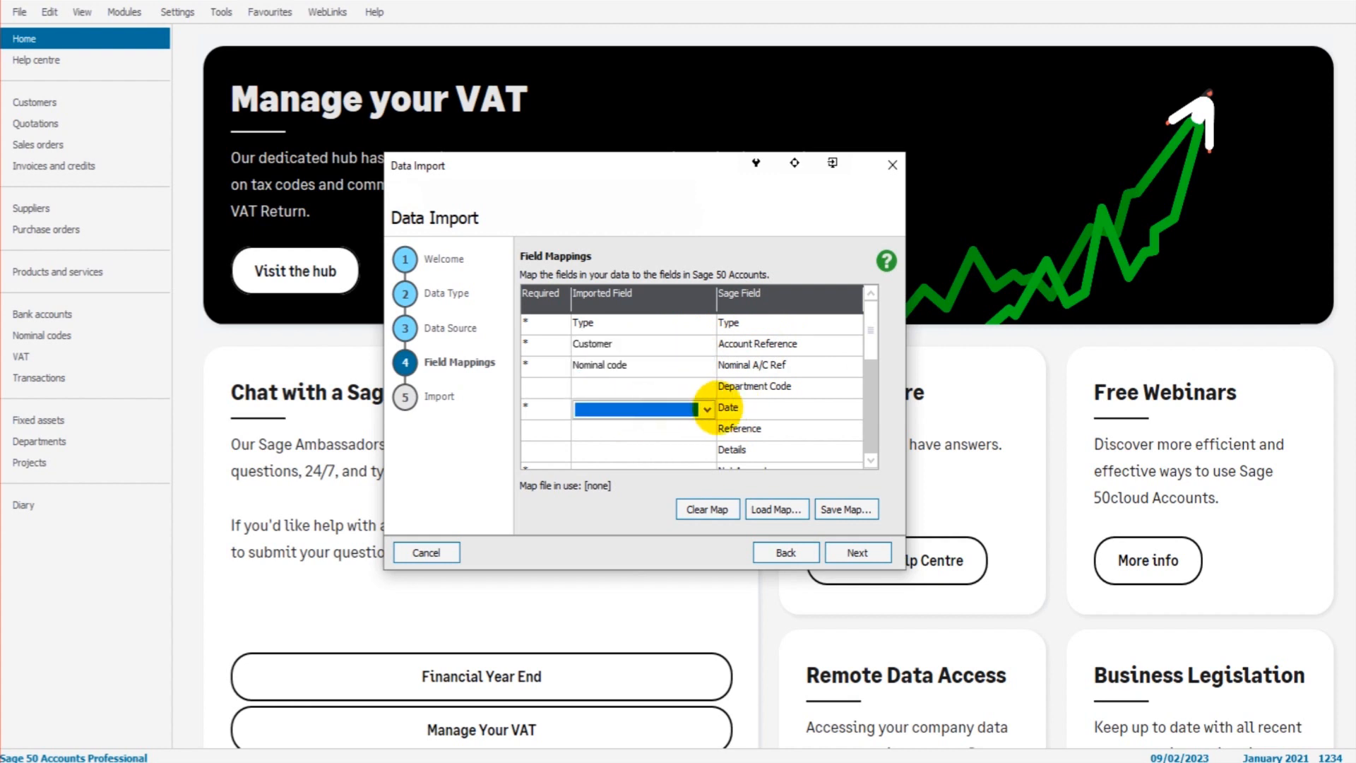
Map Invoice Date to Date, Net to Net Amount, T Code to Tax Code and Tax Rate to Tax Amount.
click(706, 408)
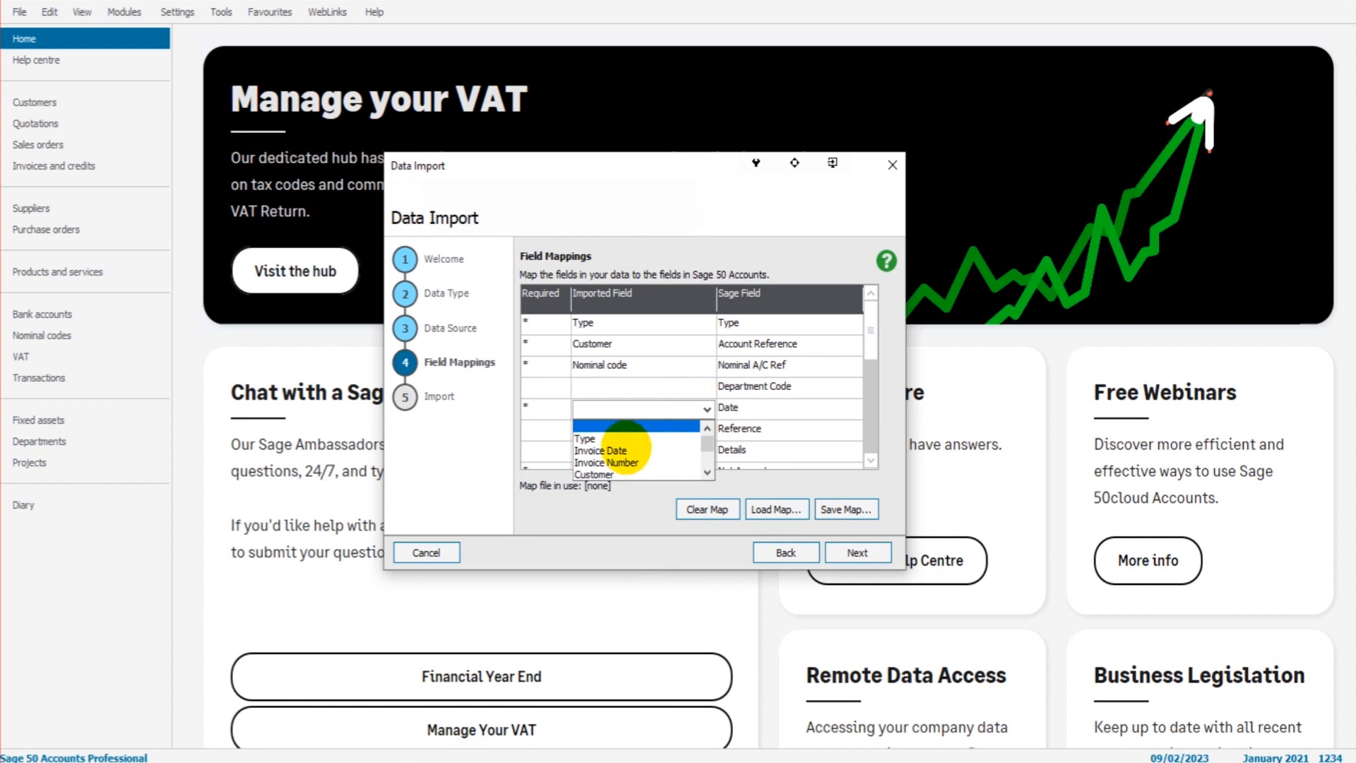
click(600, 450)
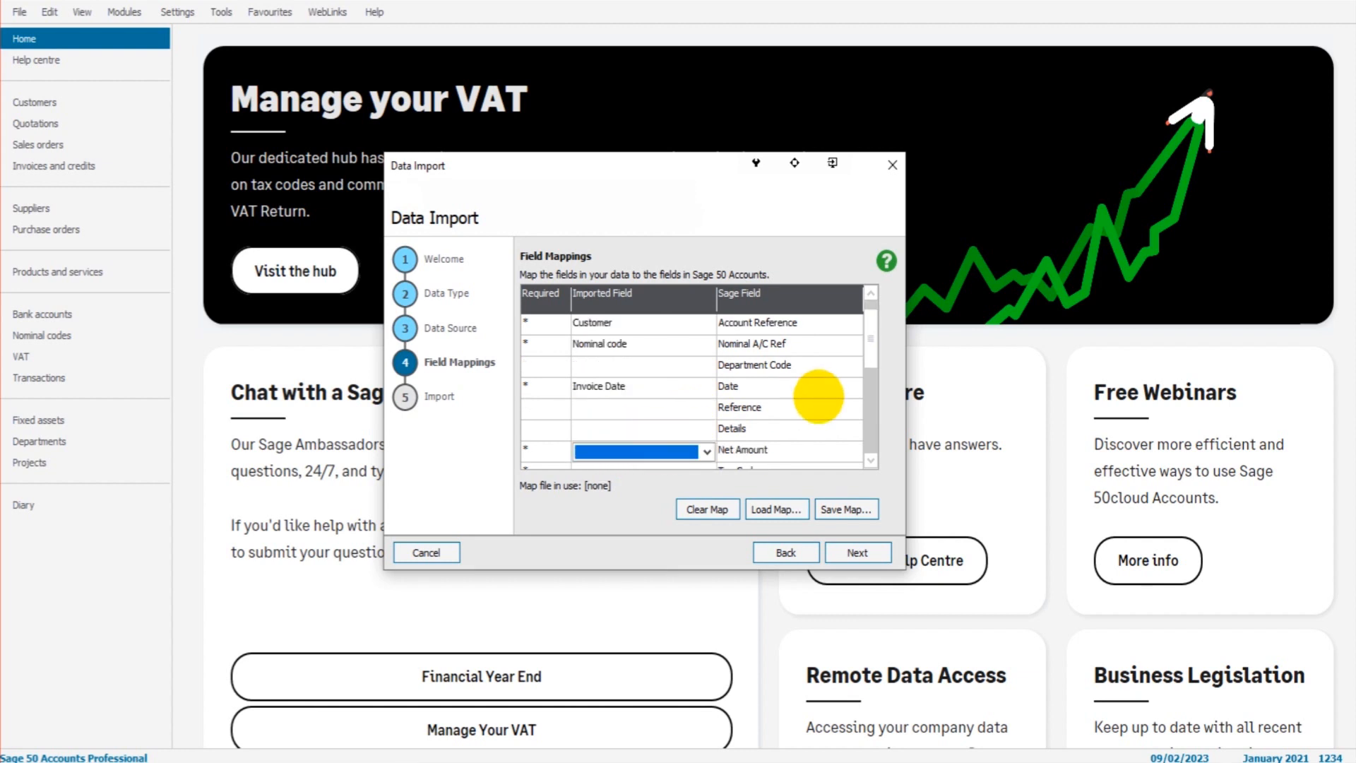
click(705, 408)
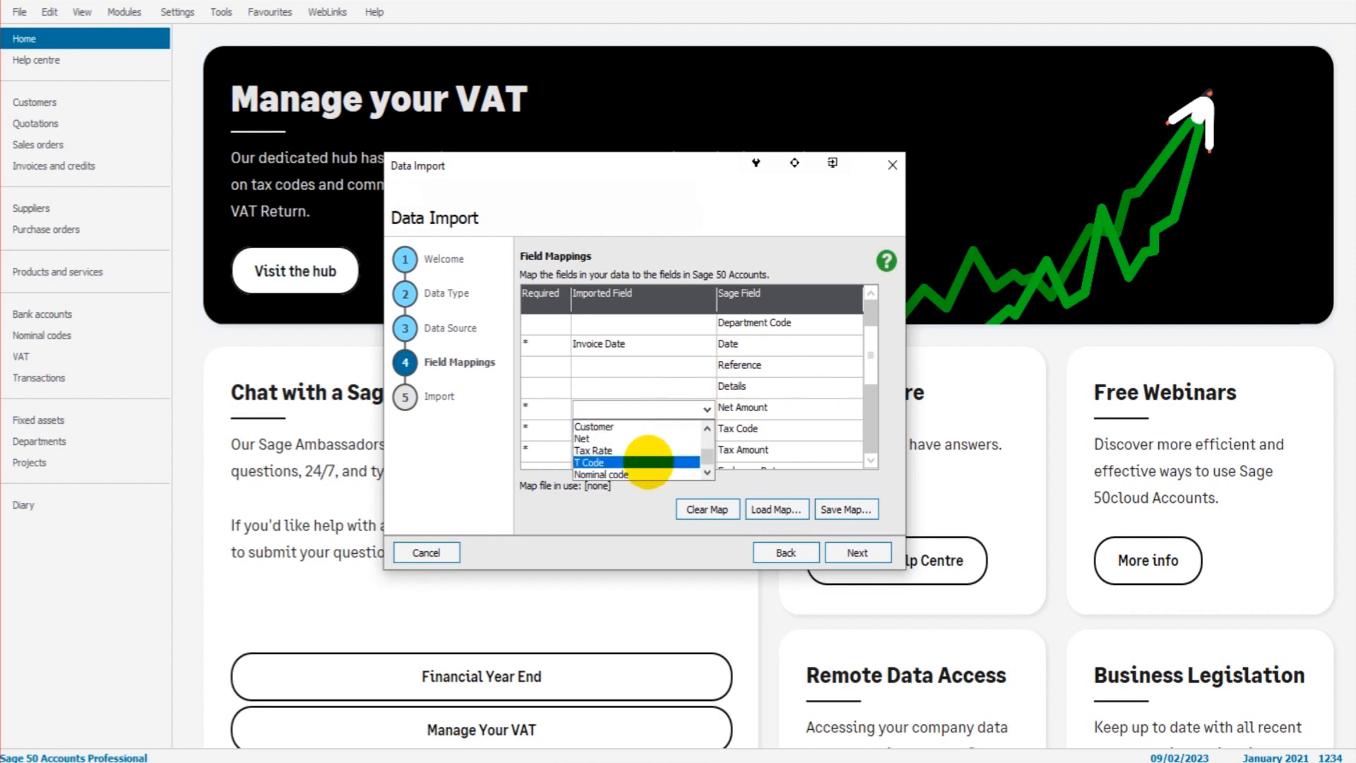
click(585, 438)
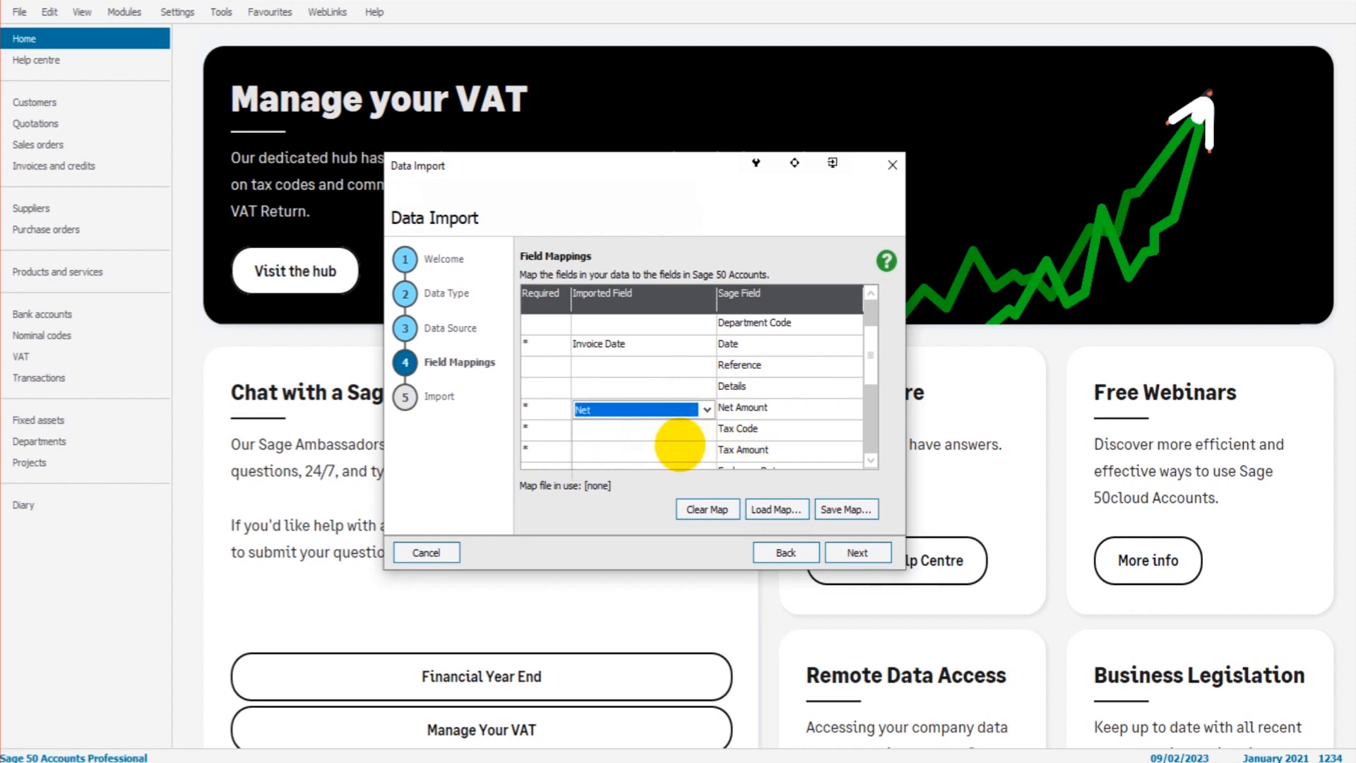
click(706, 429)
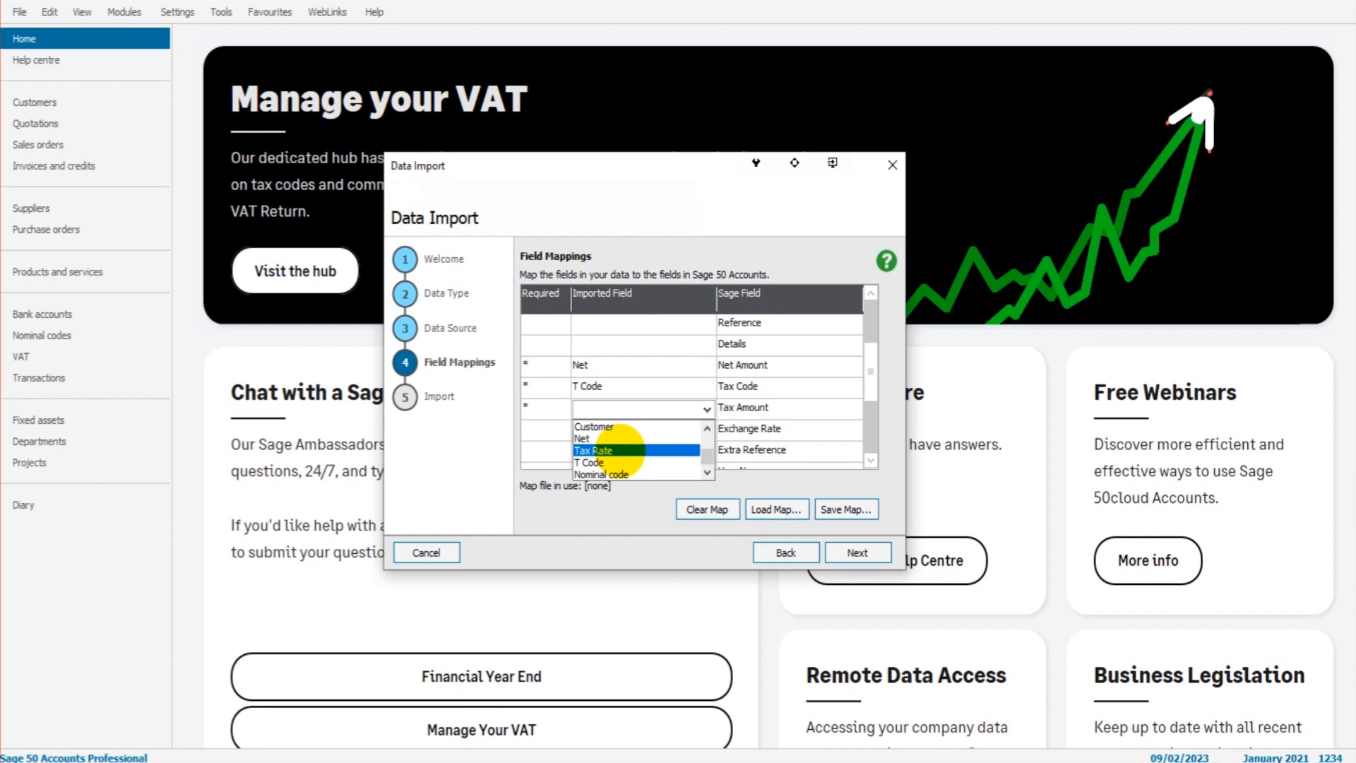
click(594, 450)
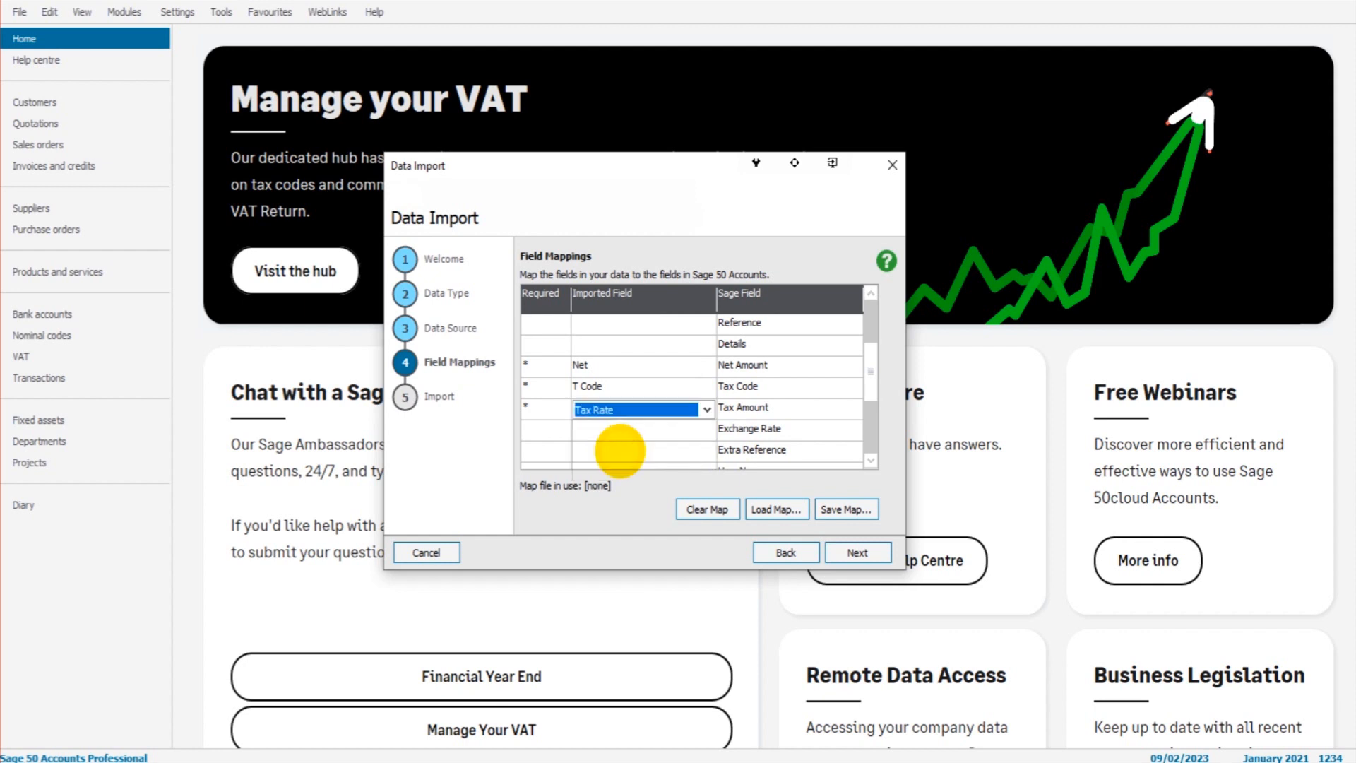
scroll(down, 3)
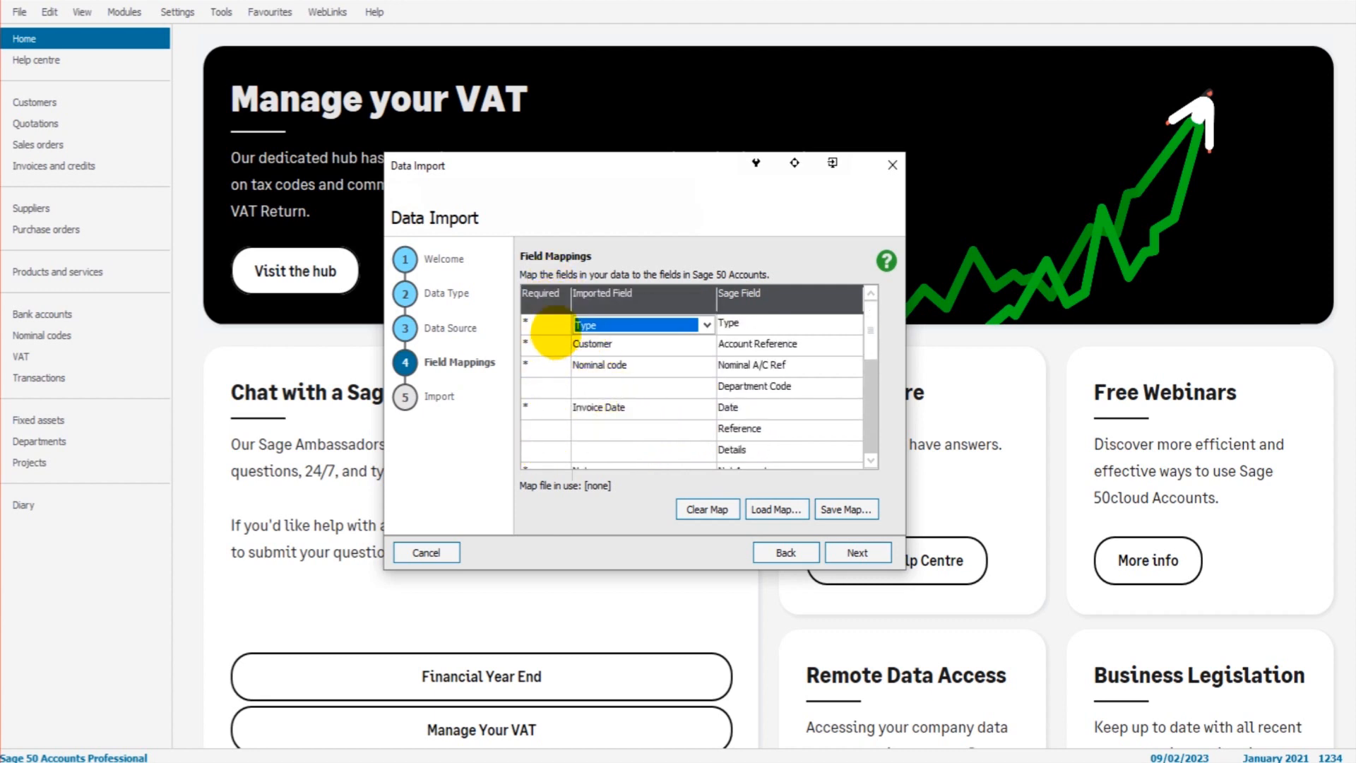
Map the Invoice Number column to Sage's Reference field.
click(636, 366)
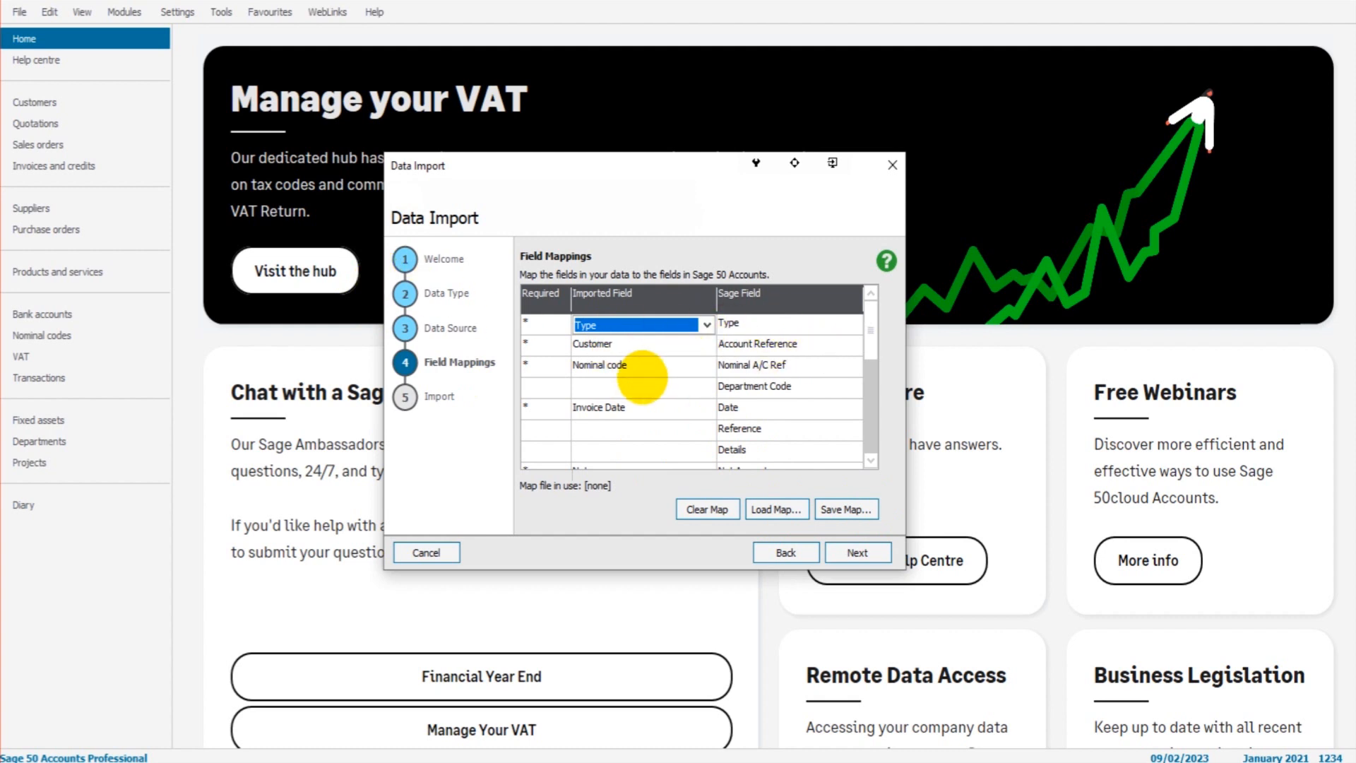
mouse_move(703, 350)
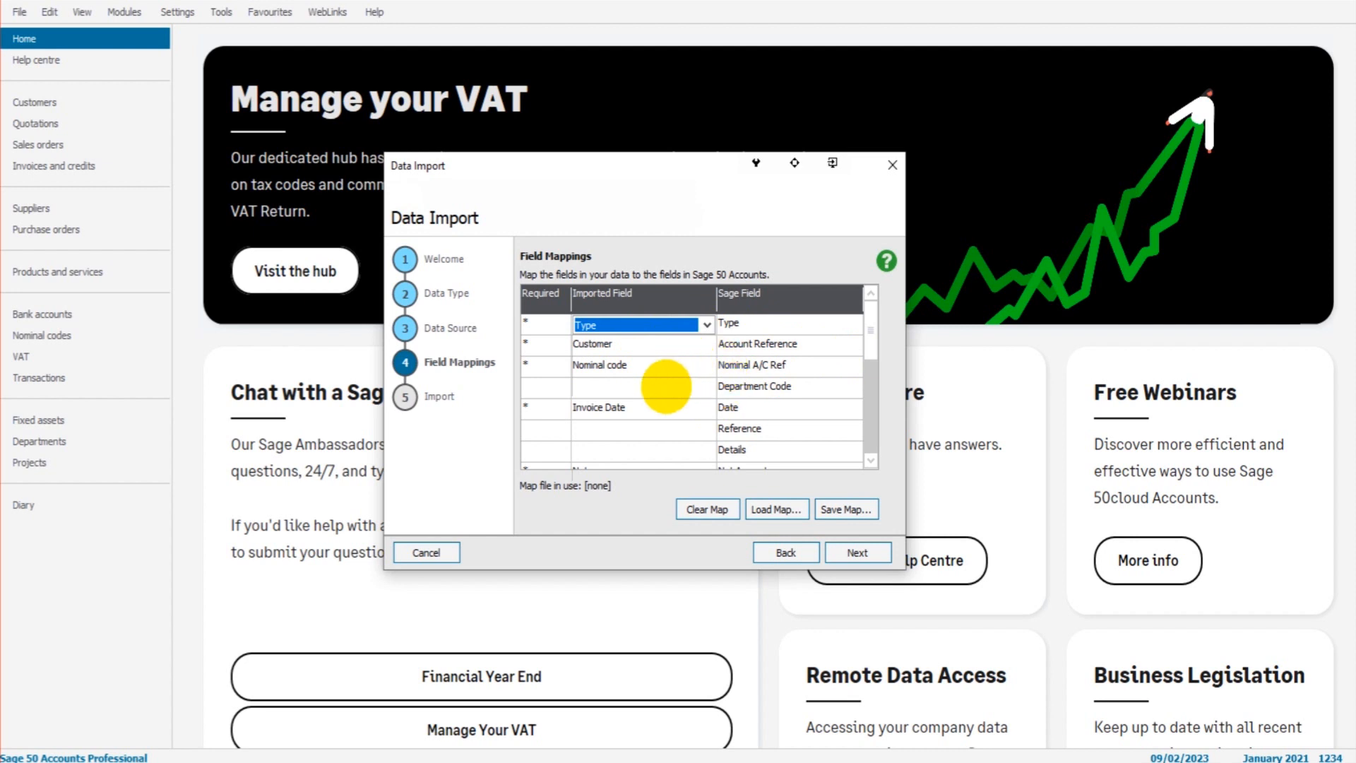
click(637, 407)
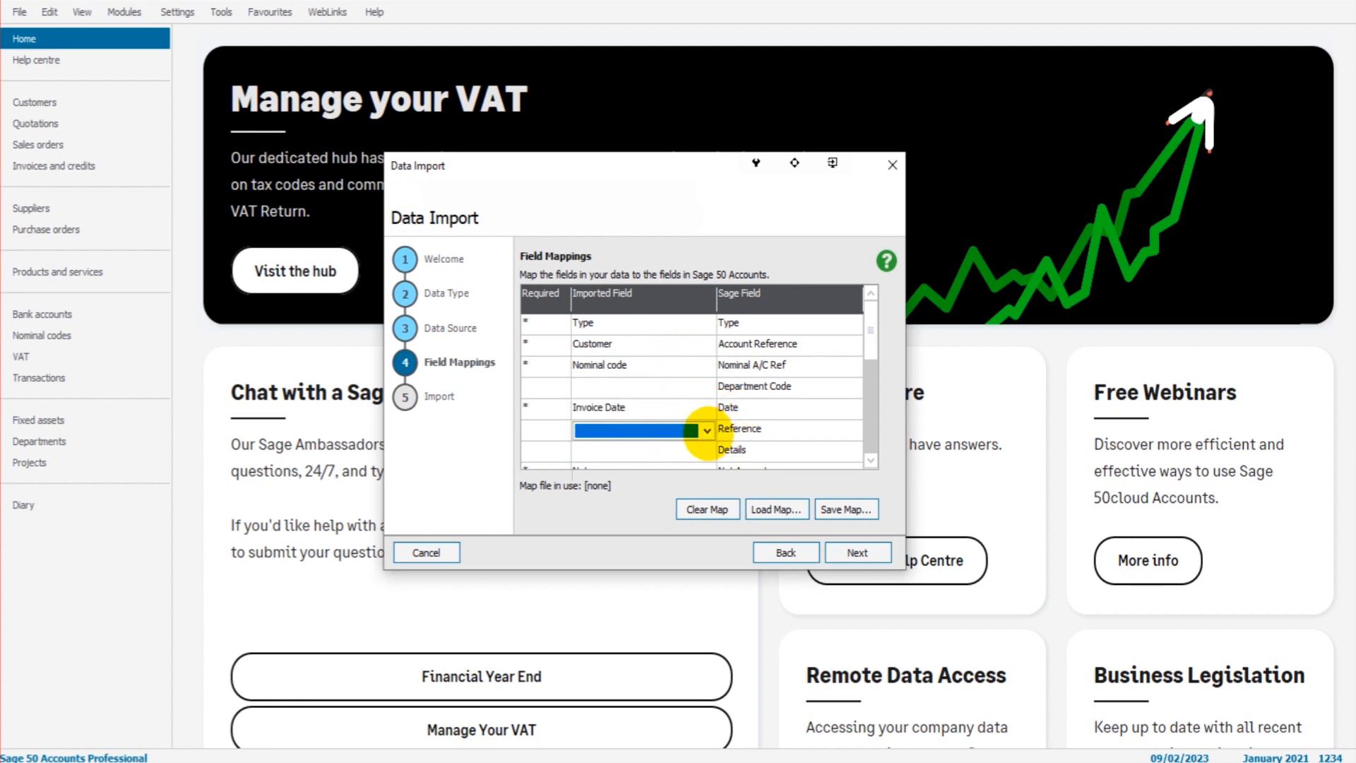
click(707, 430)
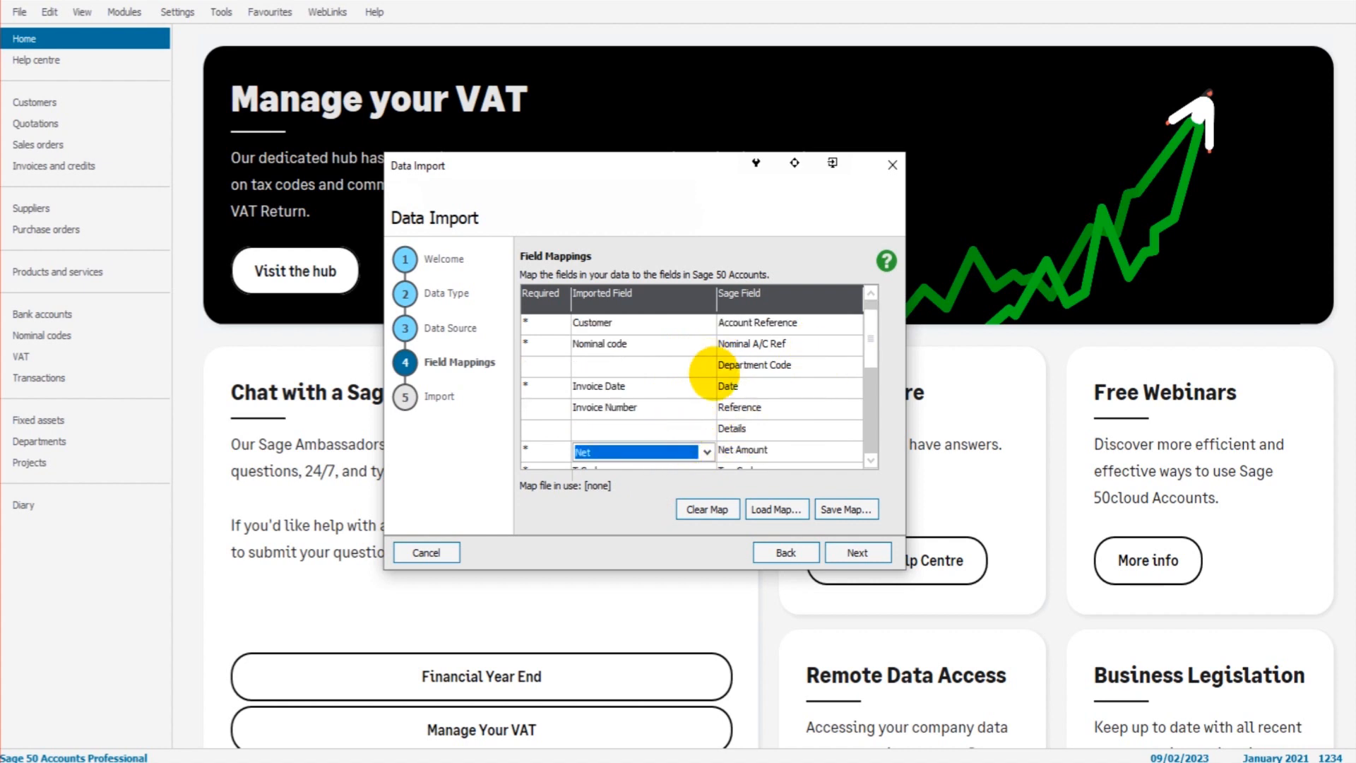
scroll(down, 3)
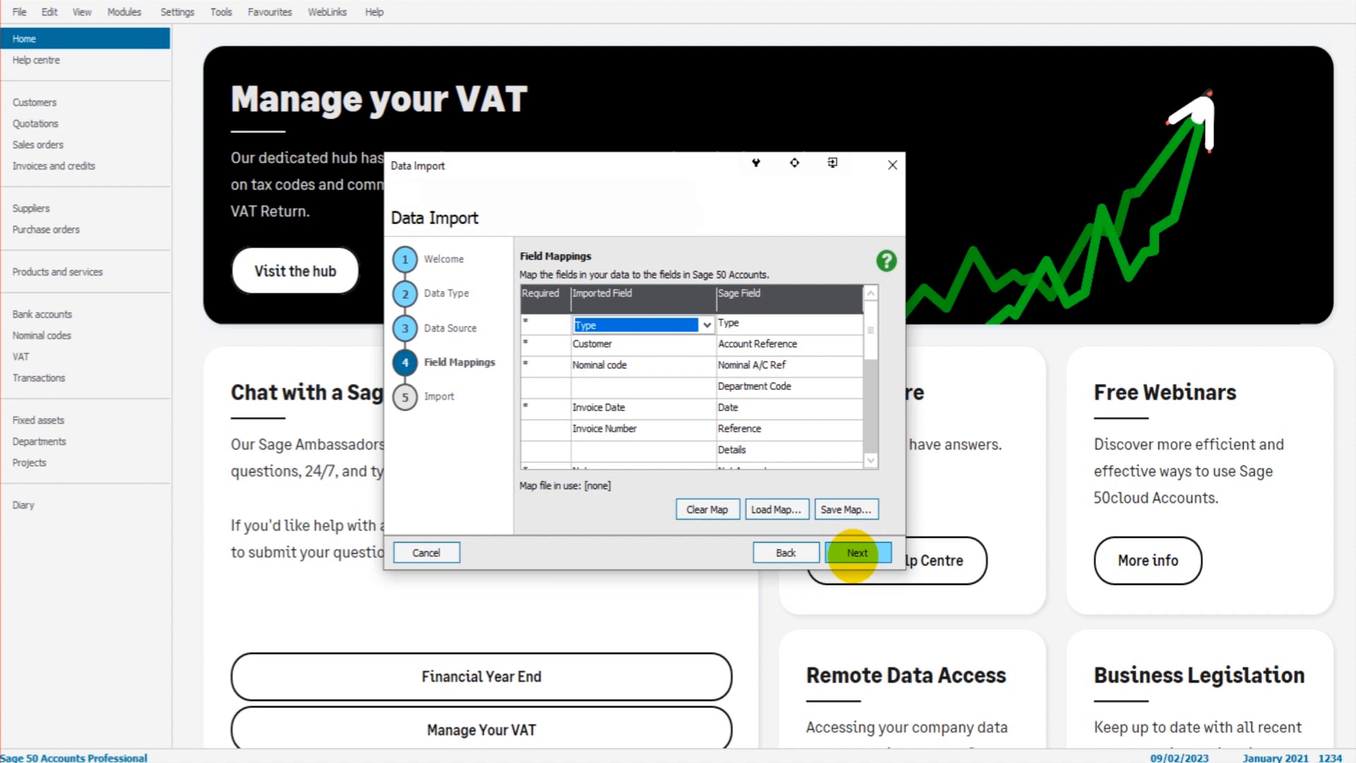
Advance to the import summary and launch the import of the invoice records.
click(857, 552)
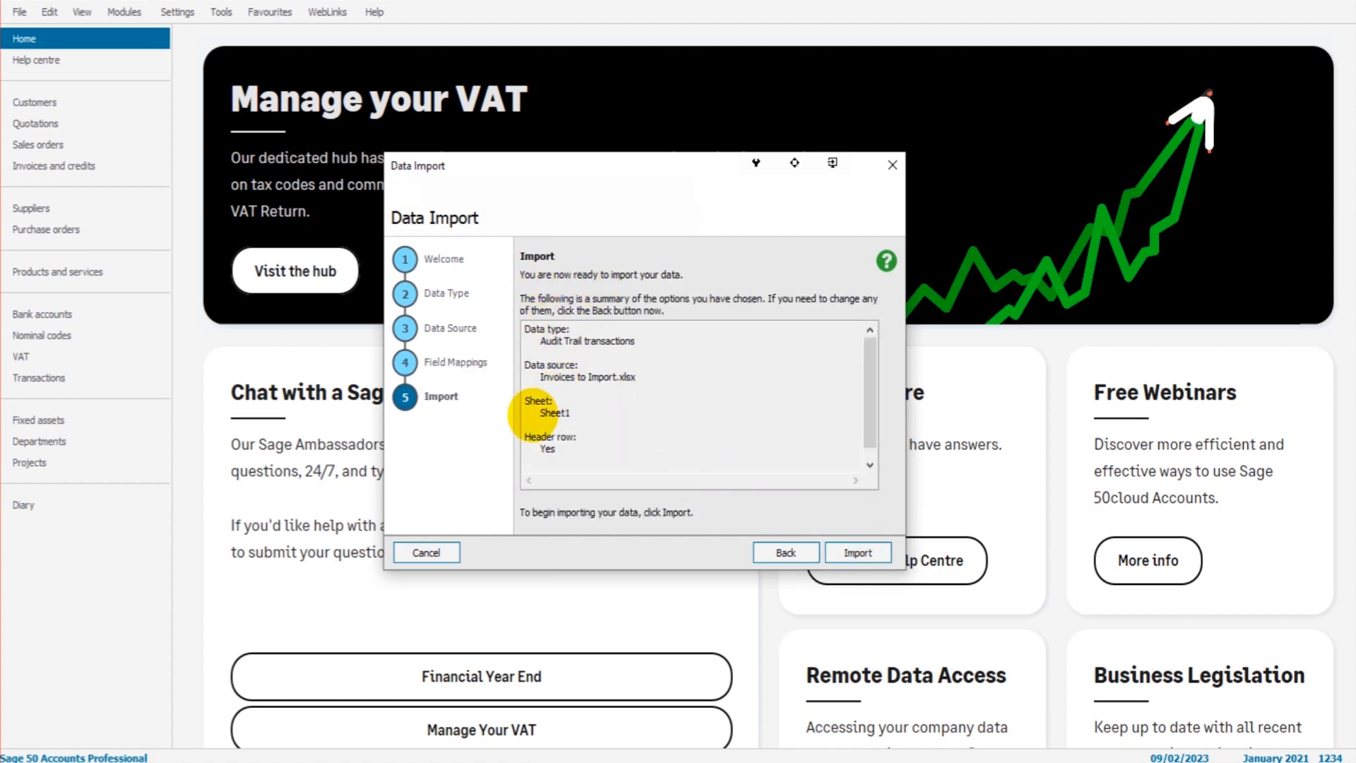
mouse_move(584, 488)
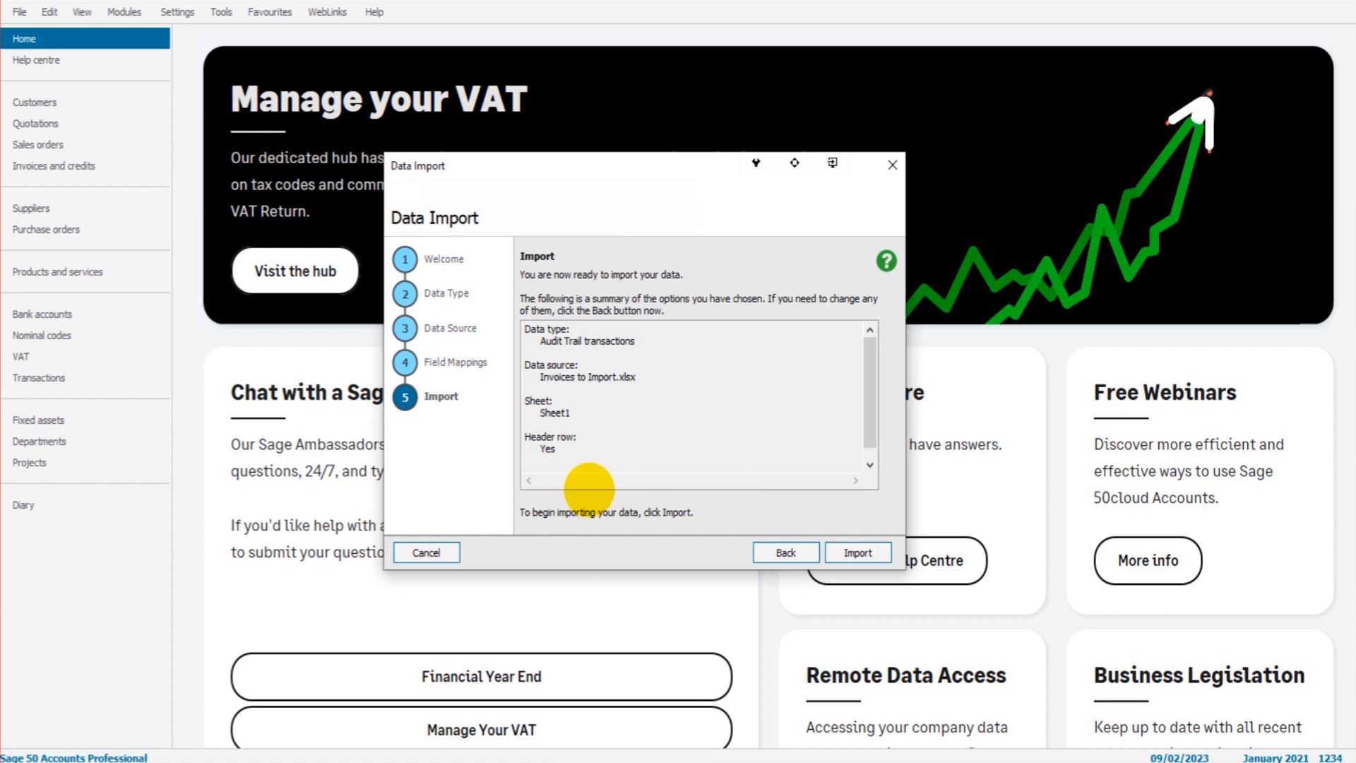
click(858, 553)
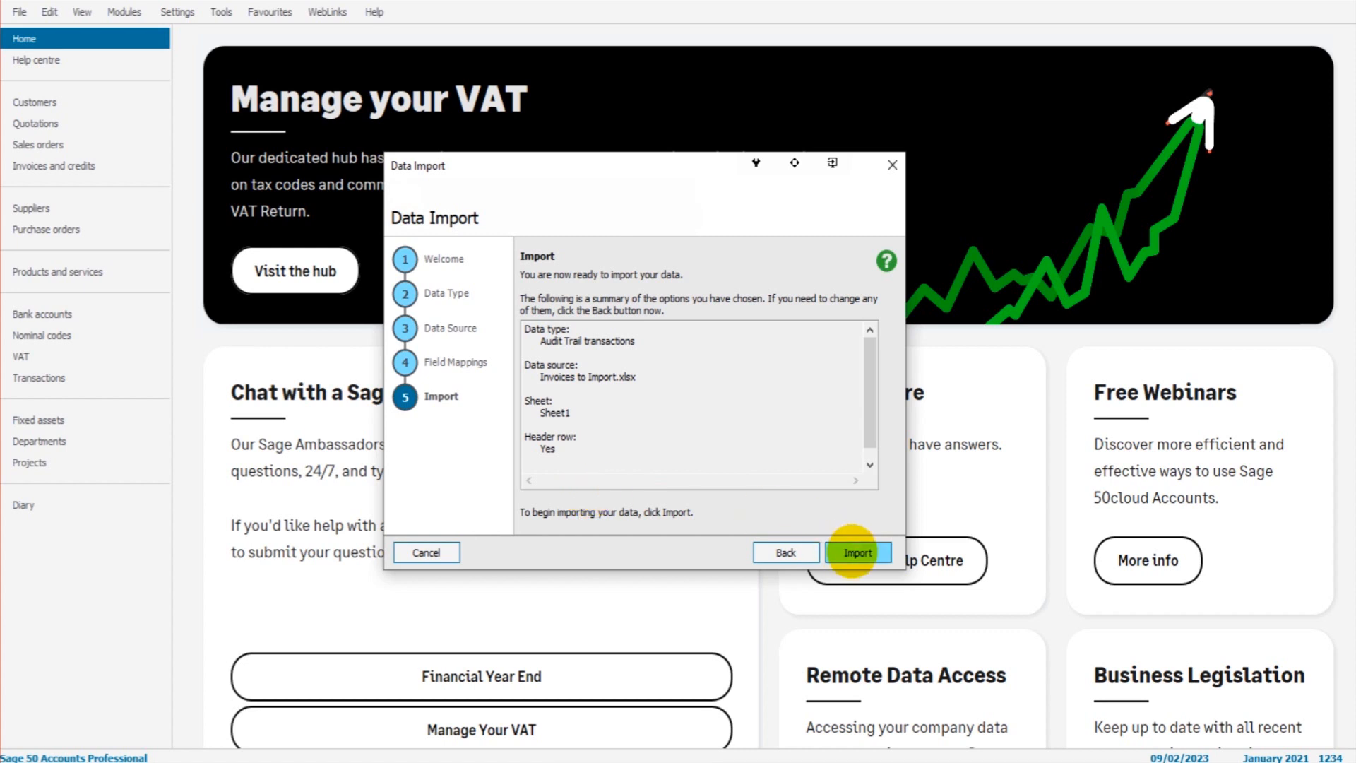
click(858, 551)
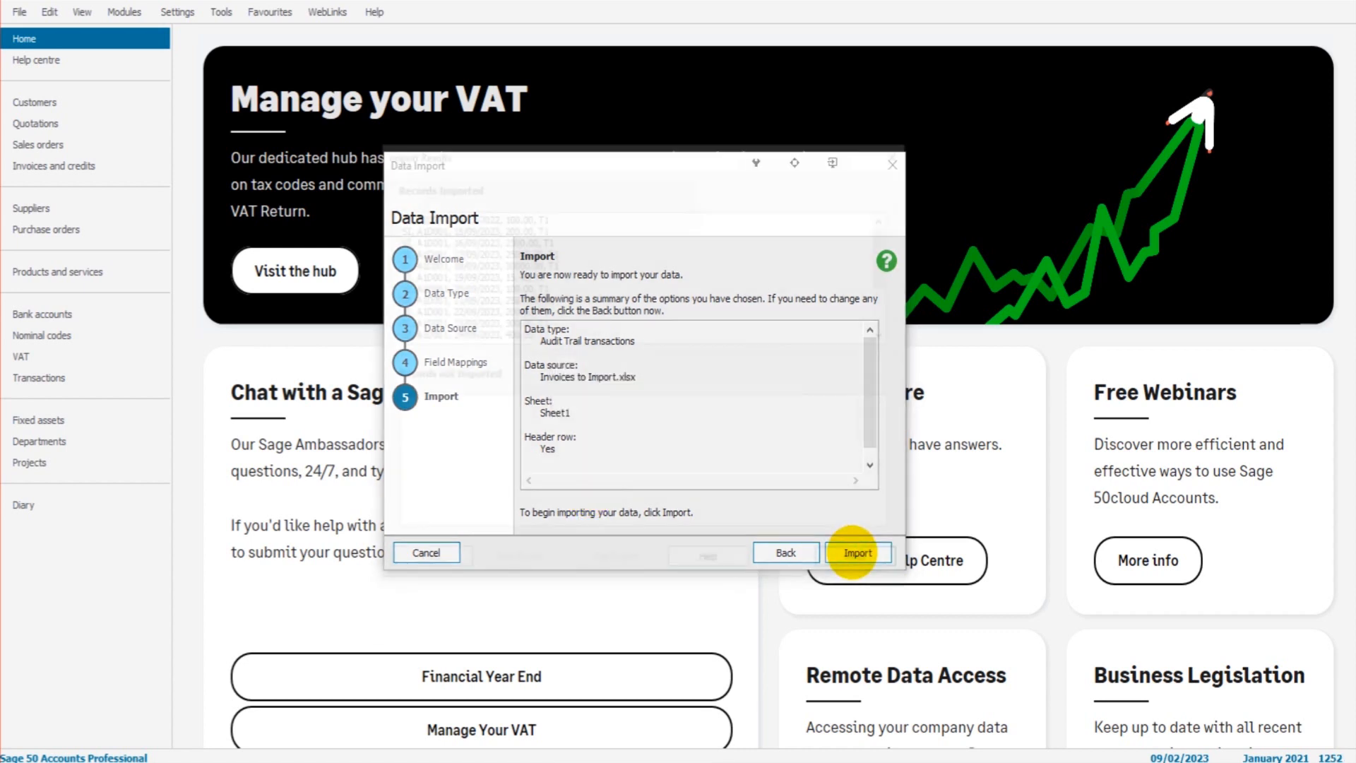
click(858, 553)
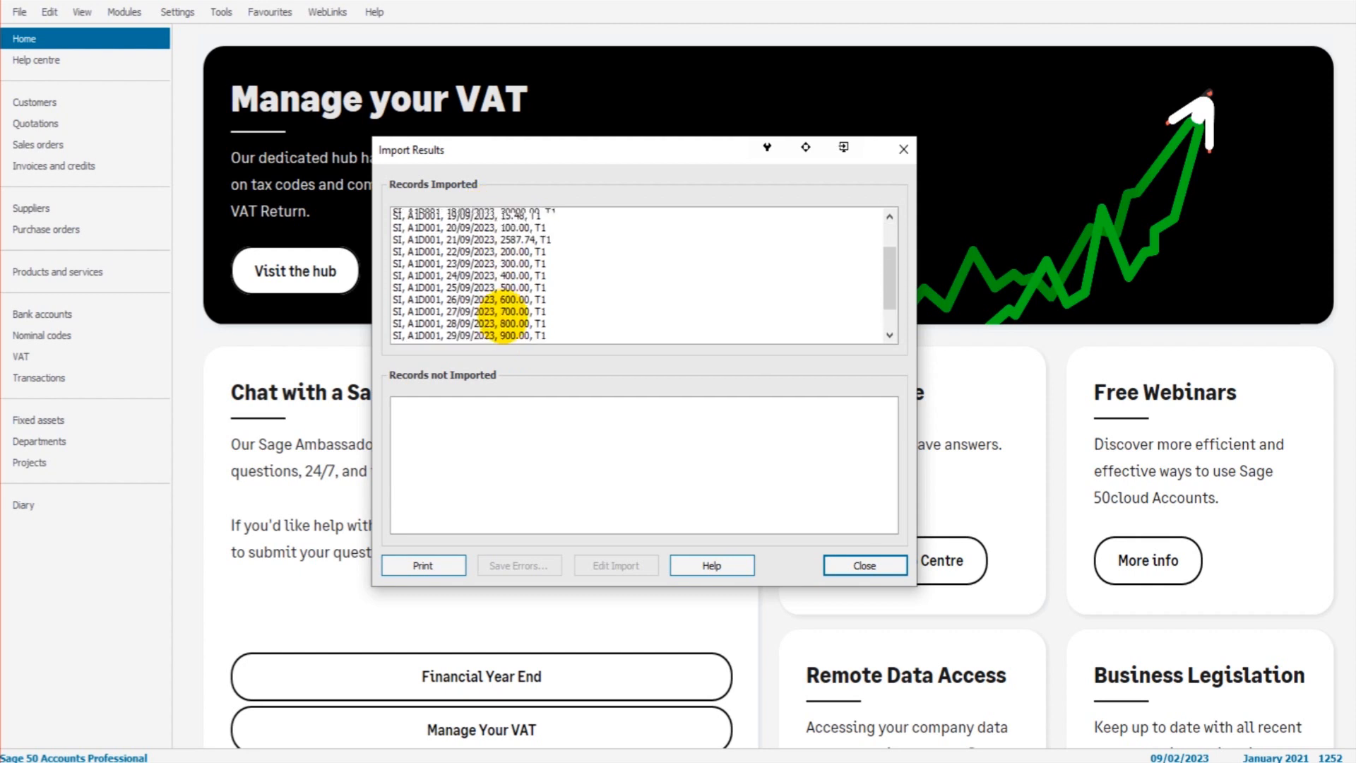
scroll(up, 3)
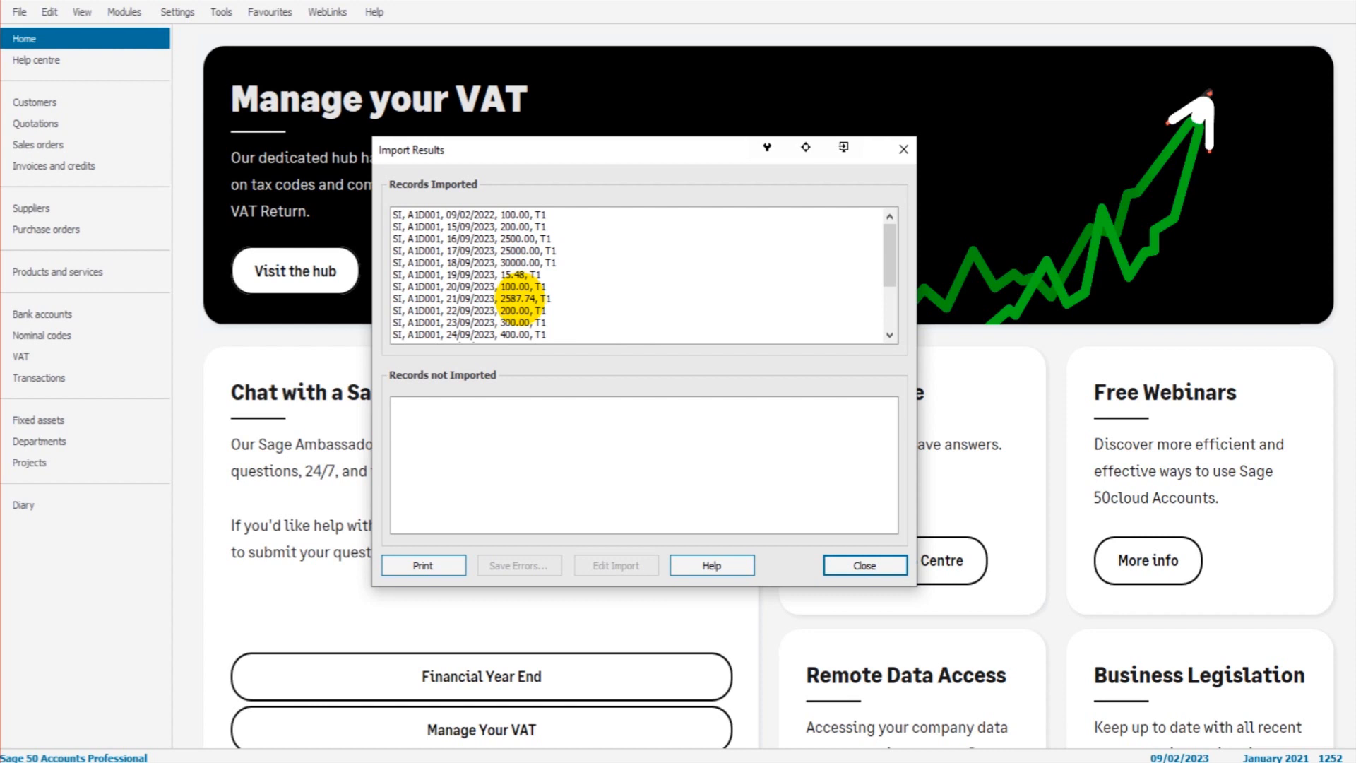
scroll(down, 3)
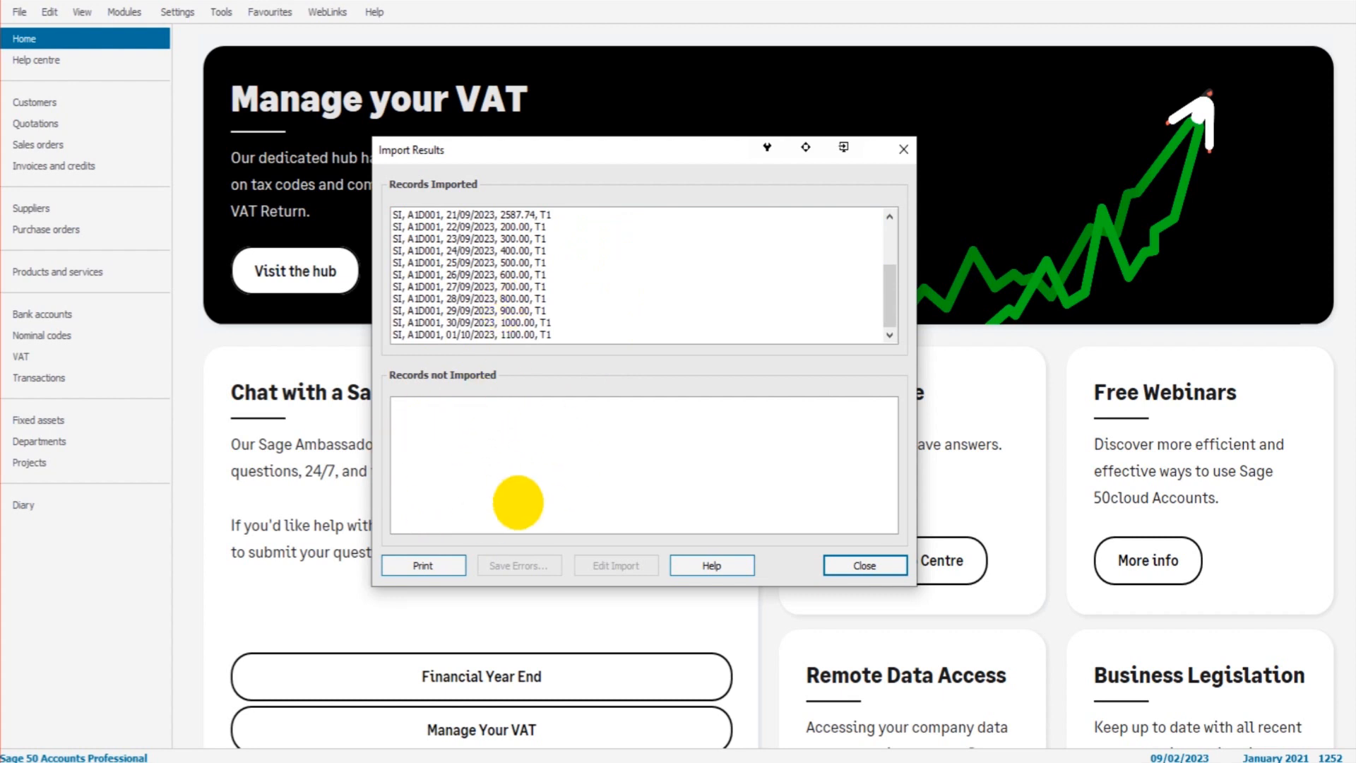
mouse_move(490, 454)
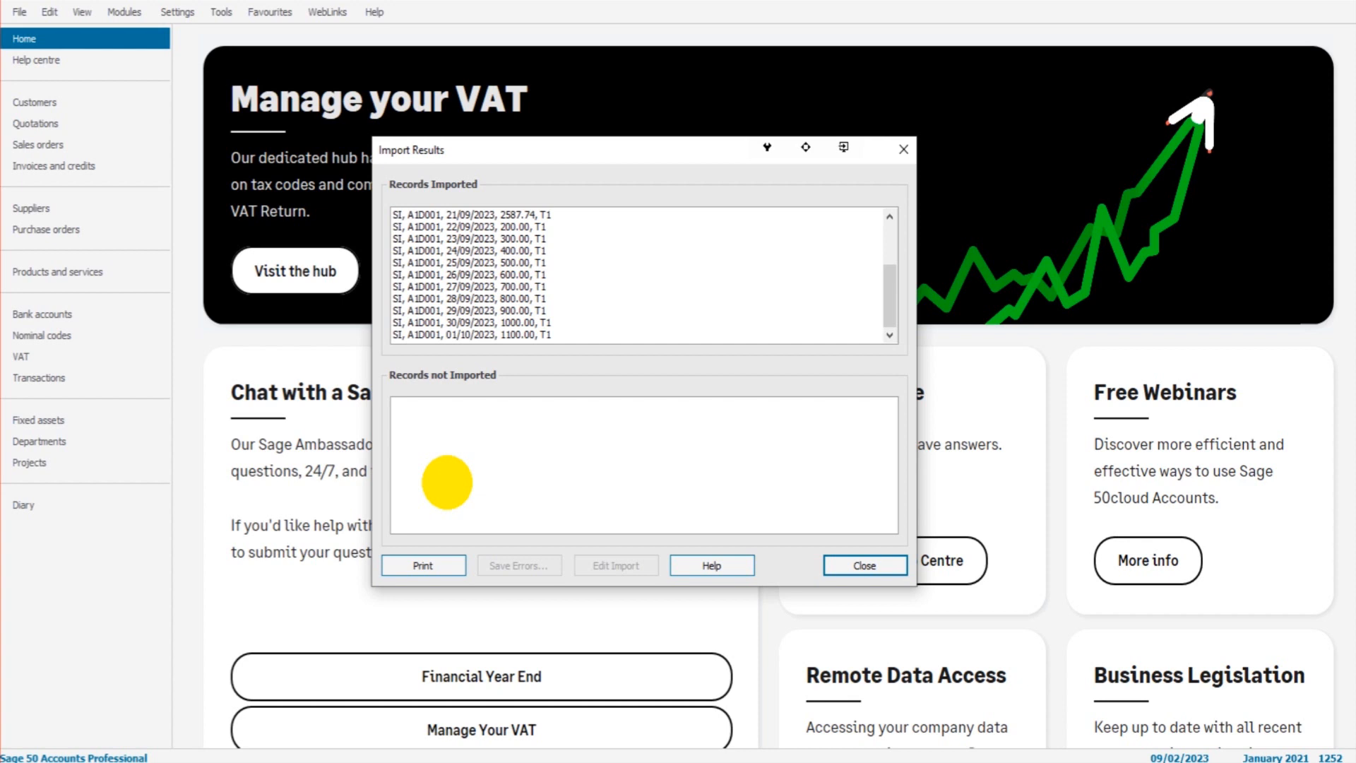
click(497, 251)
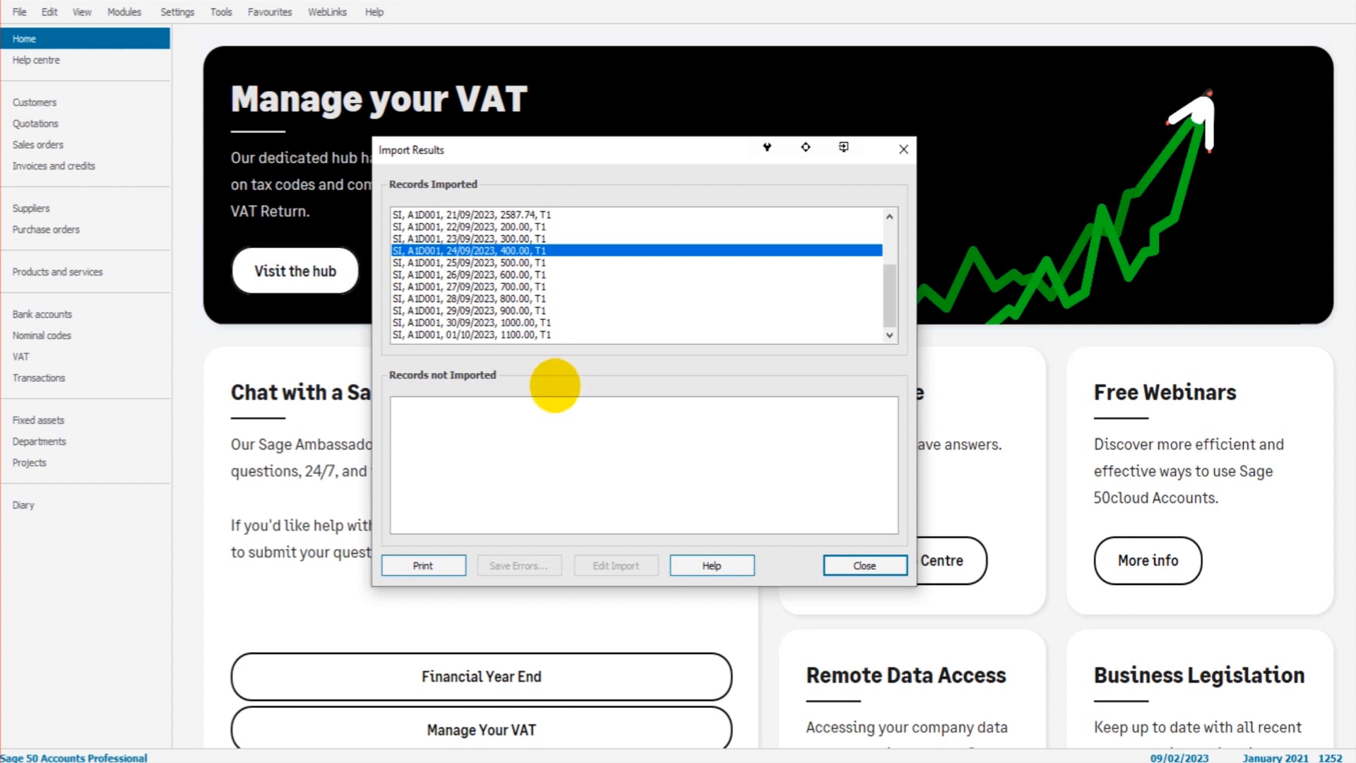
mouse_move(865, 565)
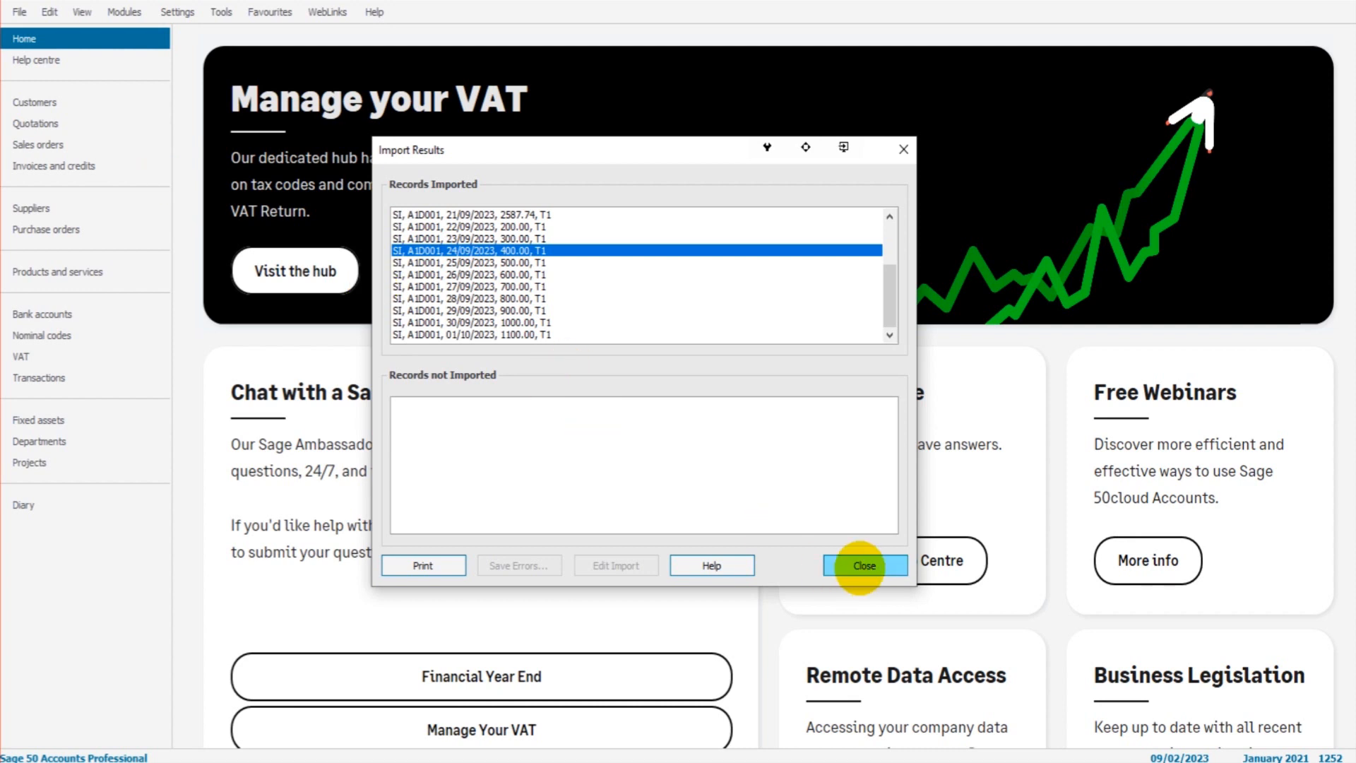
Close Import Results and review customer A1D001's activity showing the imported SI transactions.
click(865, 565)
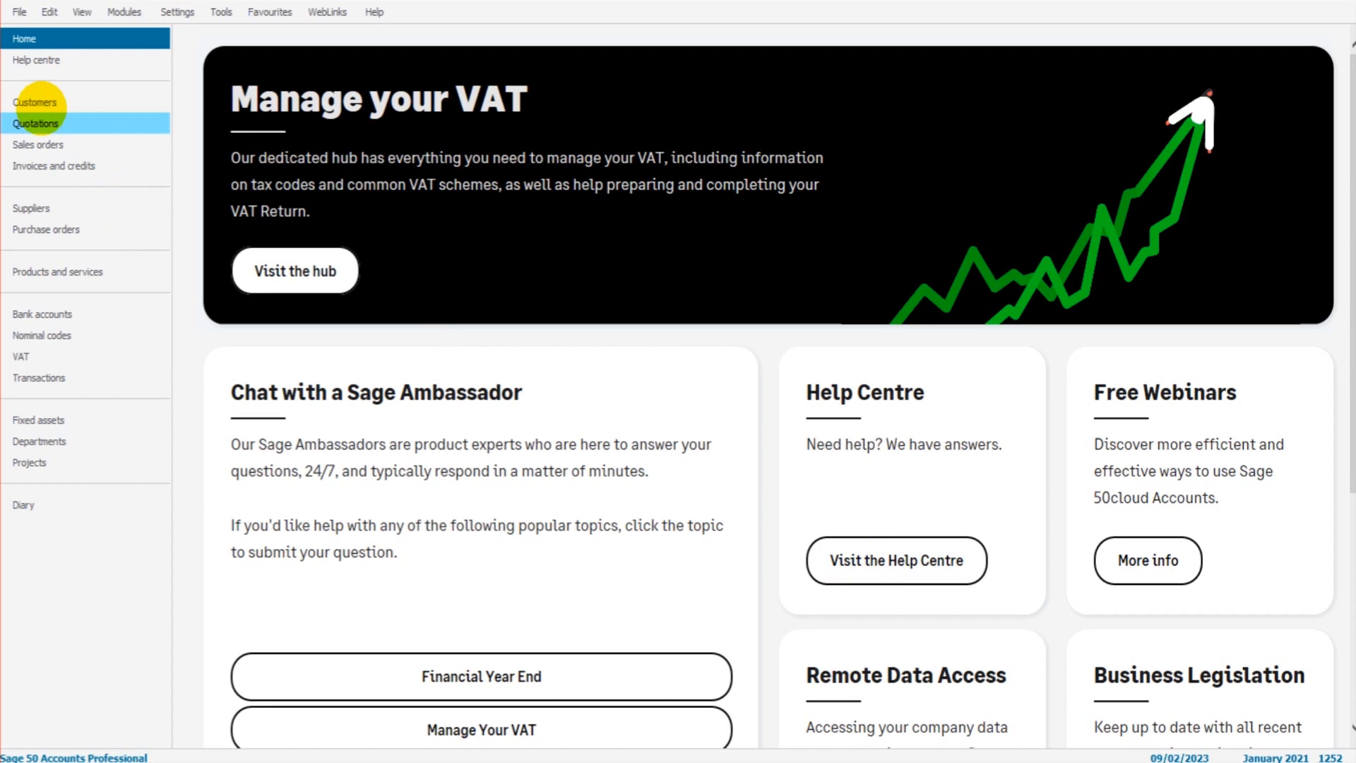
click(34, 101)
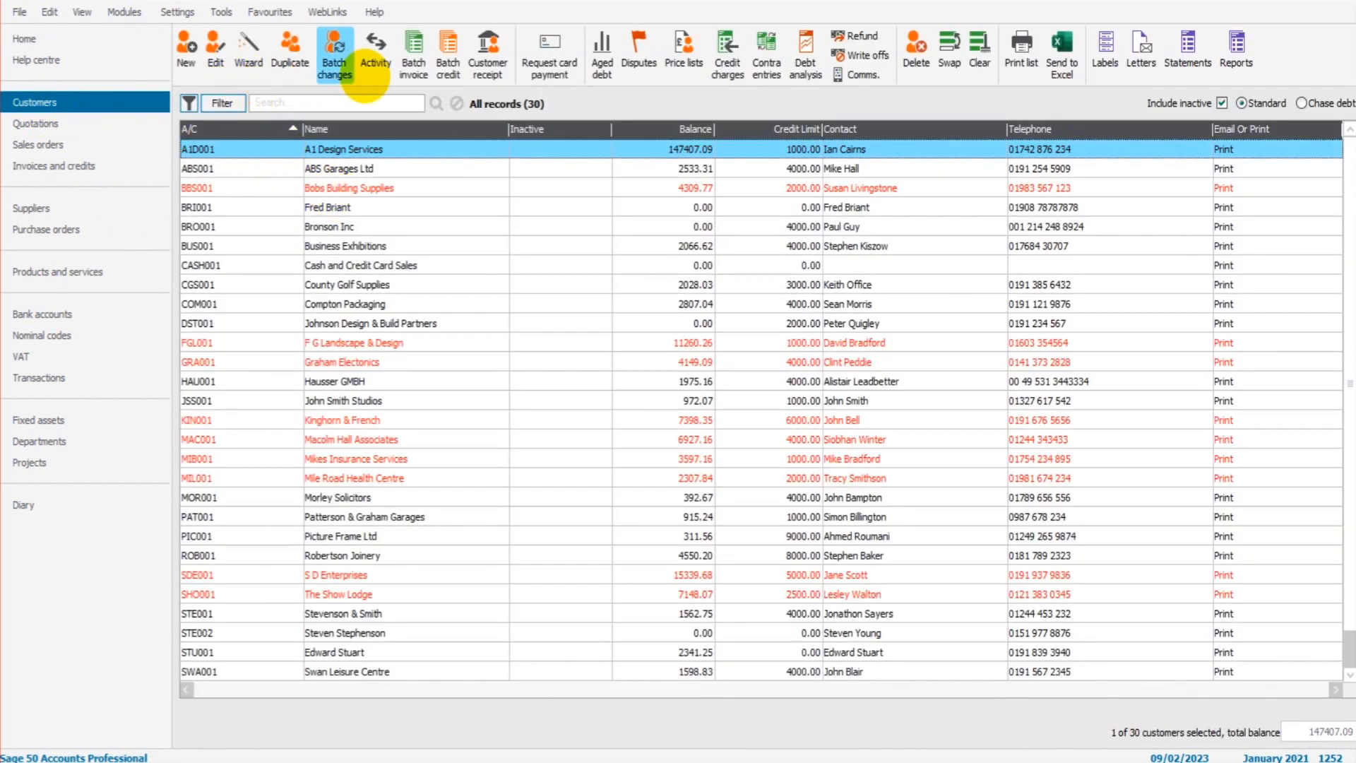
click(374, 48)
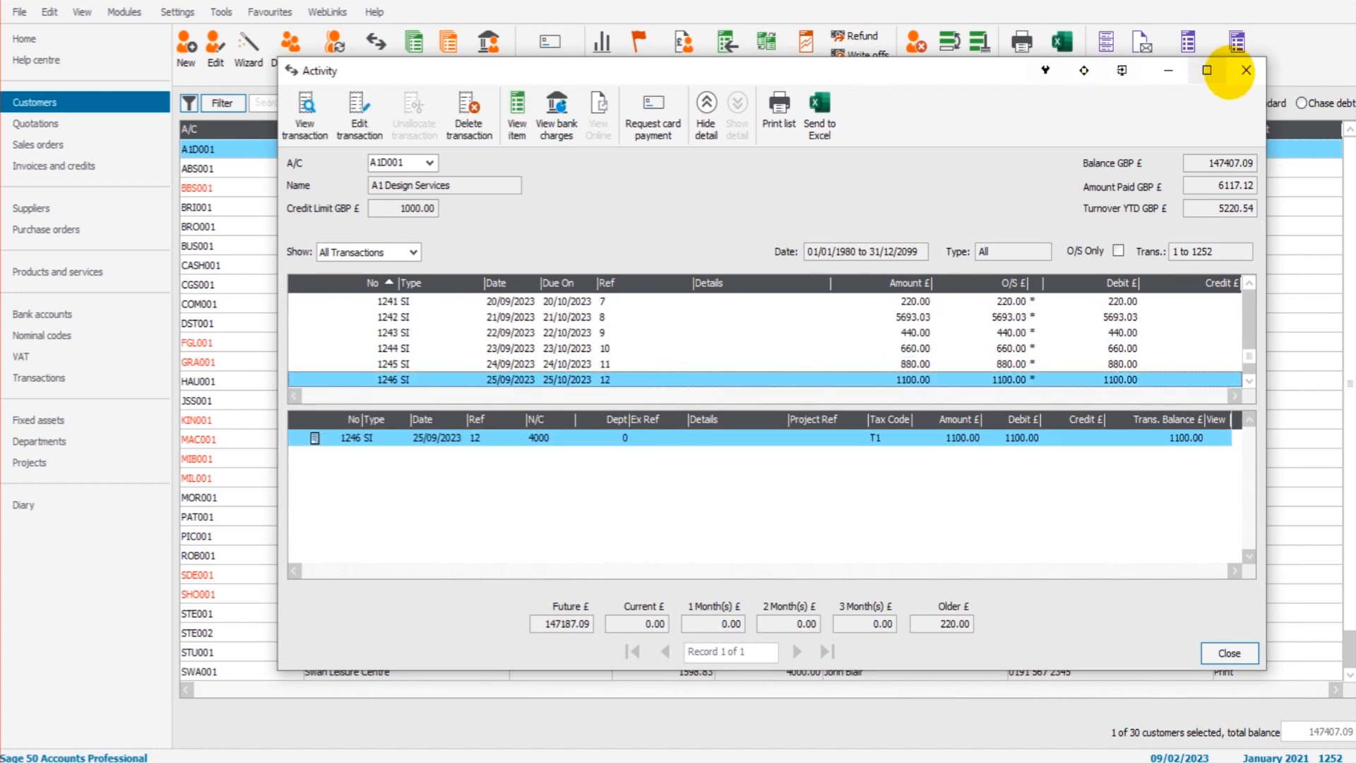
click(1247, 70)
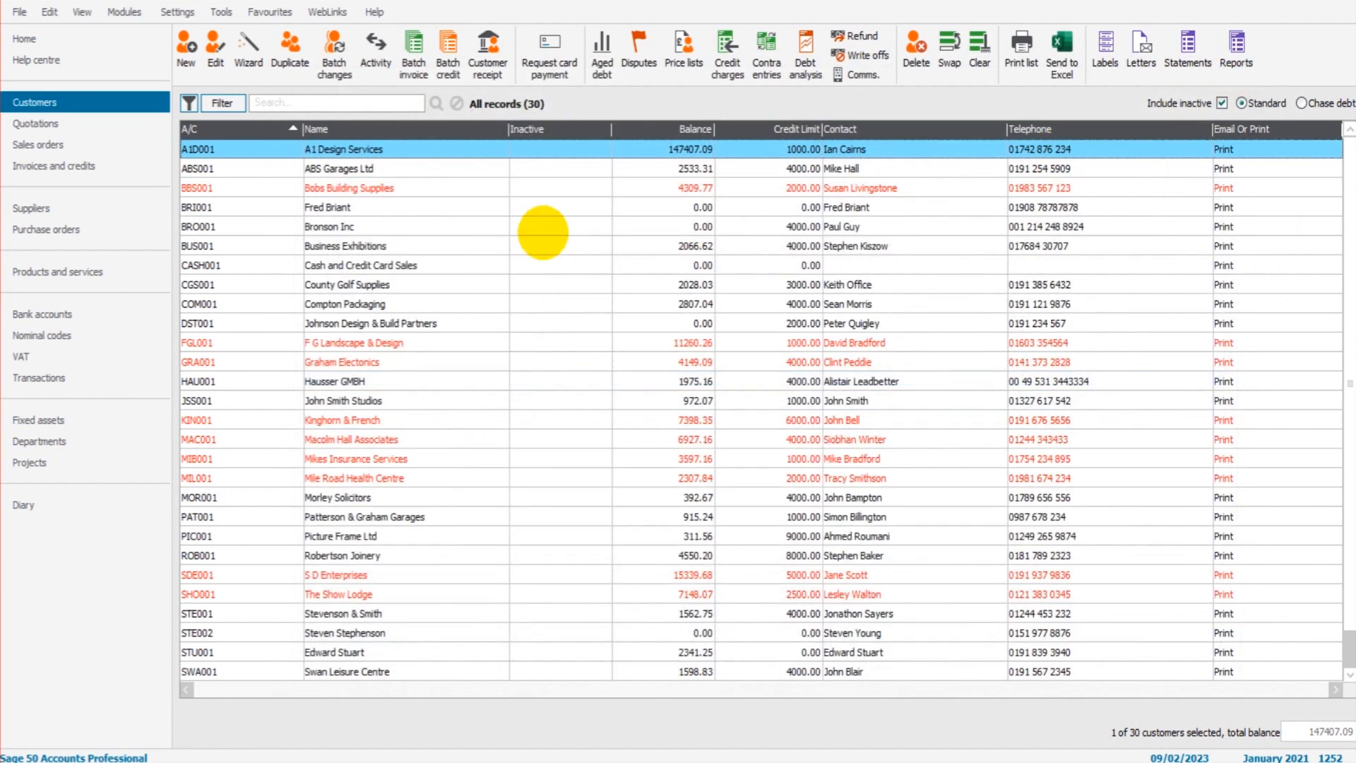